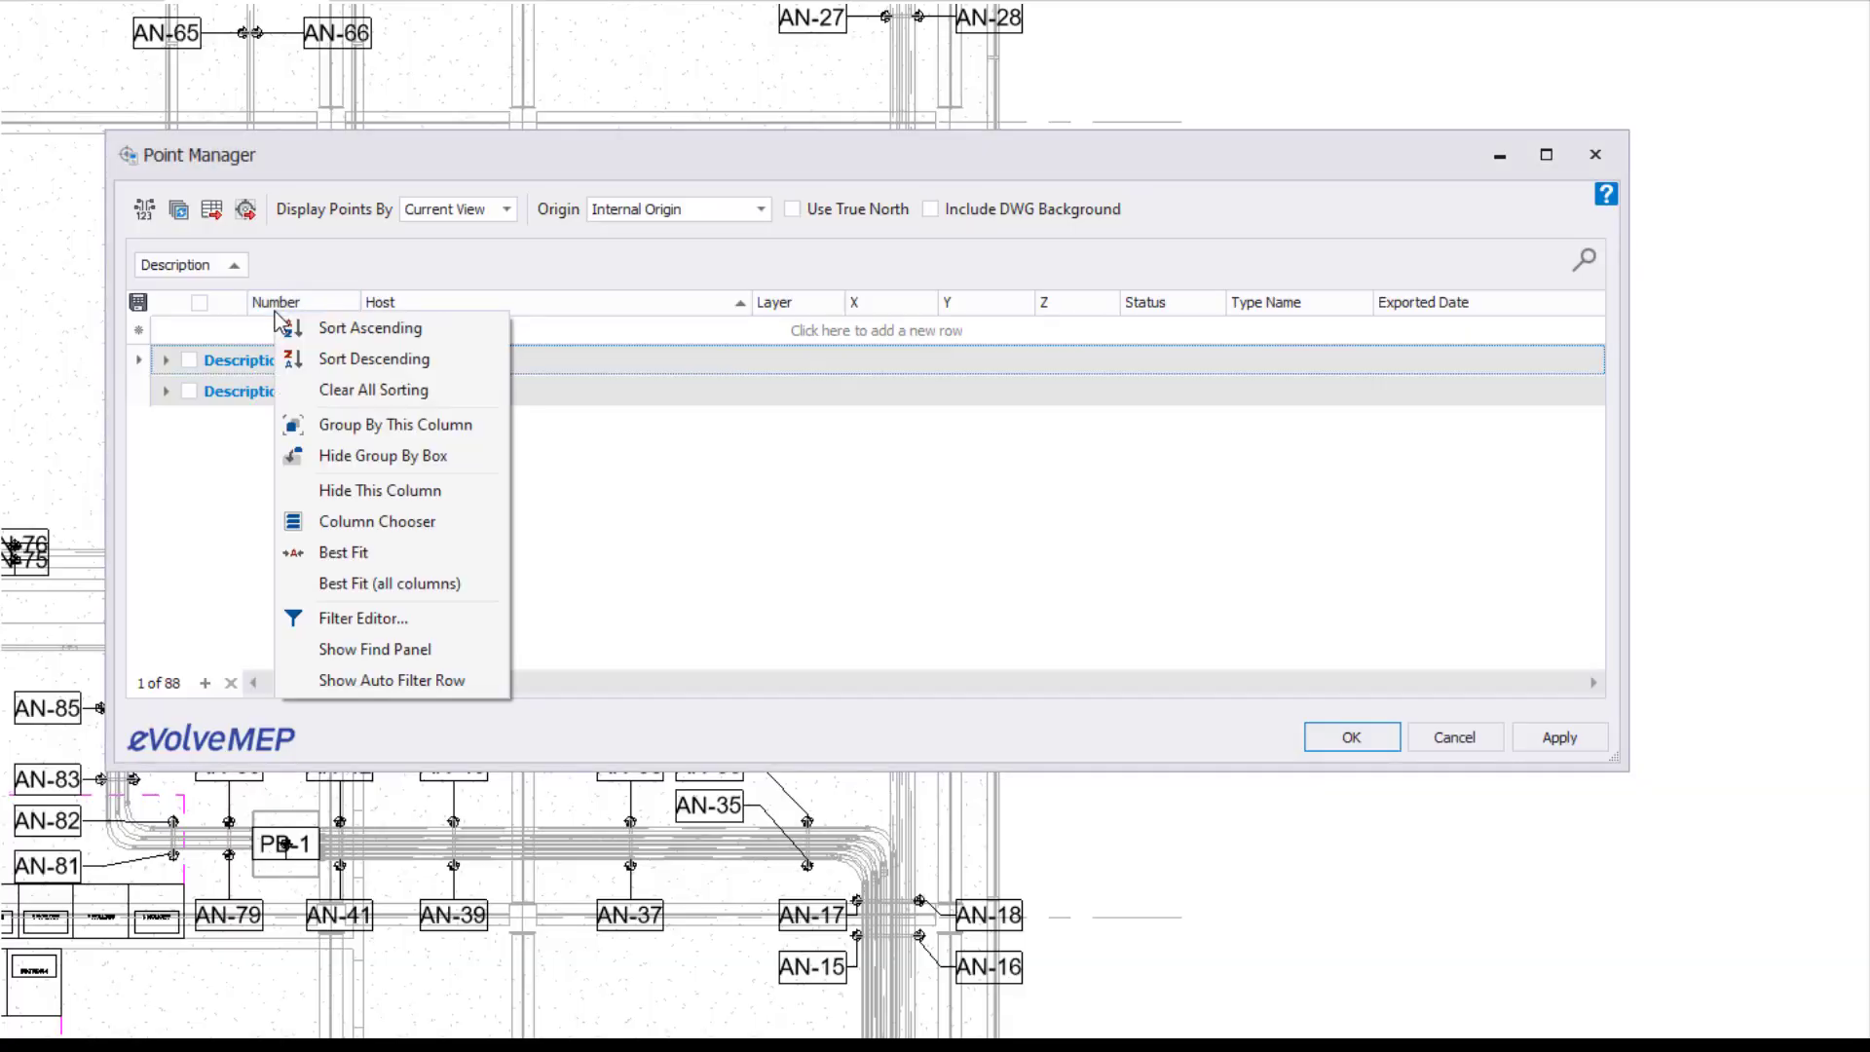
{"action": "mouse_move", "coordinate": [489, 651]}
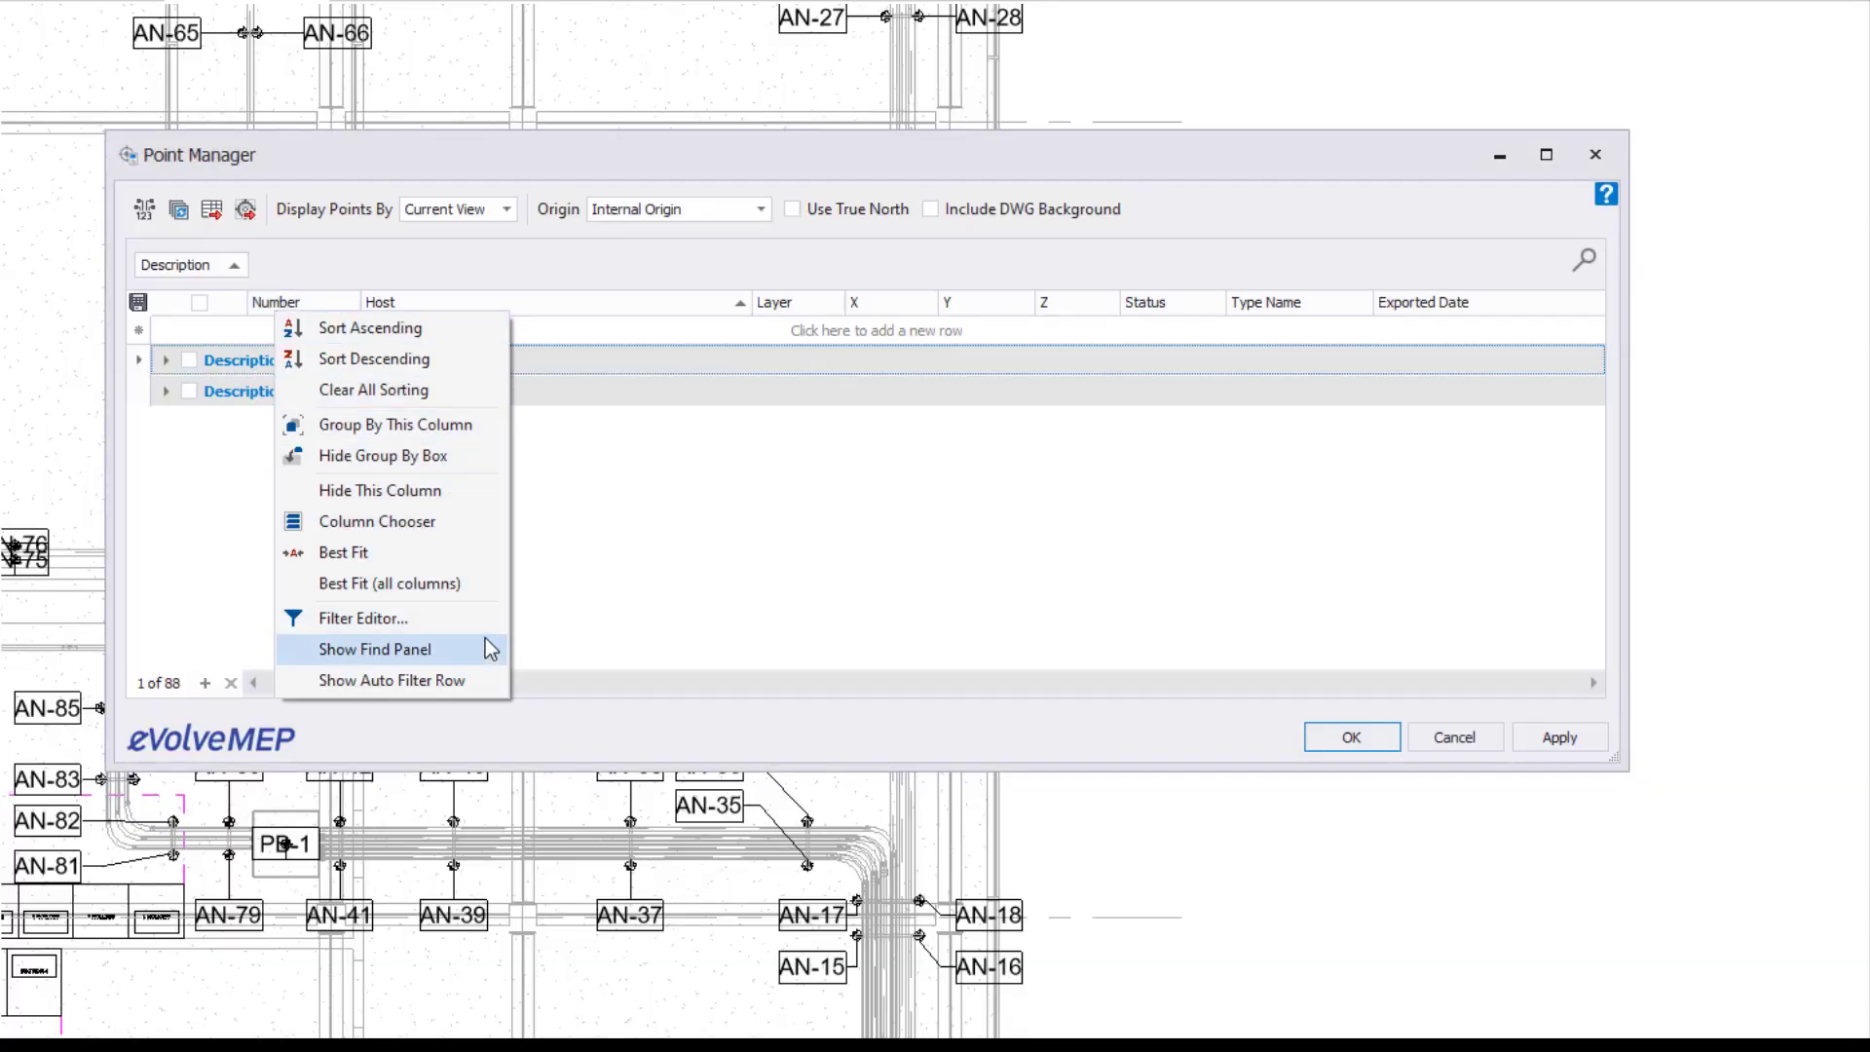
{"action": "mouse_move", "coordinate": [479, 627]}
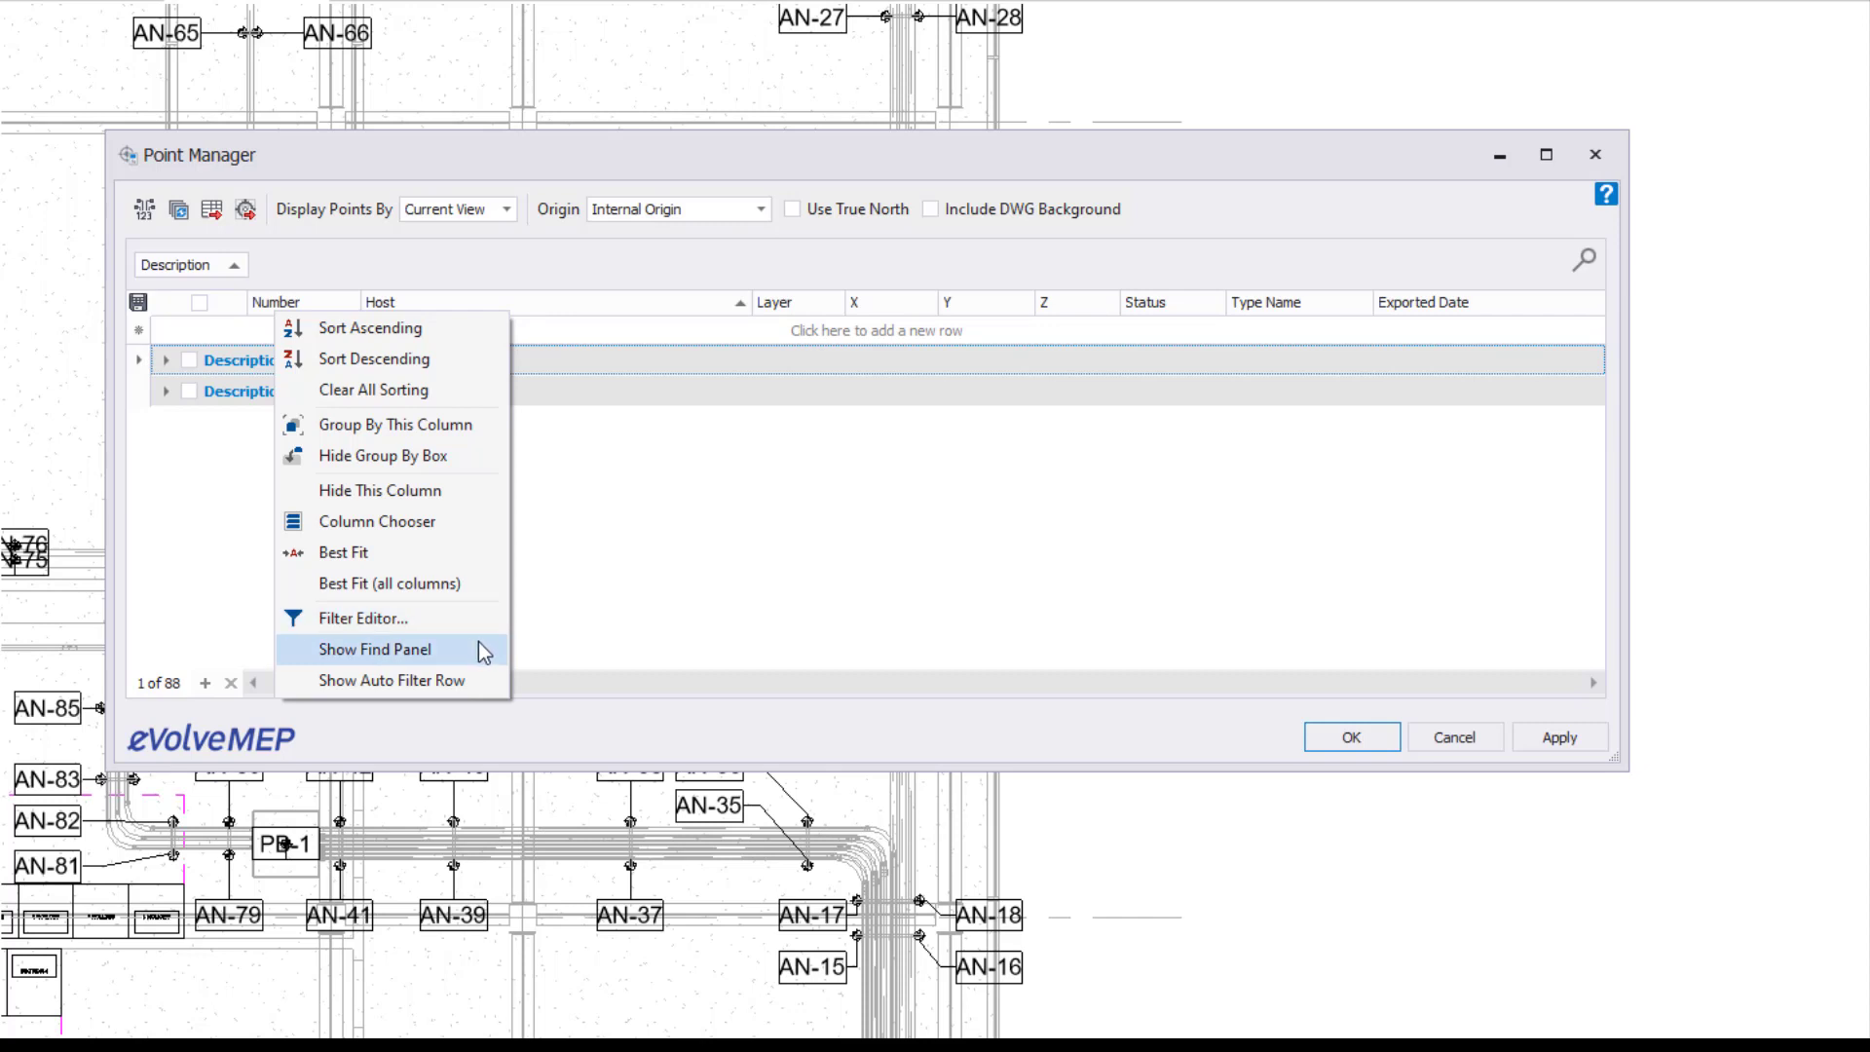
{"action": "mouse_move", "coordinate": [477, 690]}
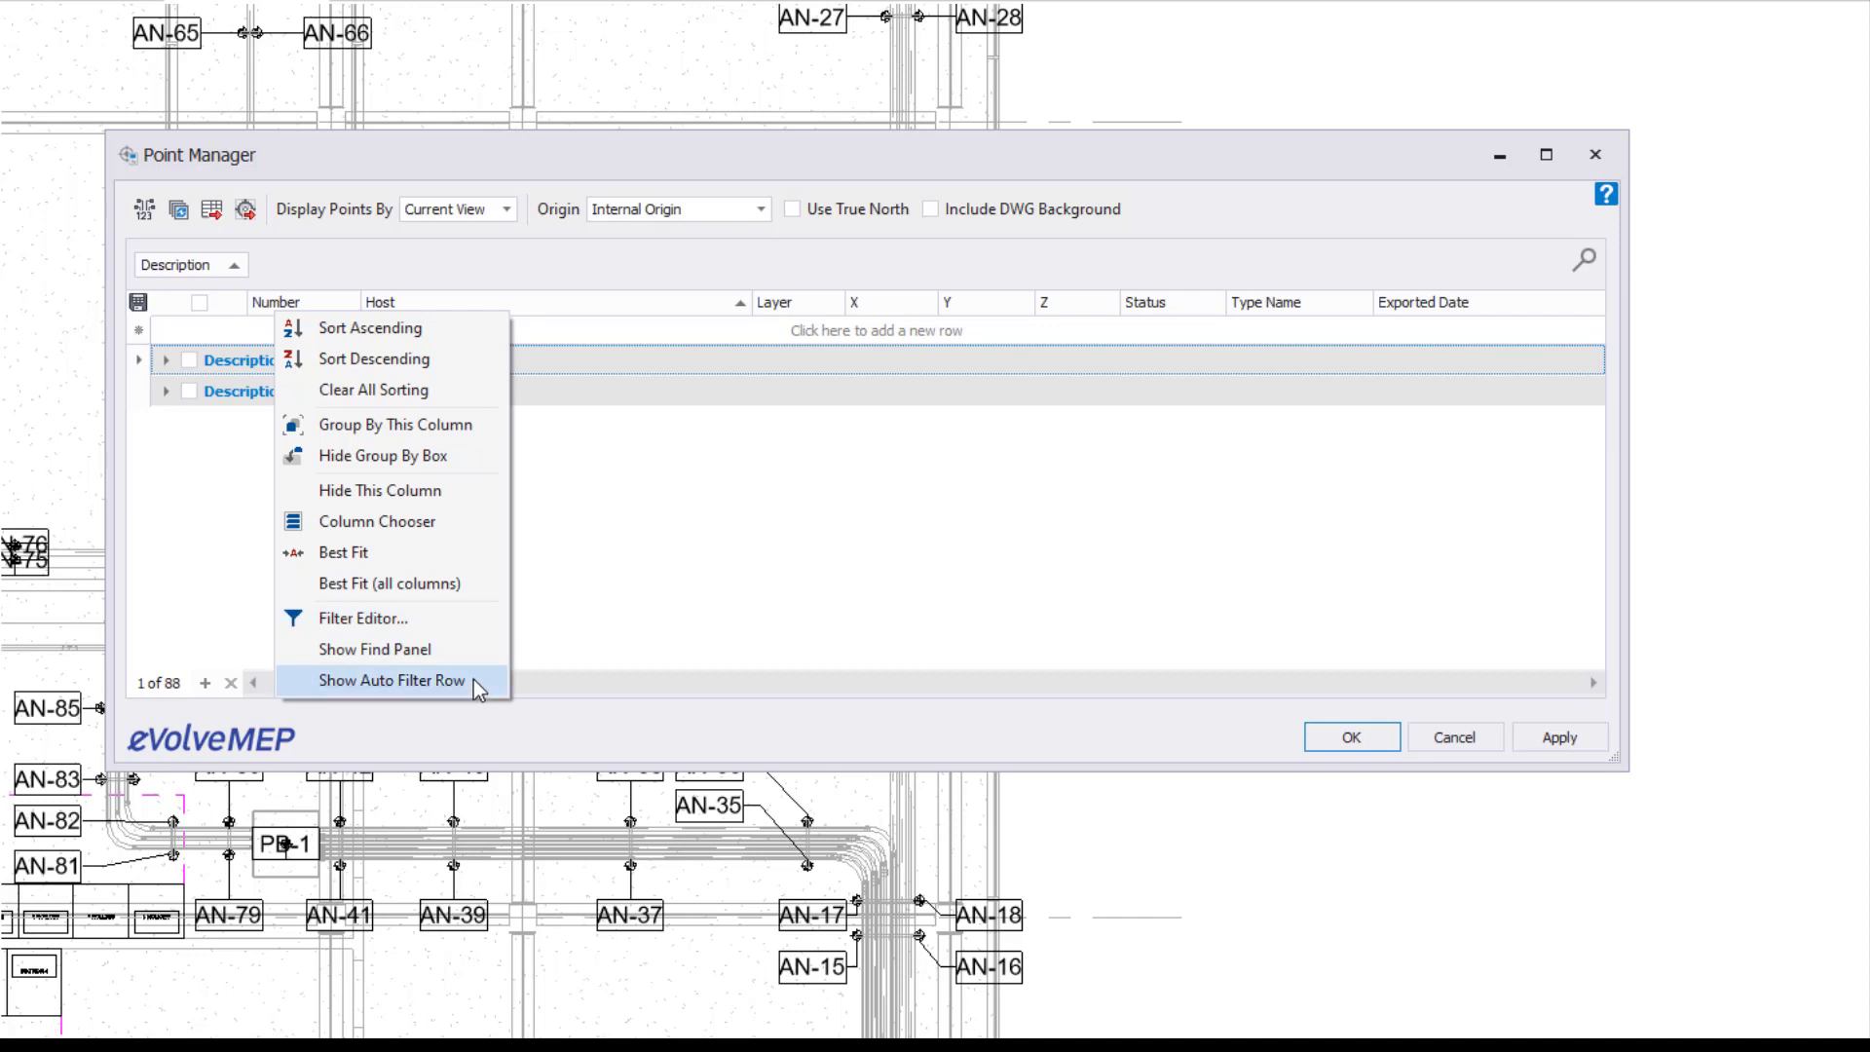
{"action": "mouse_move", "coordinate": [374, 651]}
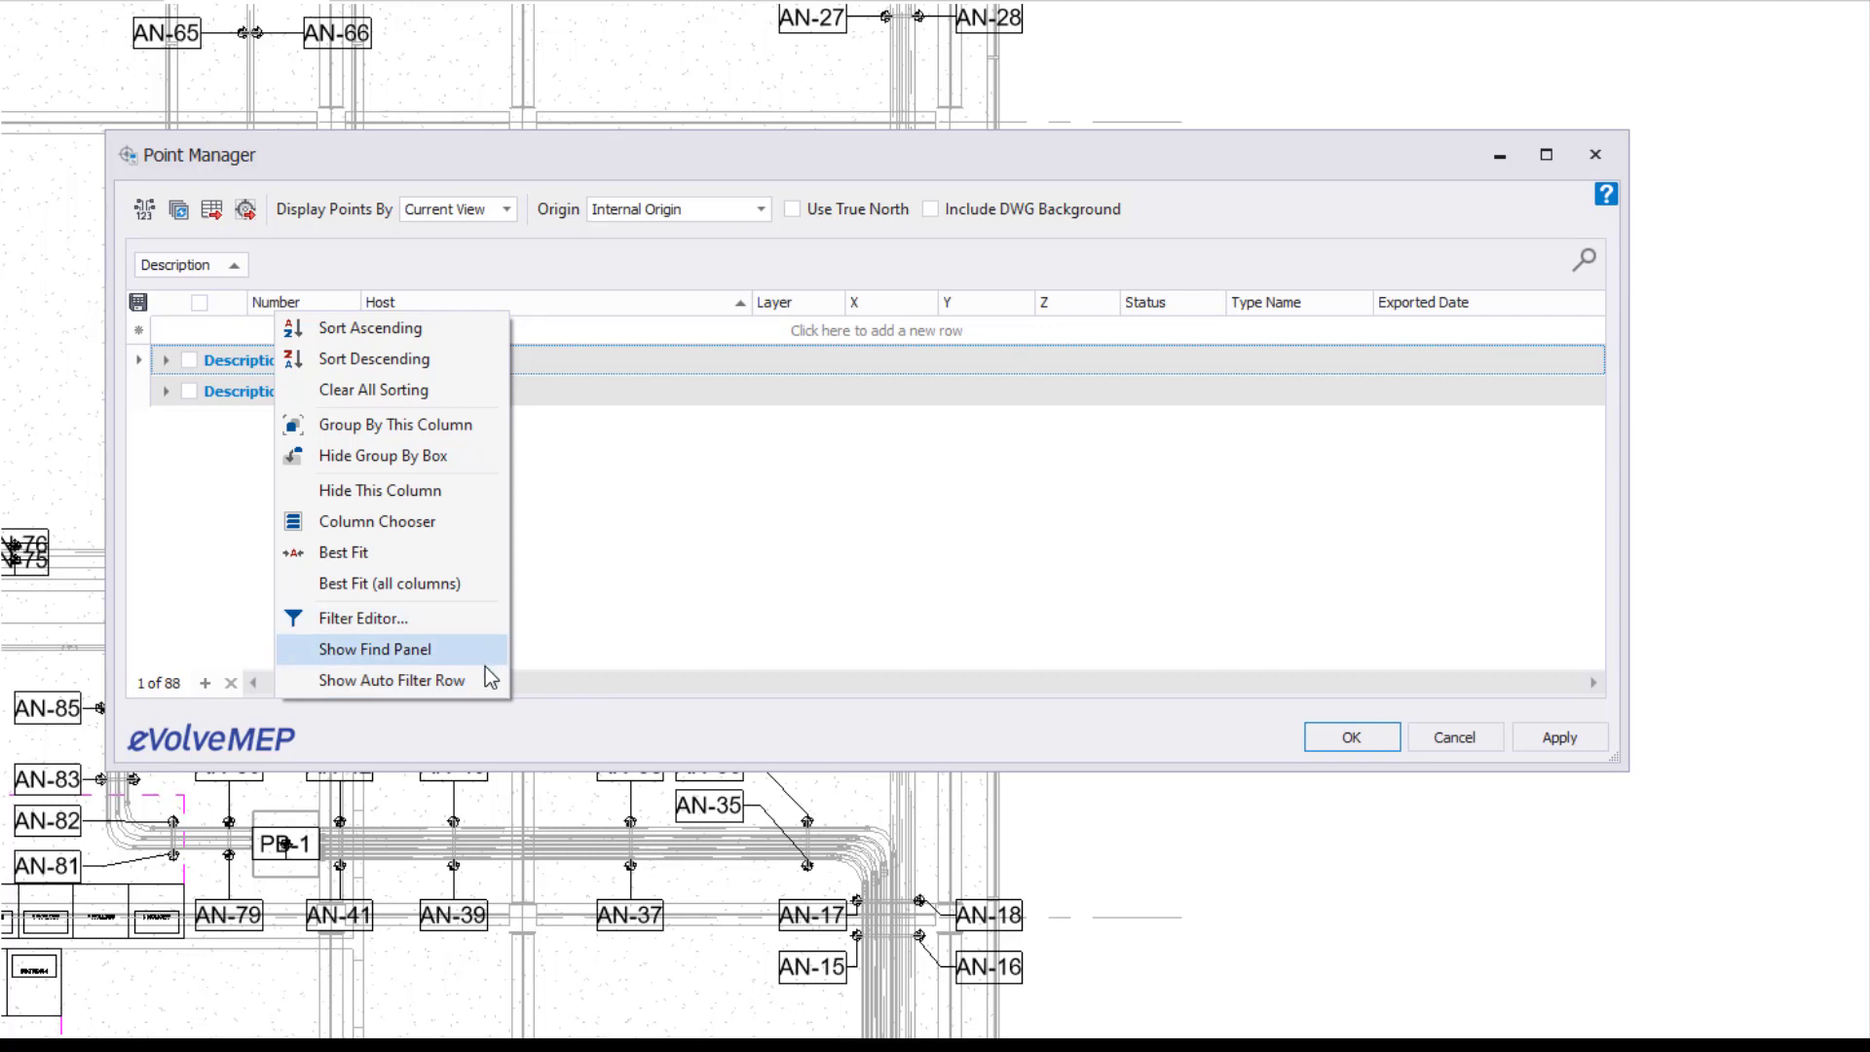
{"action": "mouse_move", "coordinate": [487, 662]}
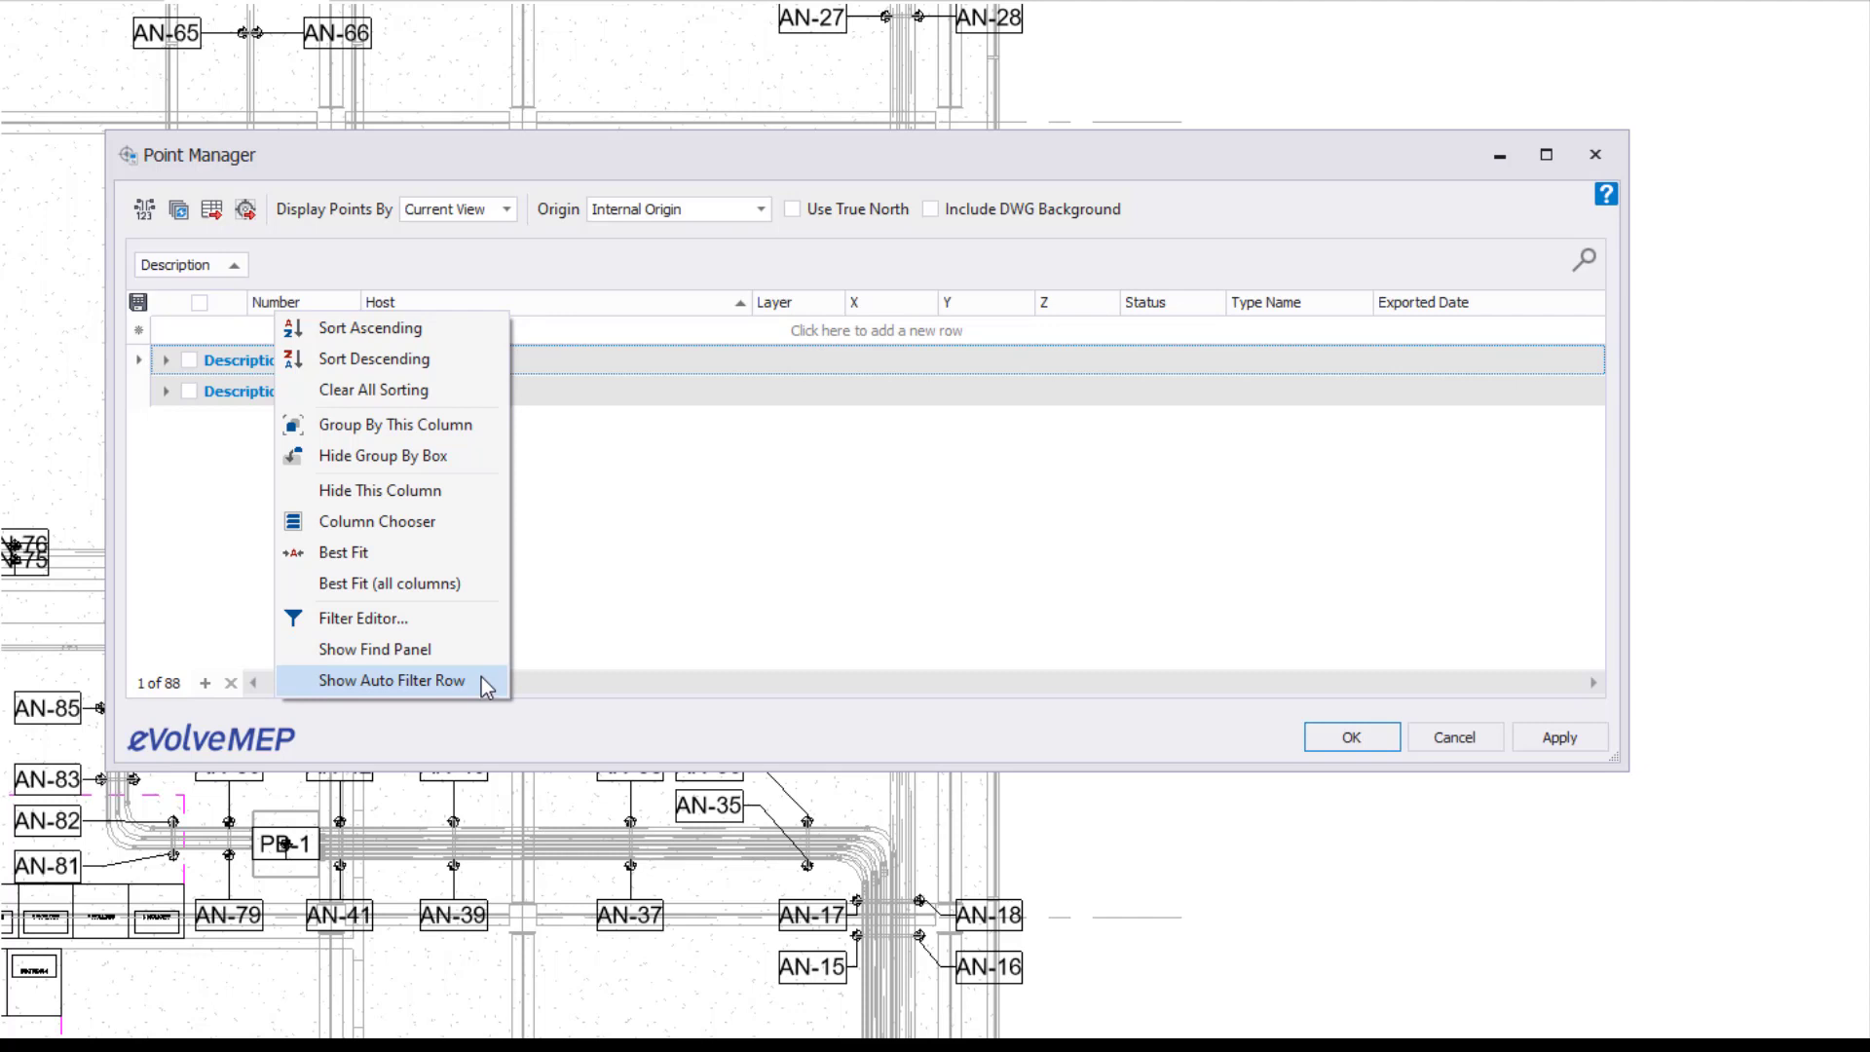
Dismiss the Number column menu and expand the blank and ANCHOR description groups.
{"action": "left_click", "coordinate": [392, 680]}
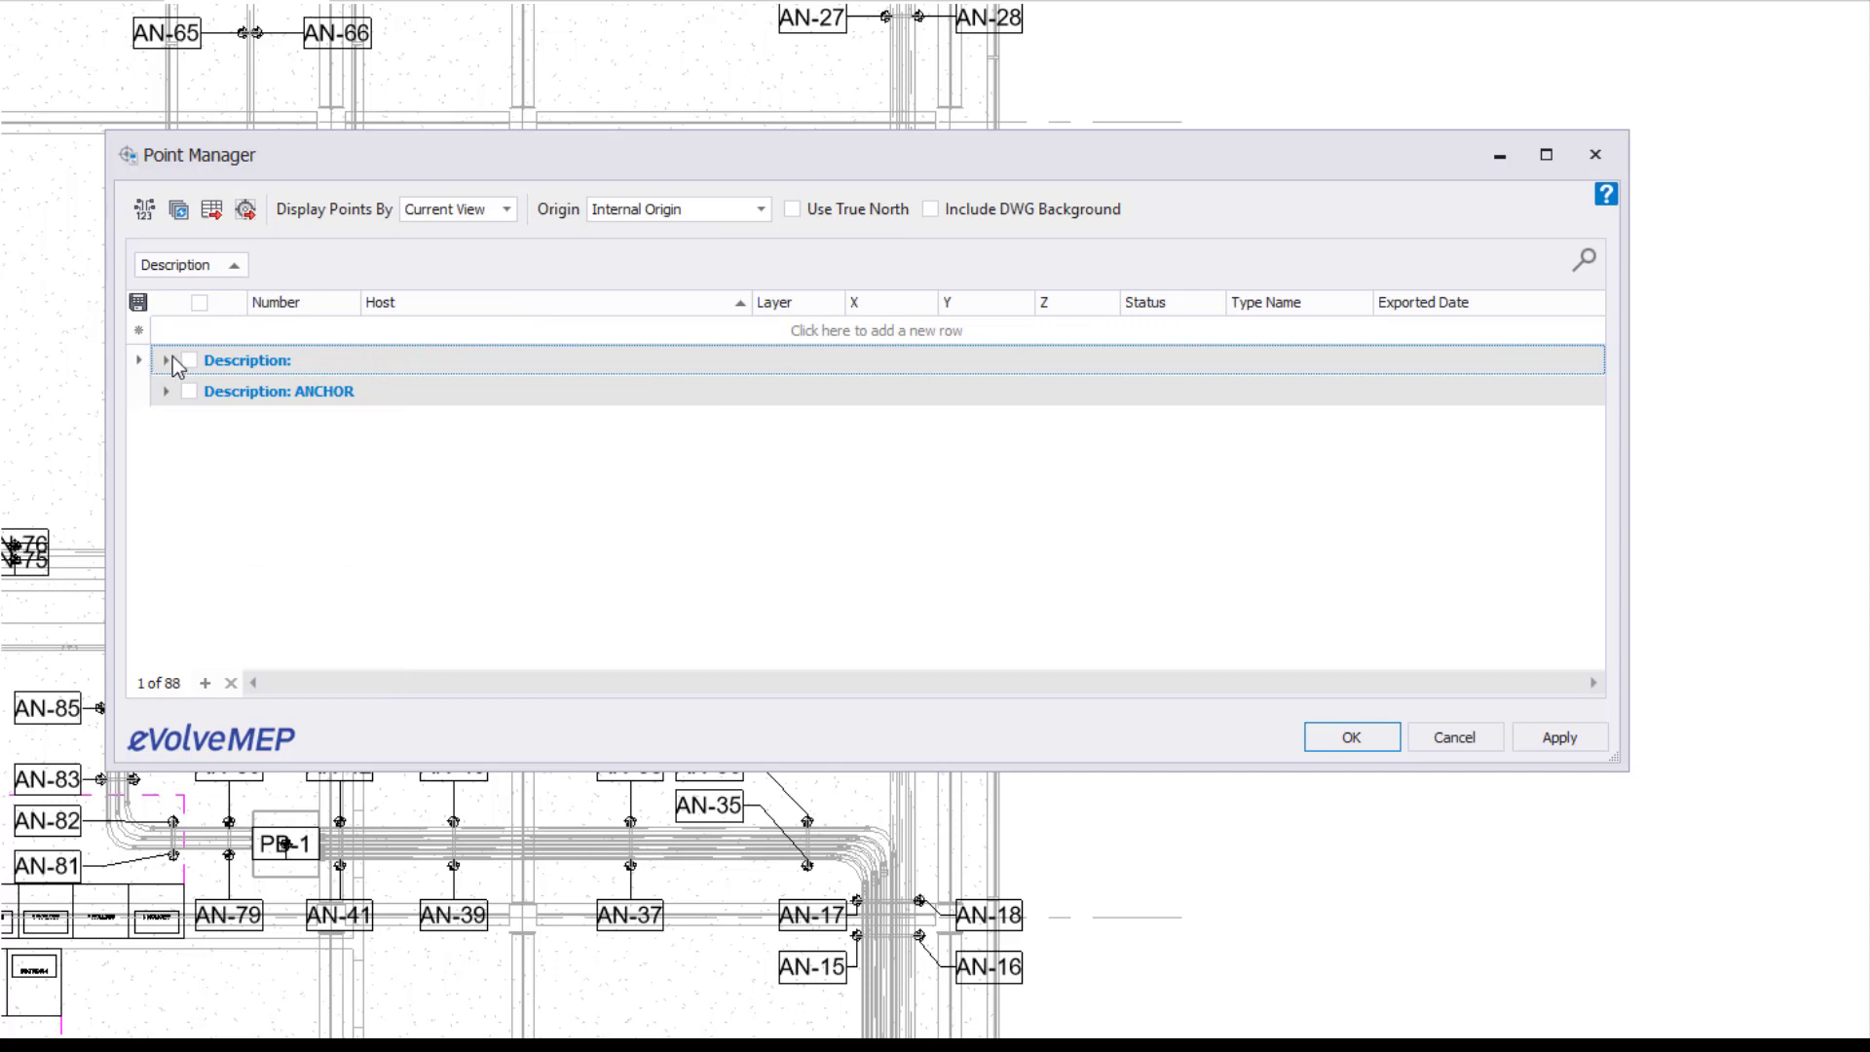
{"action": "left_click", "coordinate": [166, 360]}
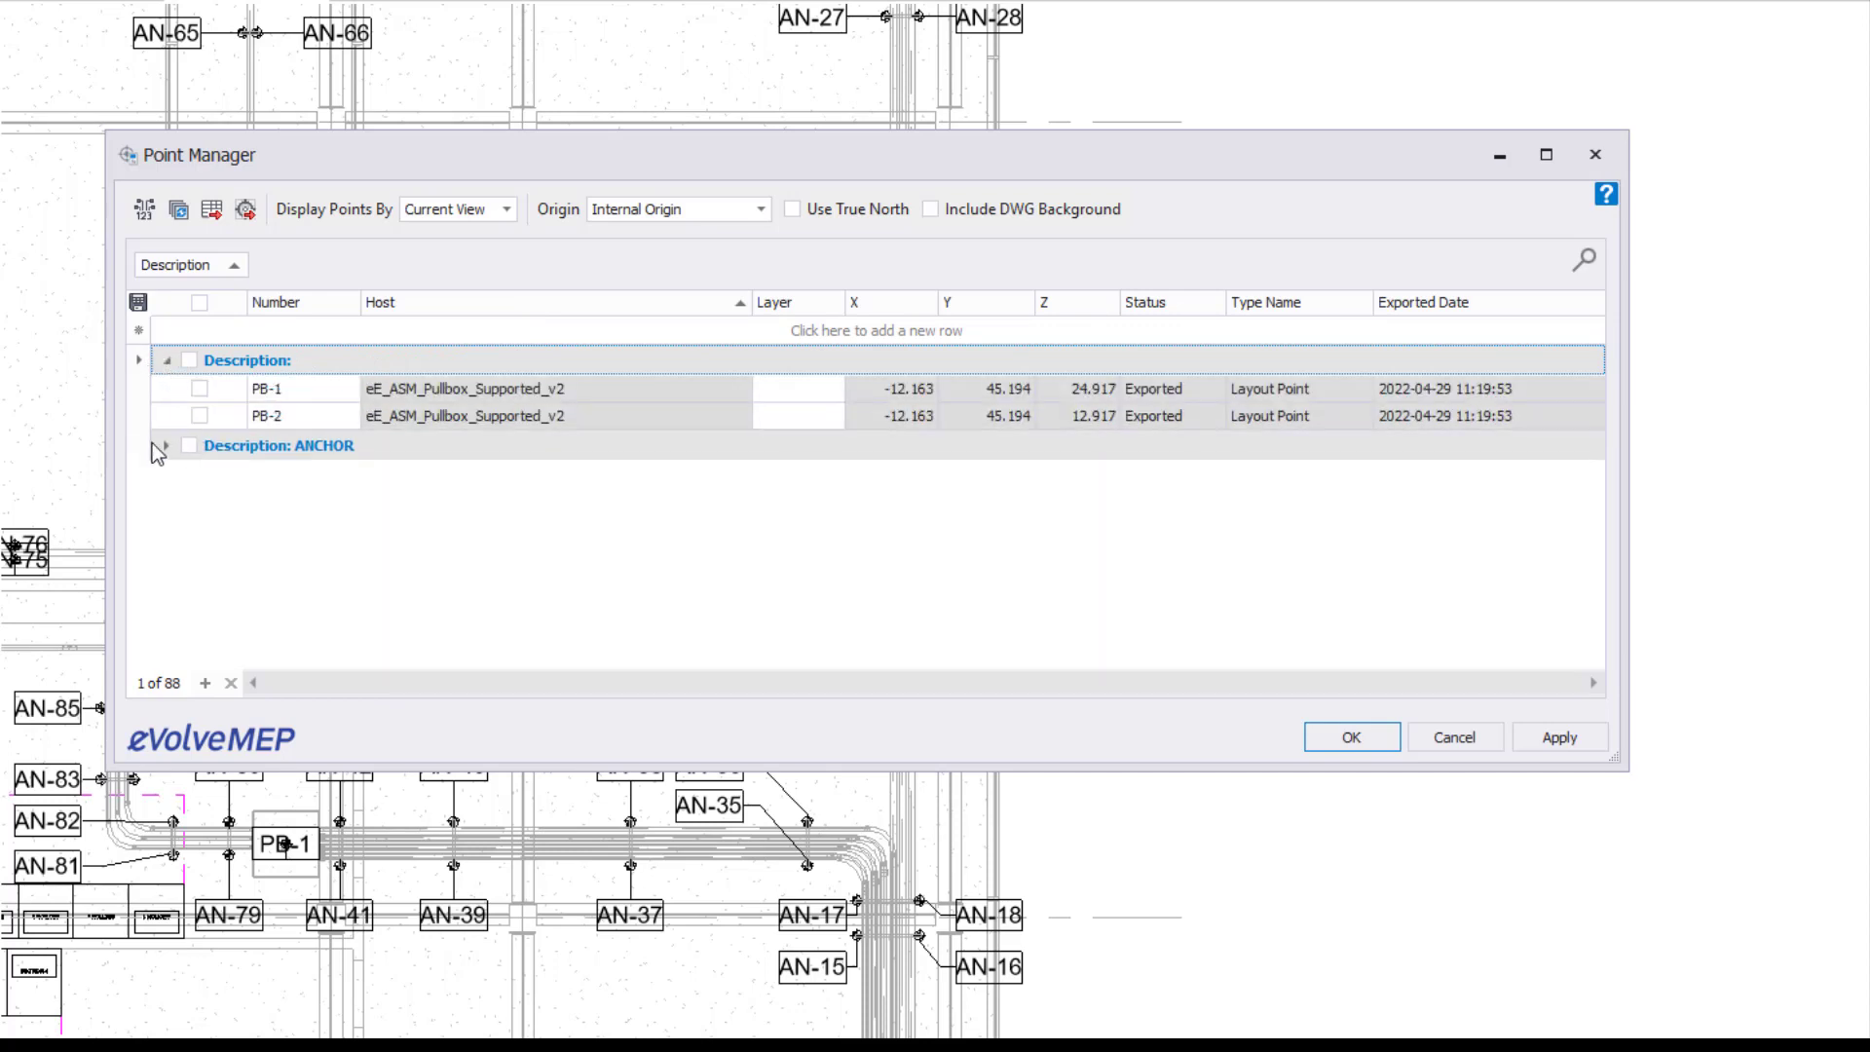
{"action": "left_click", "coordinate": [166, 444]}
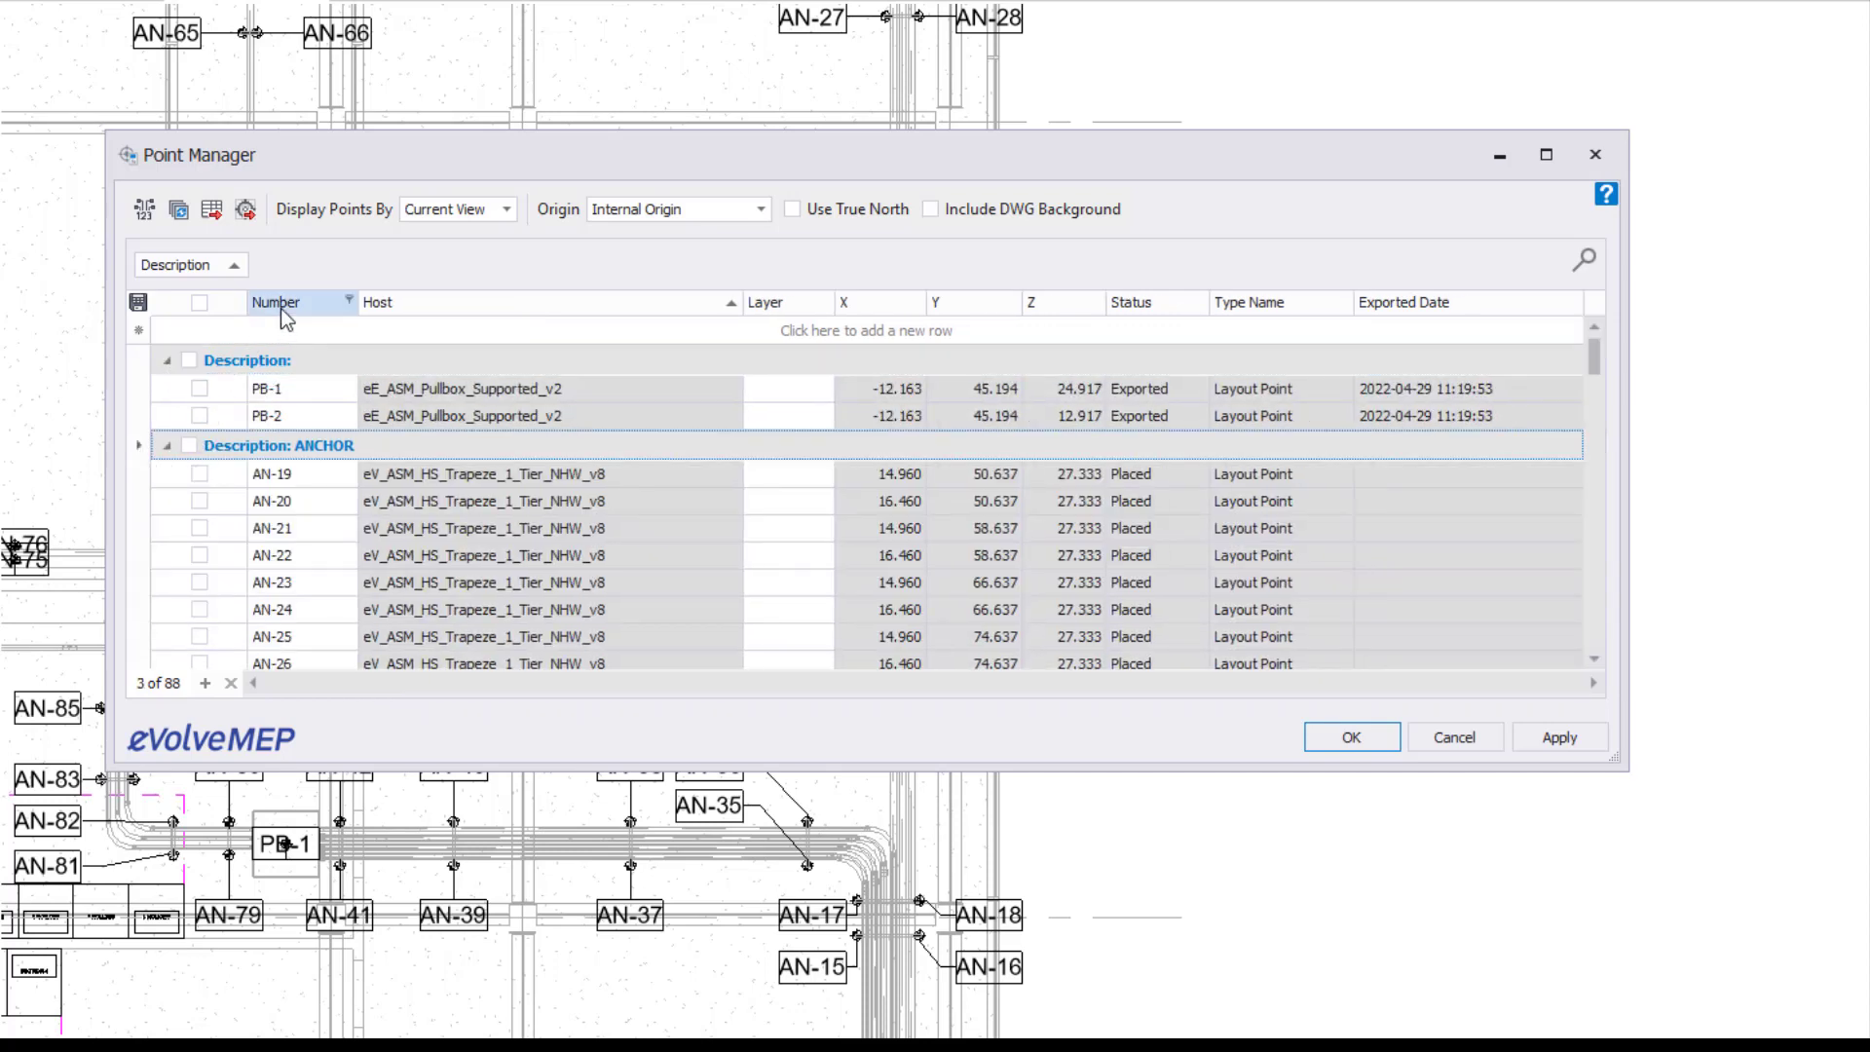
In the Filter Editor, define the condition Number begins with 'AN'.
{"action": "right_click", "coordinate": [282, 302]}
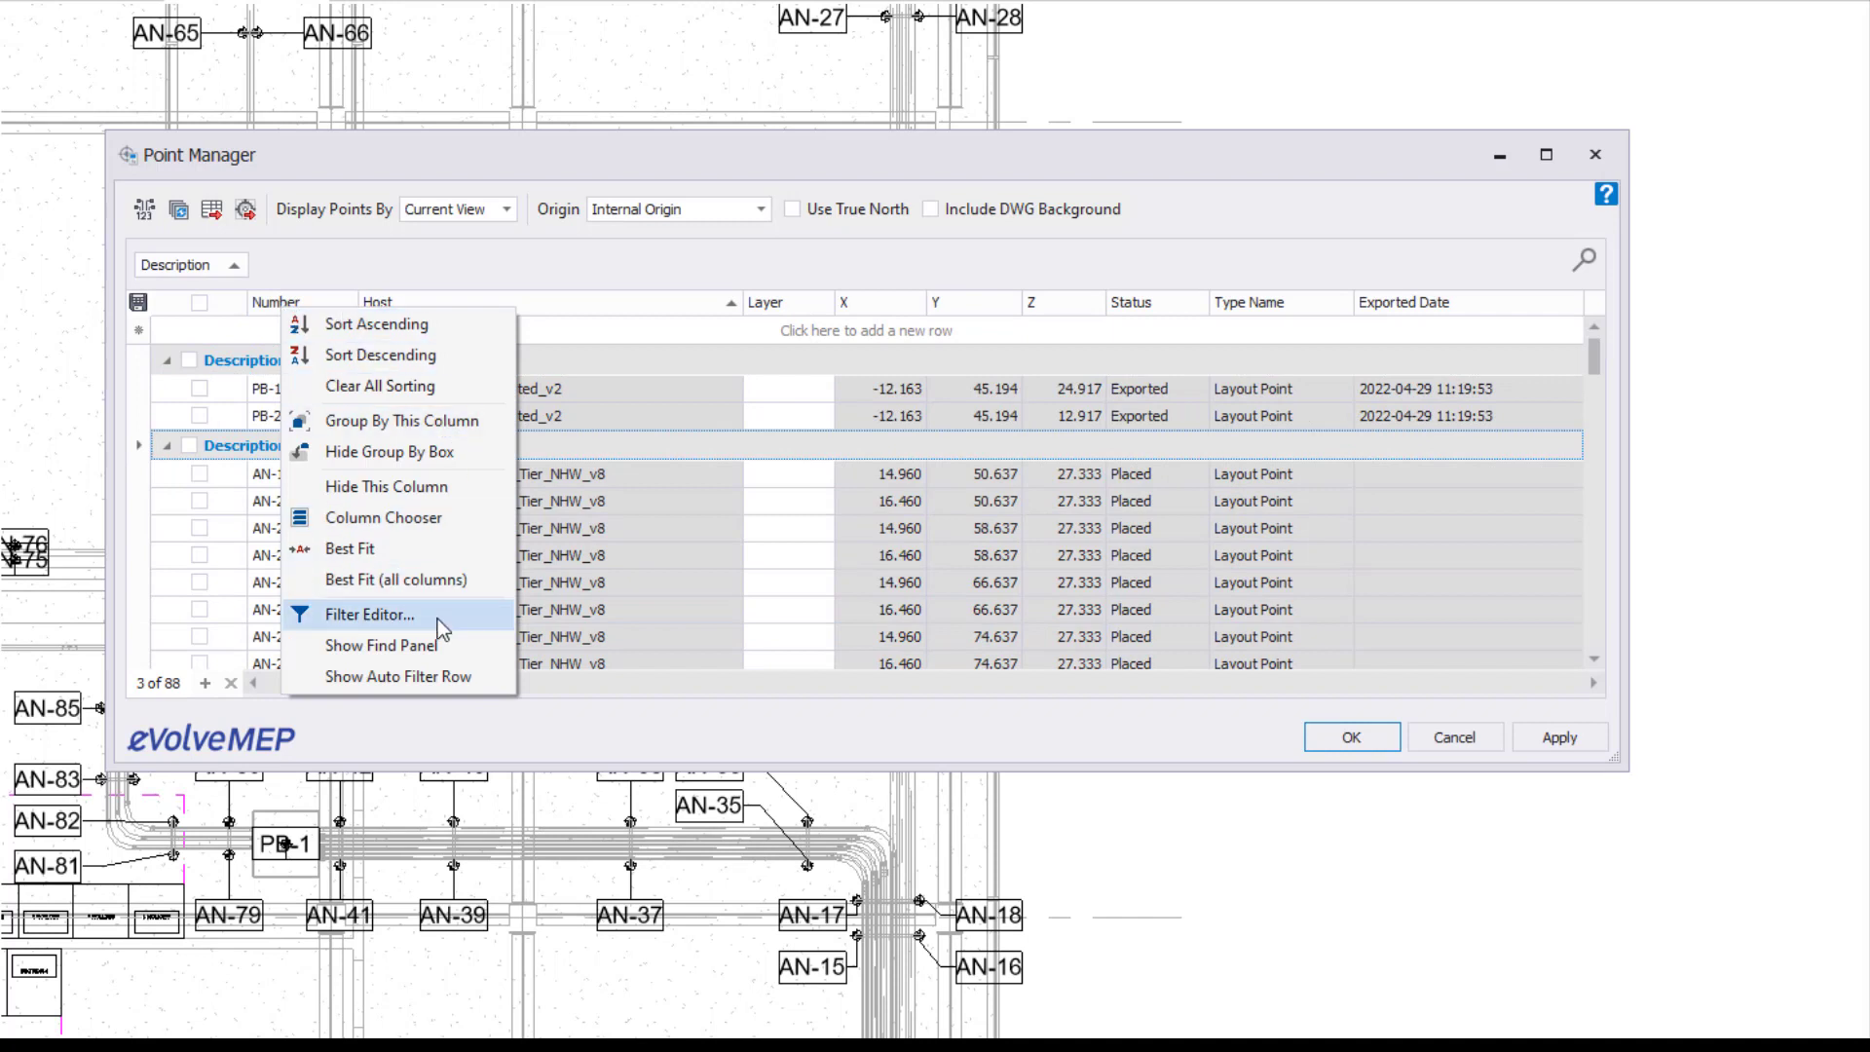
{"action": "left_click", "coordinate": [370, 614]}
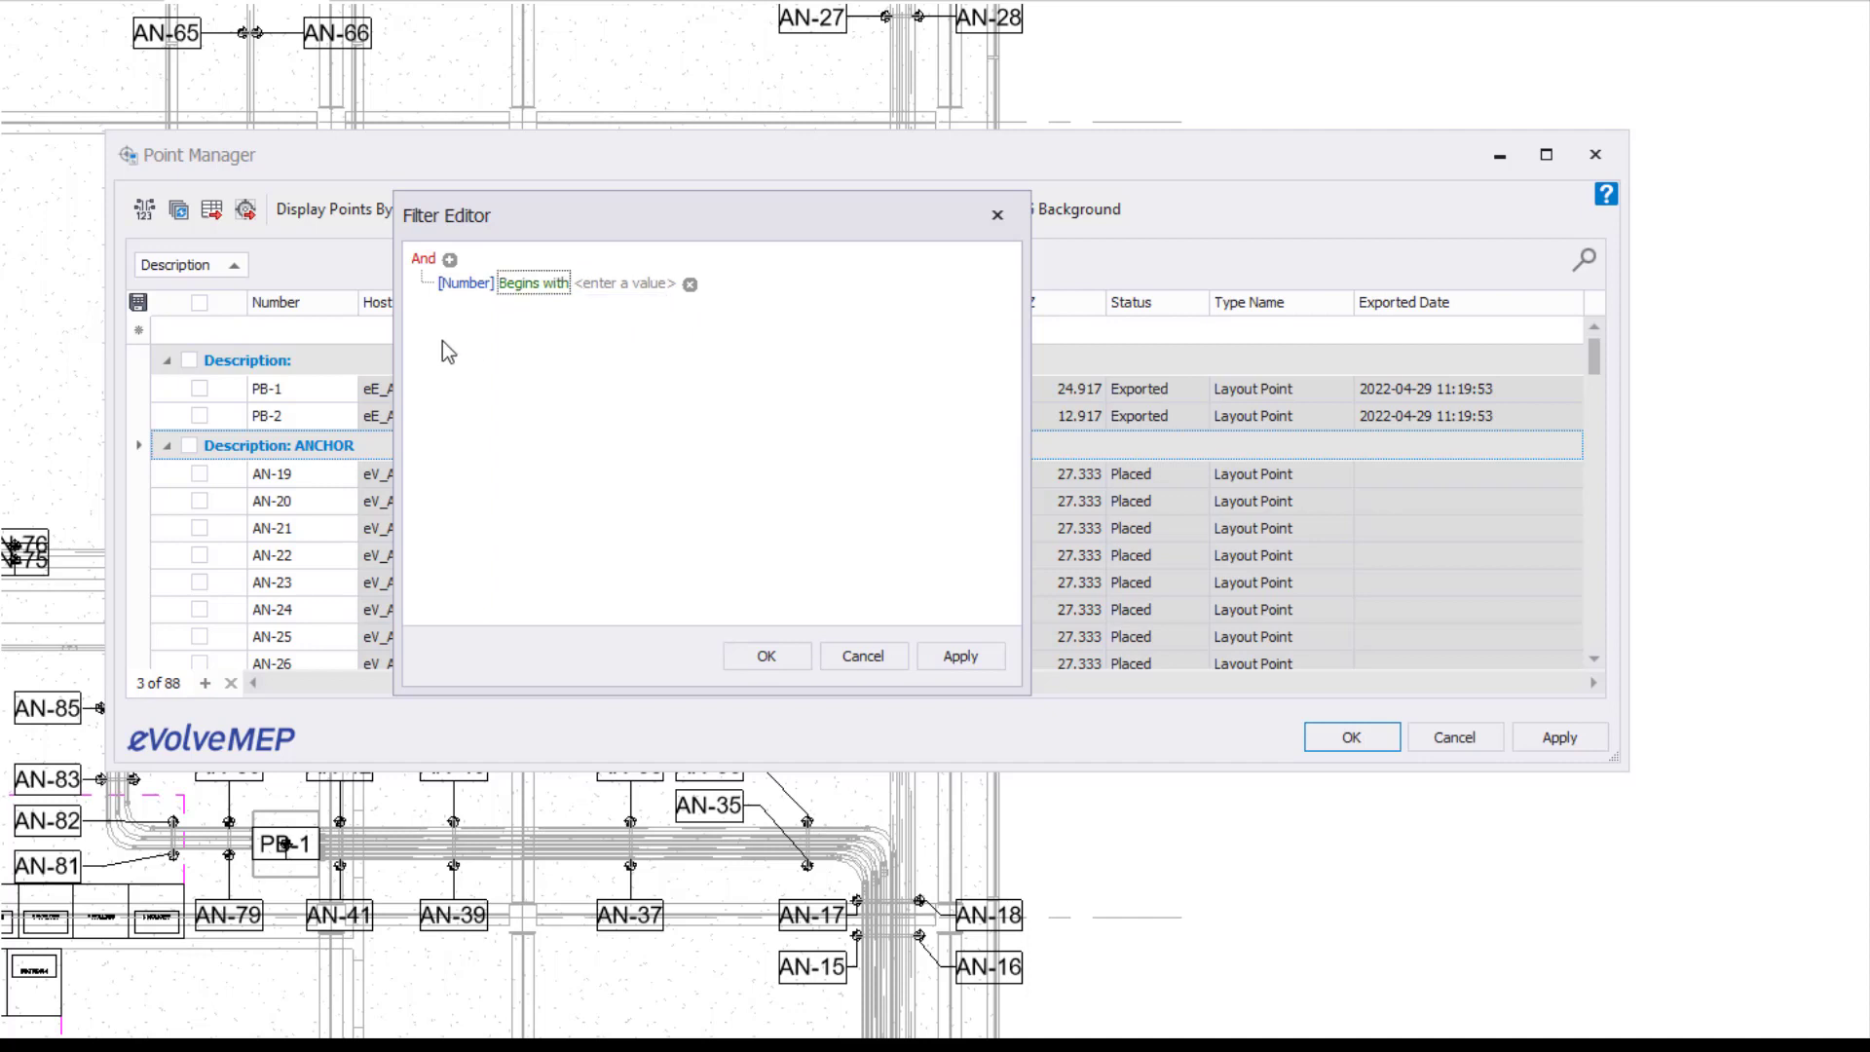
{"action": "left_click", "coordinate": [464, 284]}
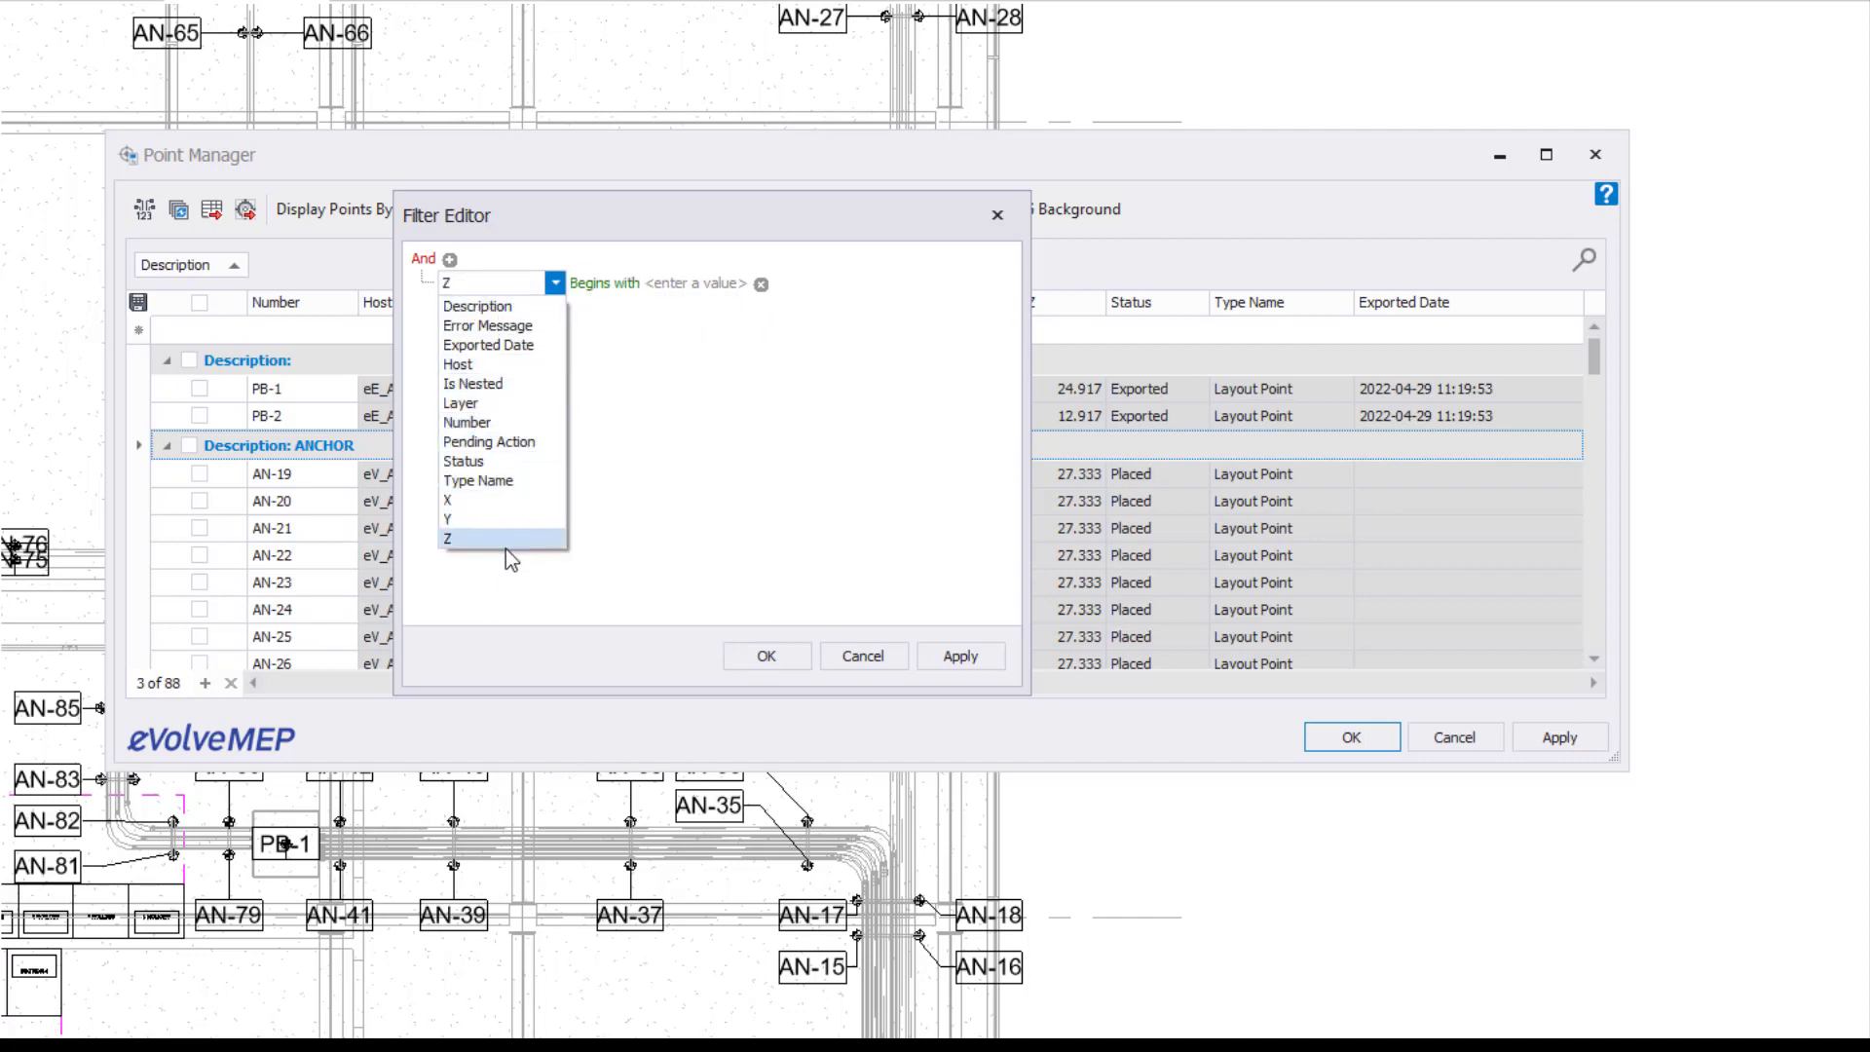
{"action": "left_click", "coordinate": [487, 345]}
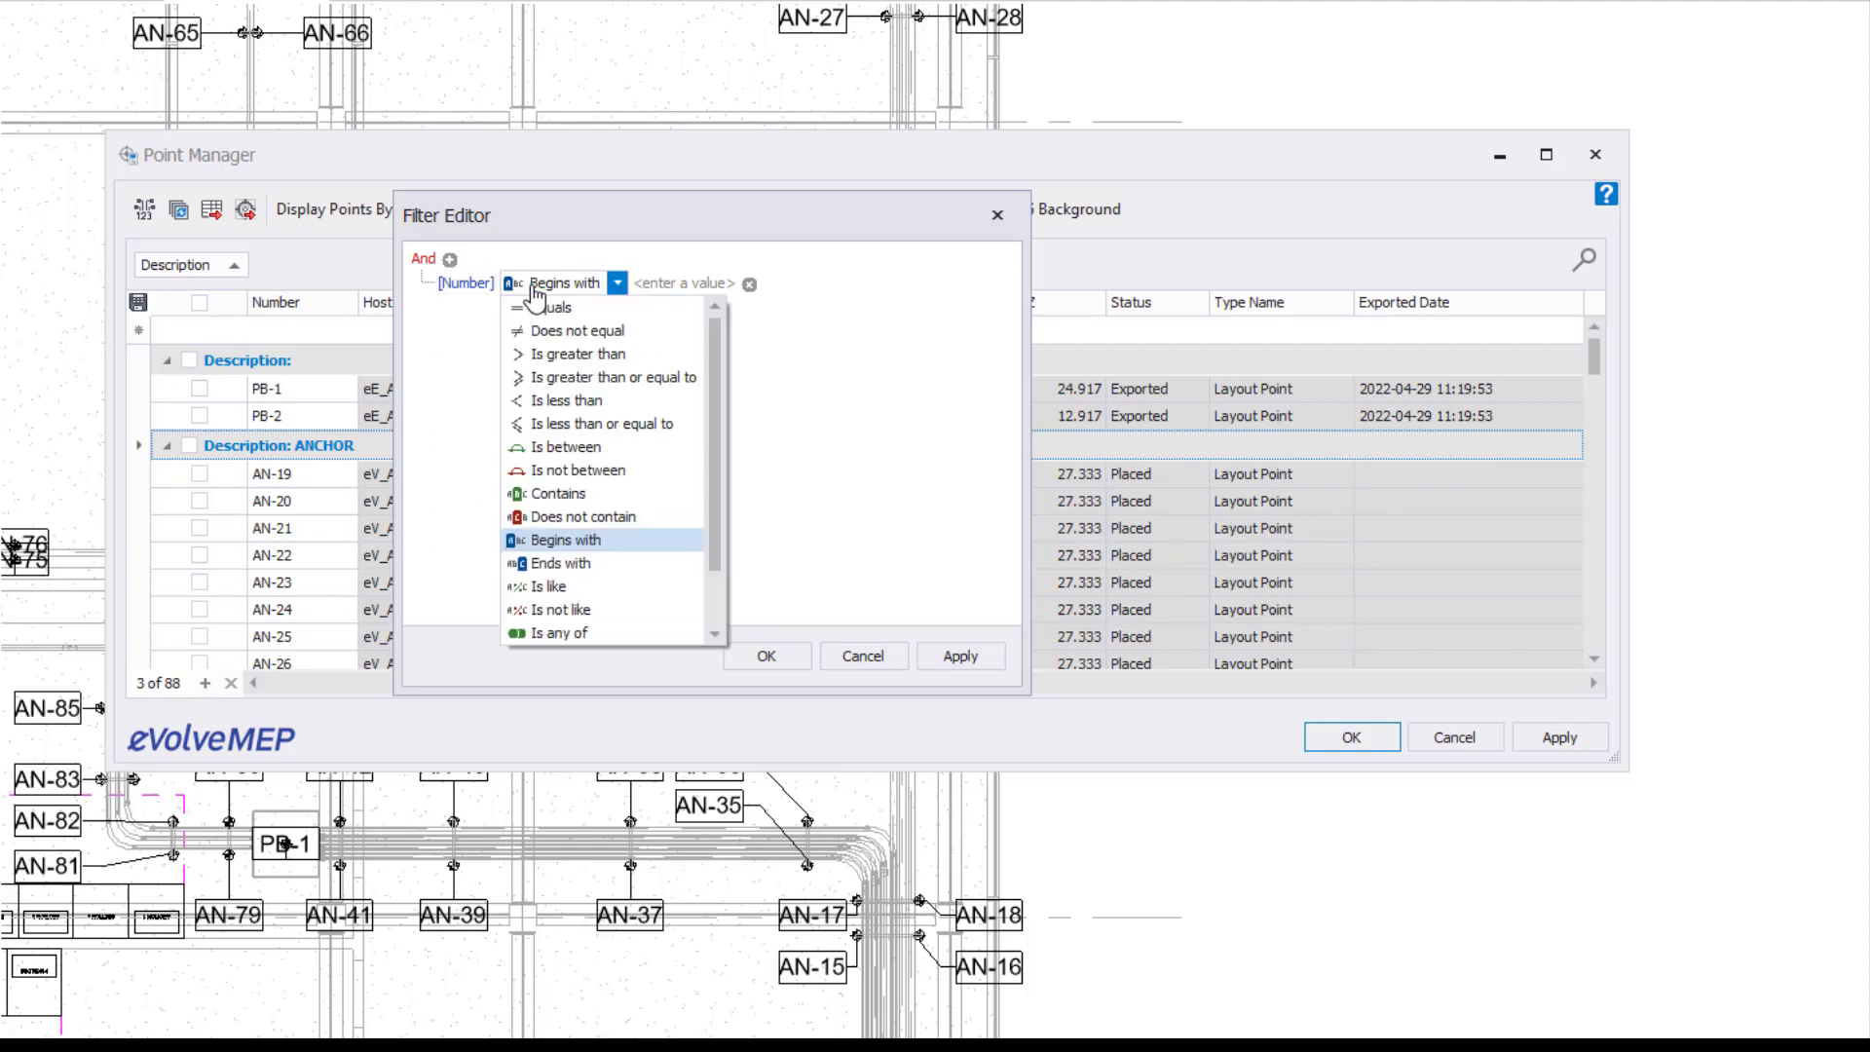
{"action": "mouse_move", "coordinate": [631, 518]}
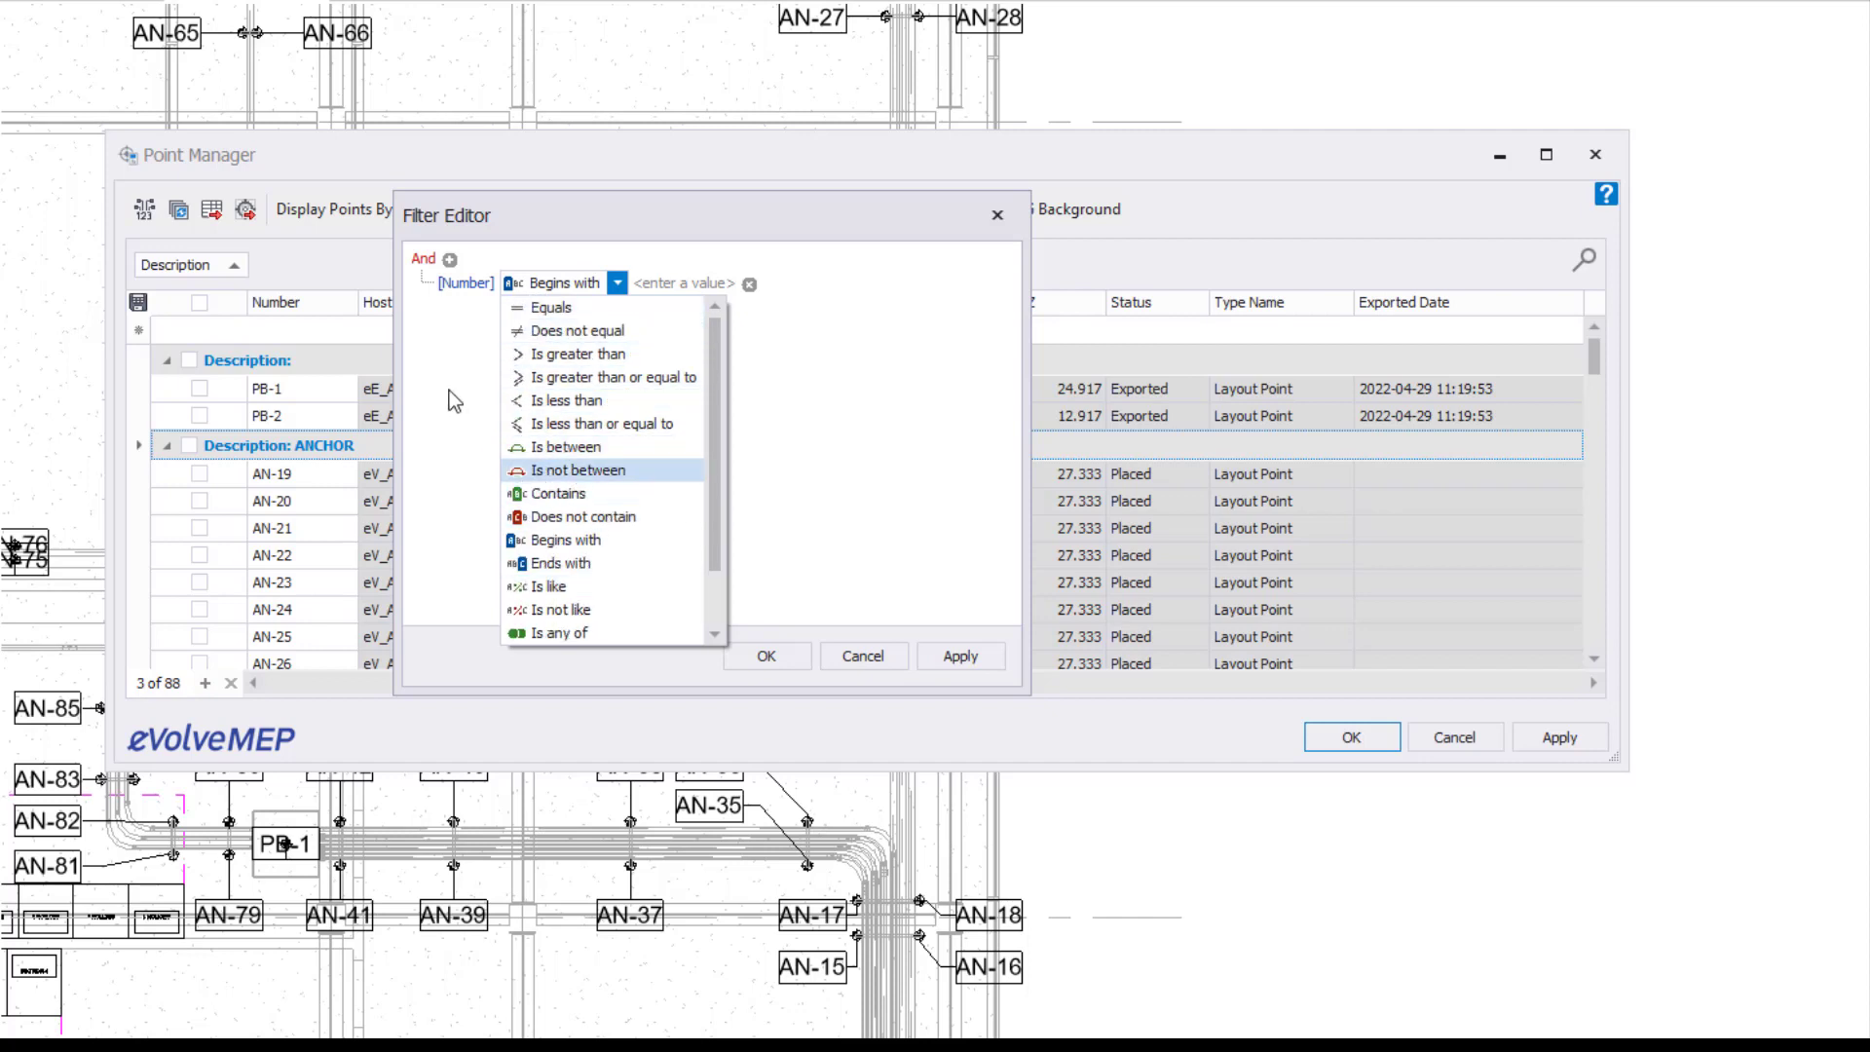
{"action": "left_click", "coordinate": [561, 540]}
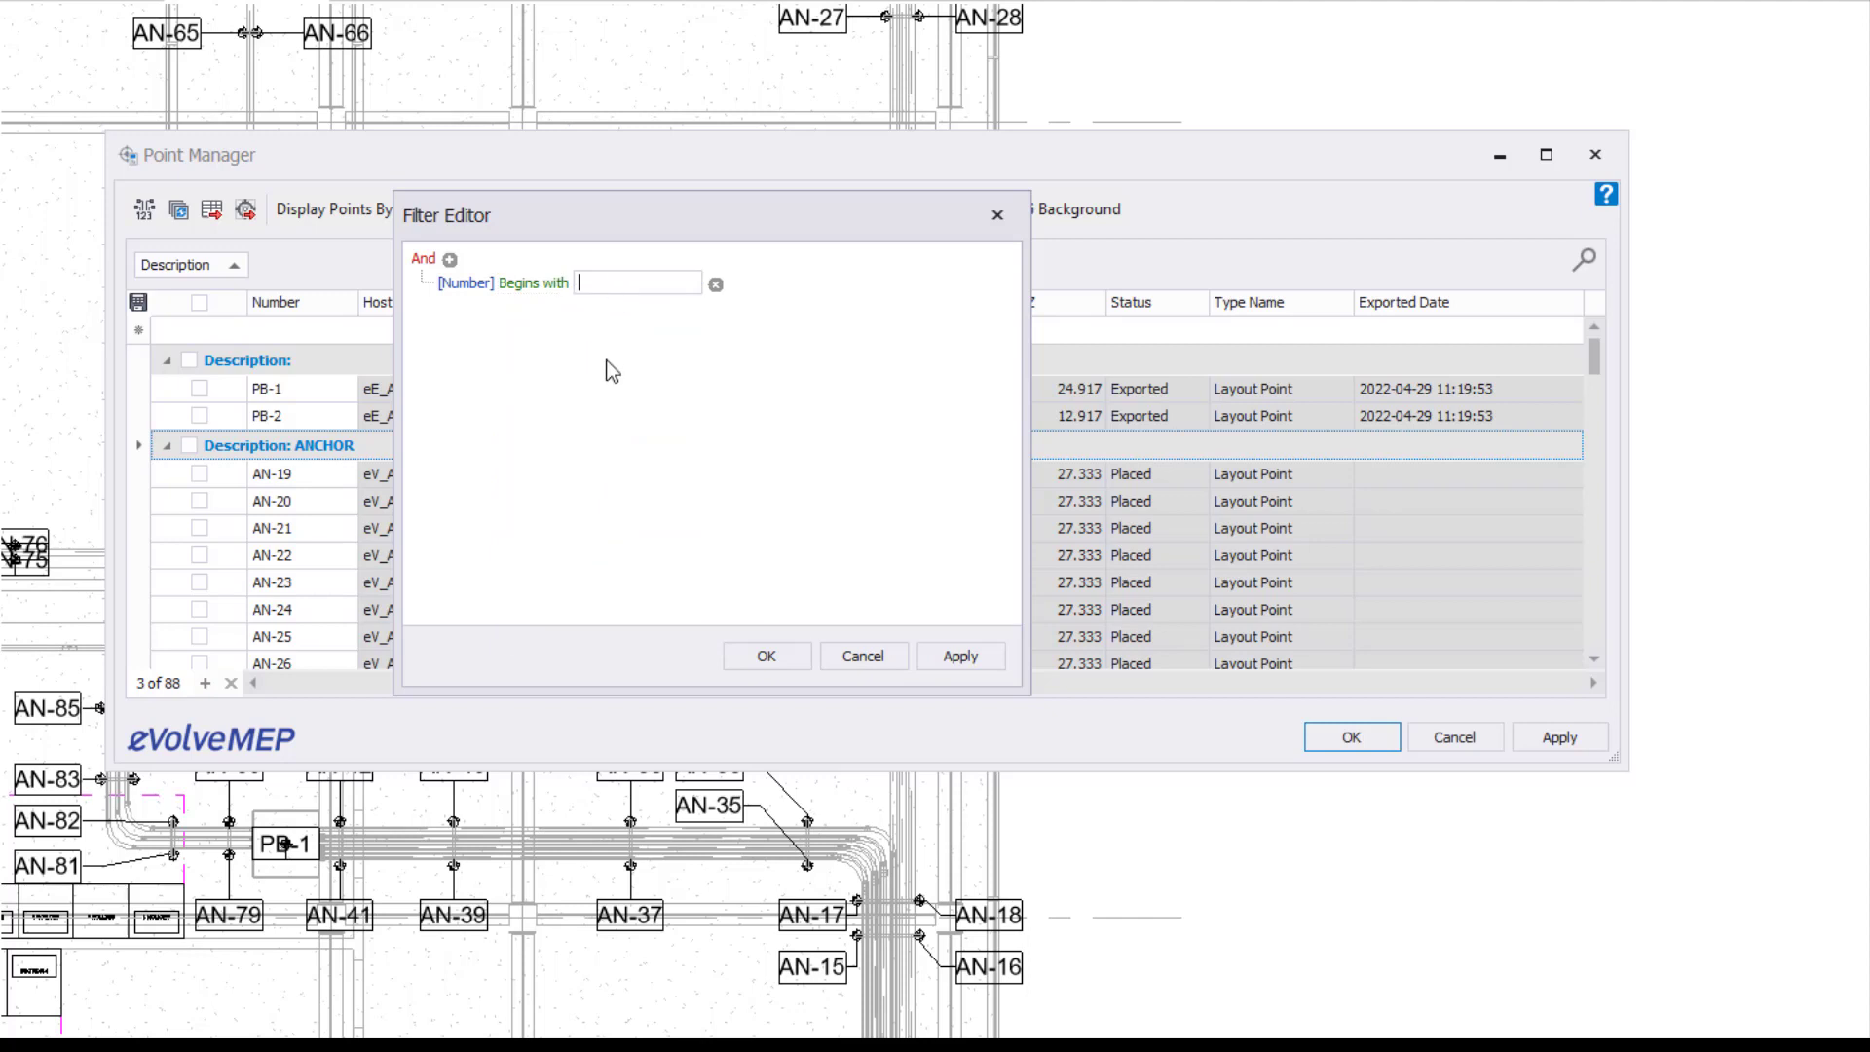
{"action": "type", "text": "AN"}
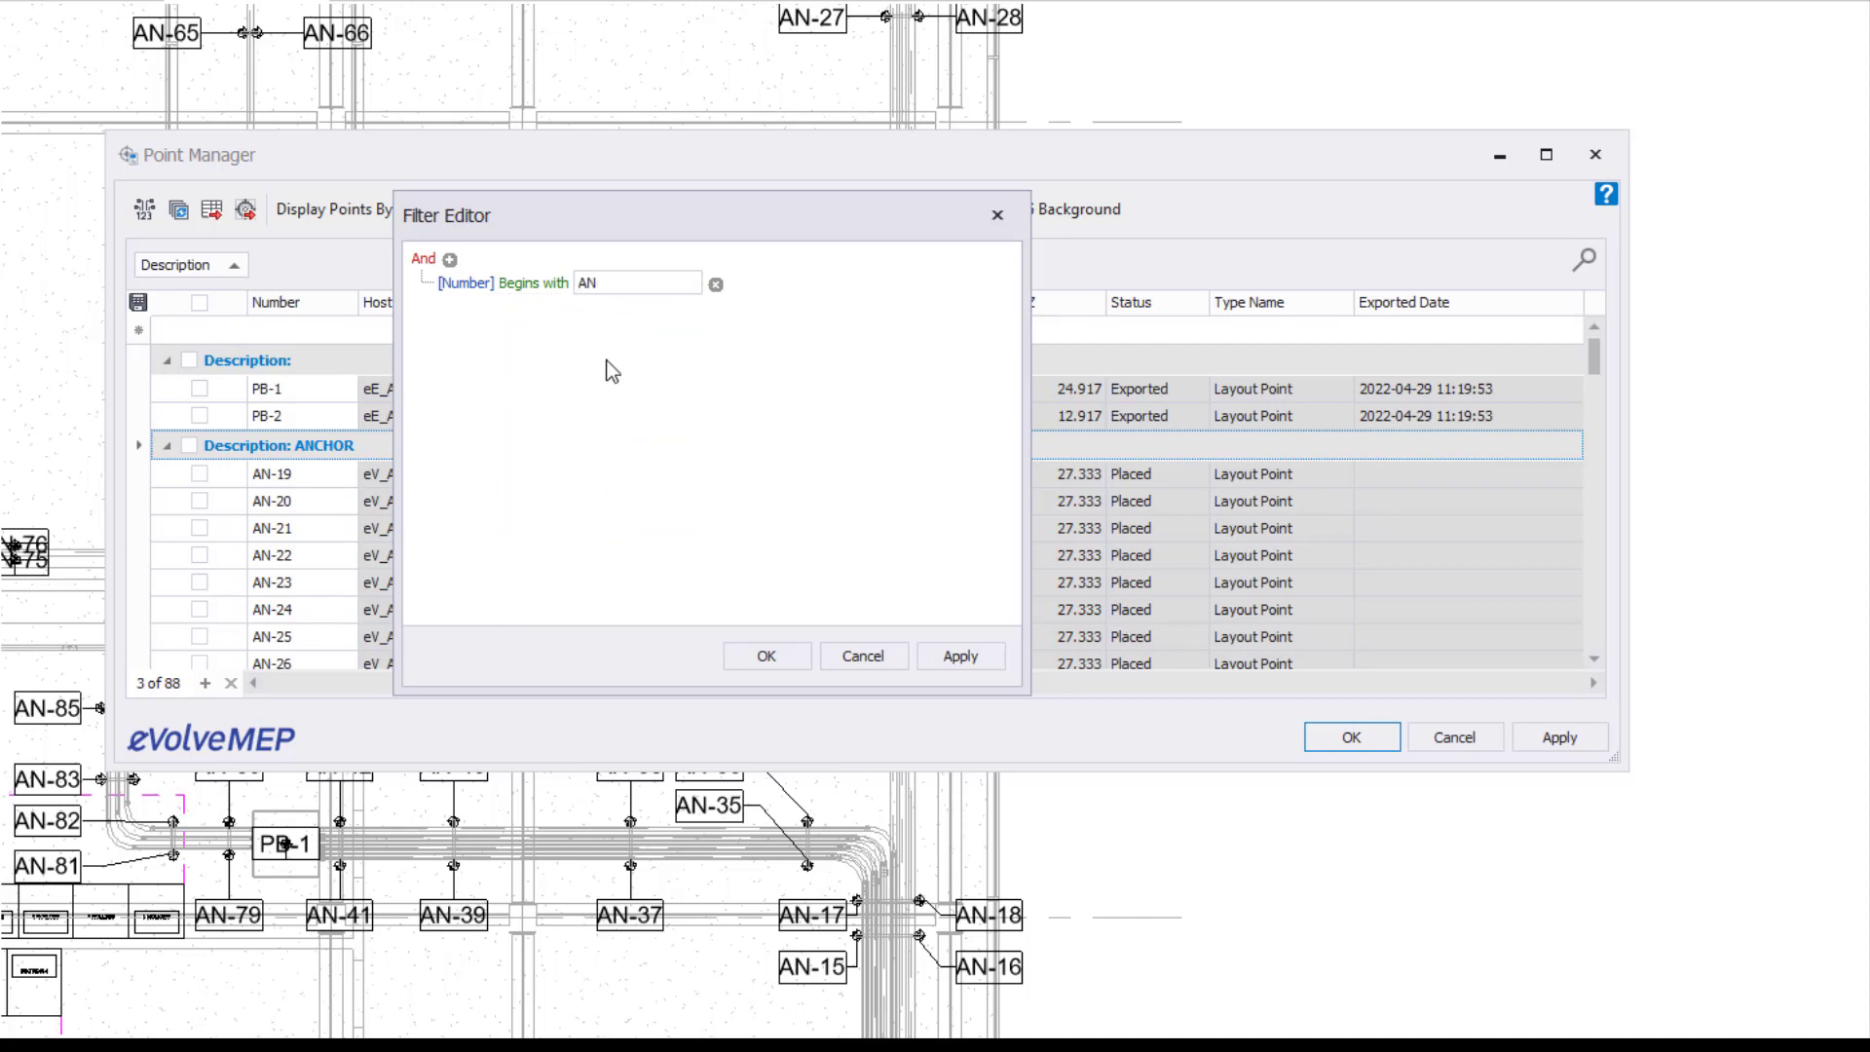
{"action": "mouse_move", "coordinate": [452, 226]}
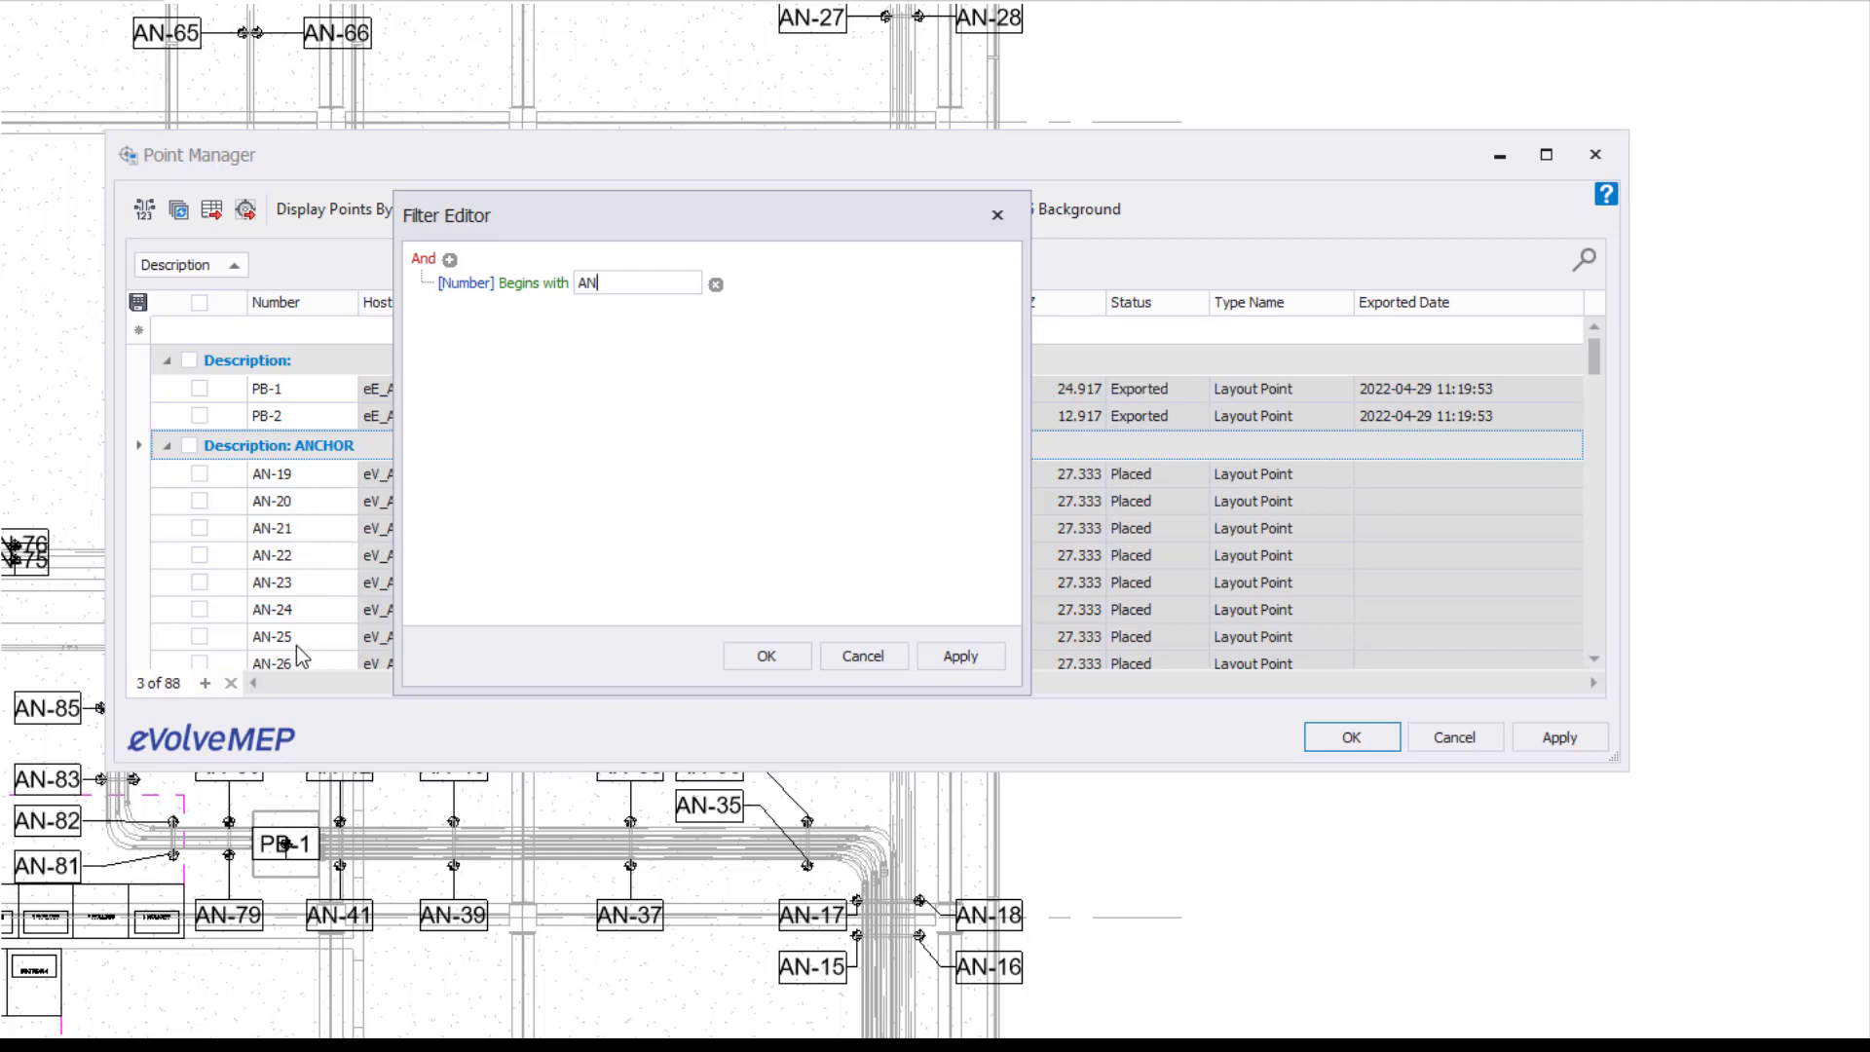
{"action": "mouse_move", "coordinate": [296, 366]}
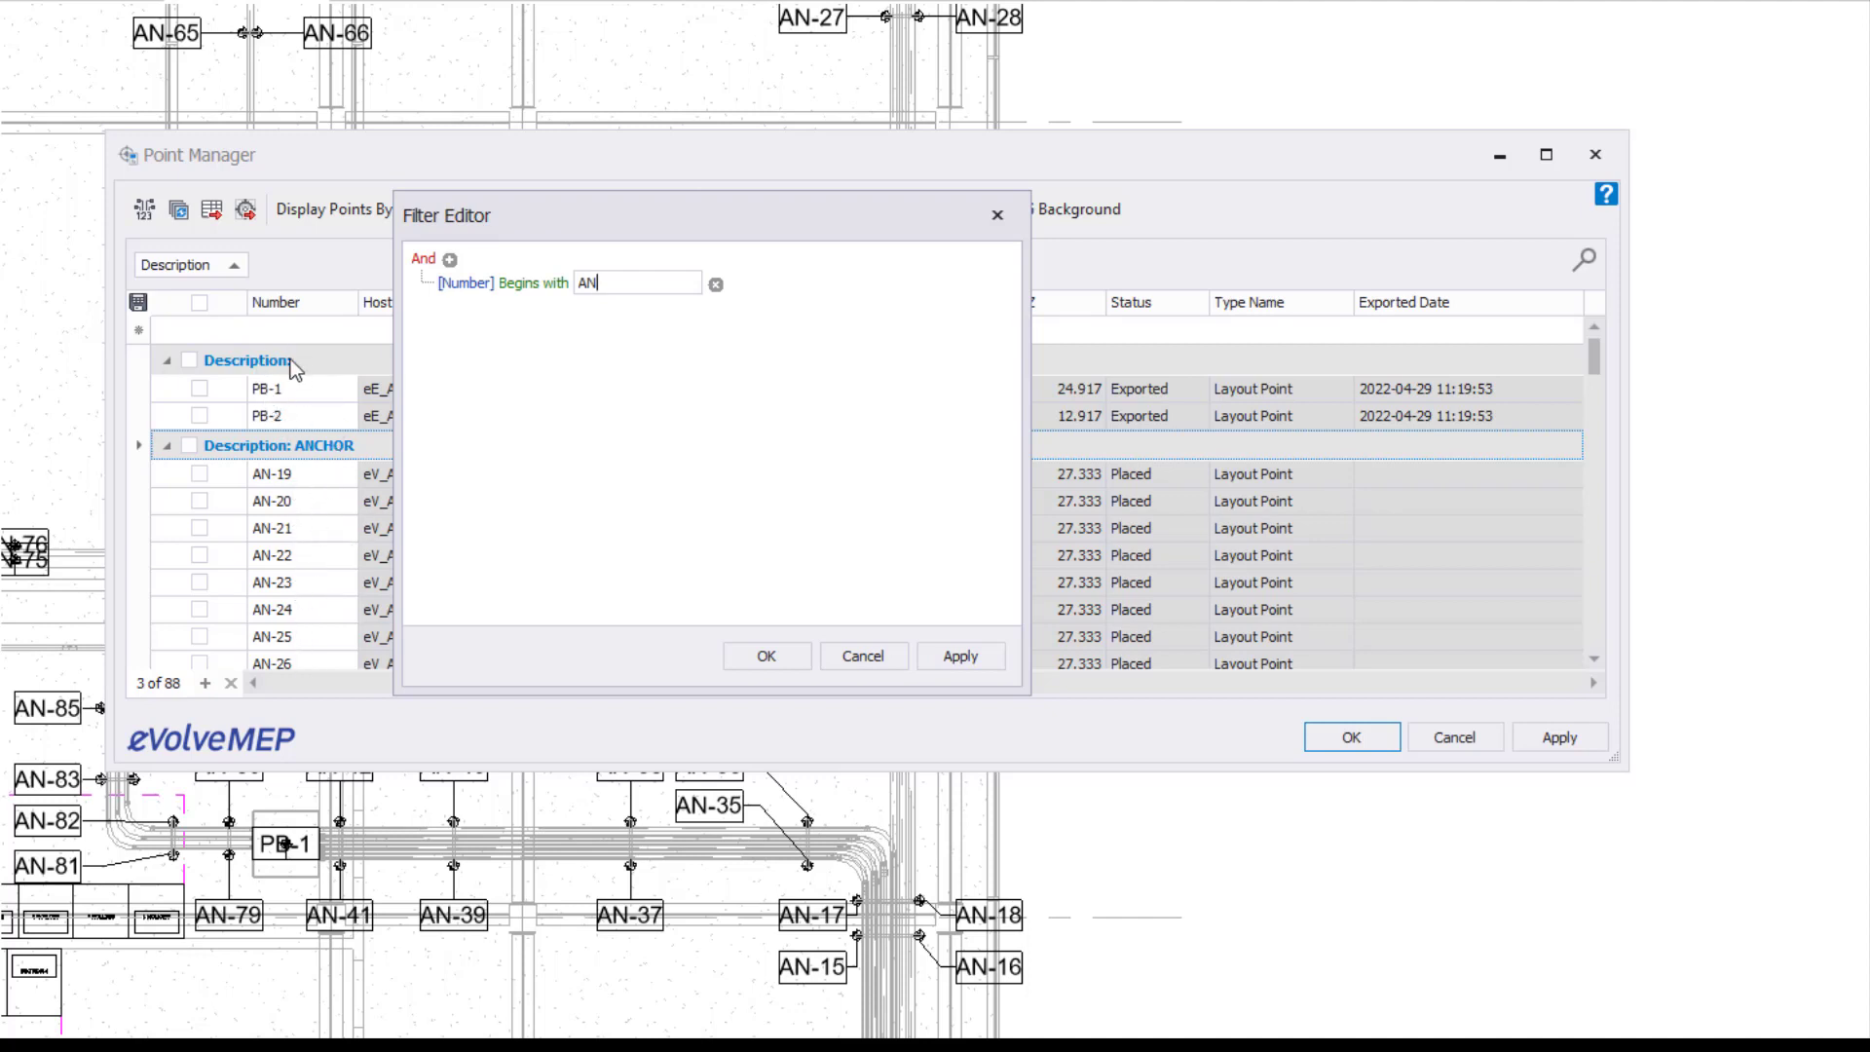
Apply the Number-begins-with-AN filter, then switch it off from the filter bar.
{"action": "left_click", "coordinate": [768, 655]}
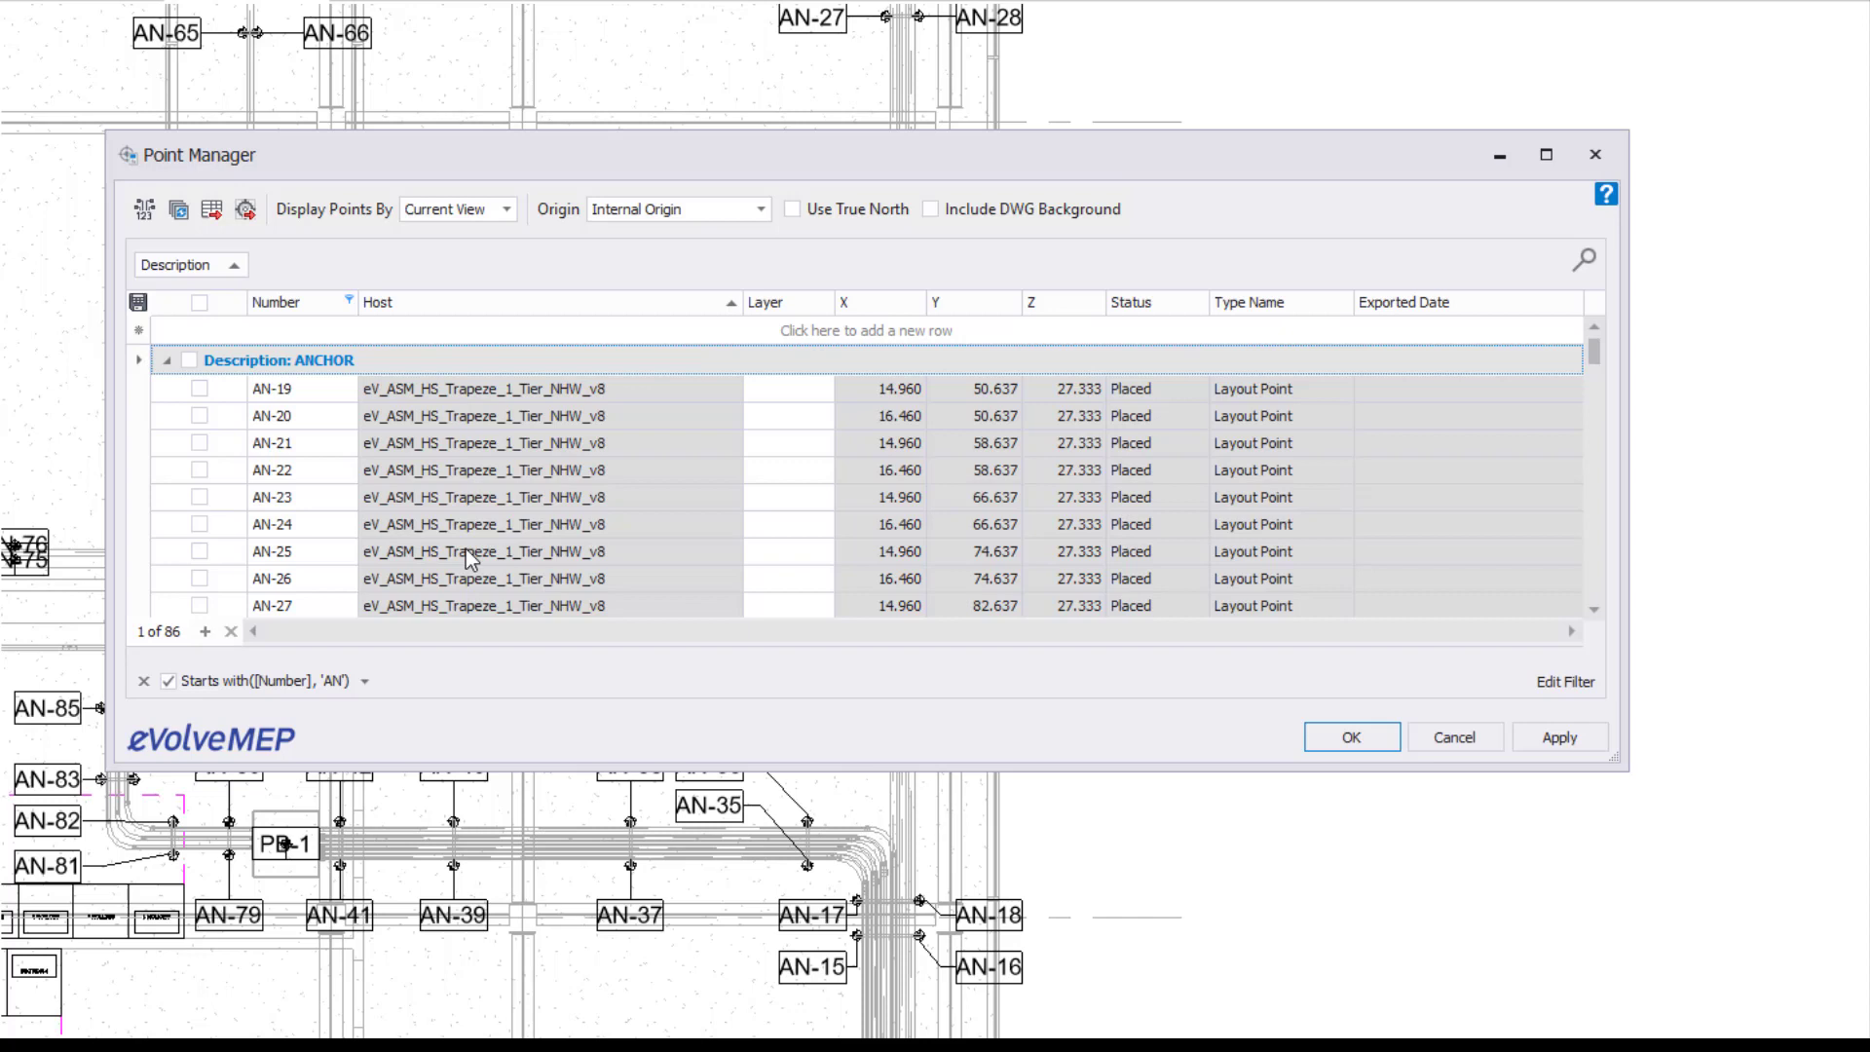
{"action": "scroll", "scroll_direction": "down", "scroll_amount": 3}
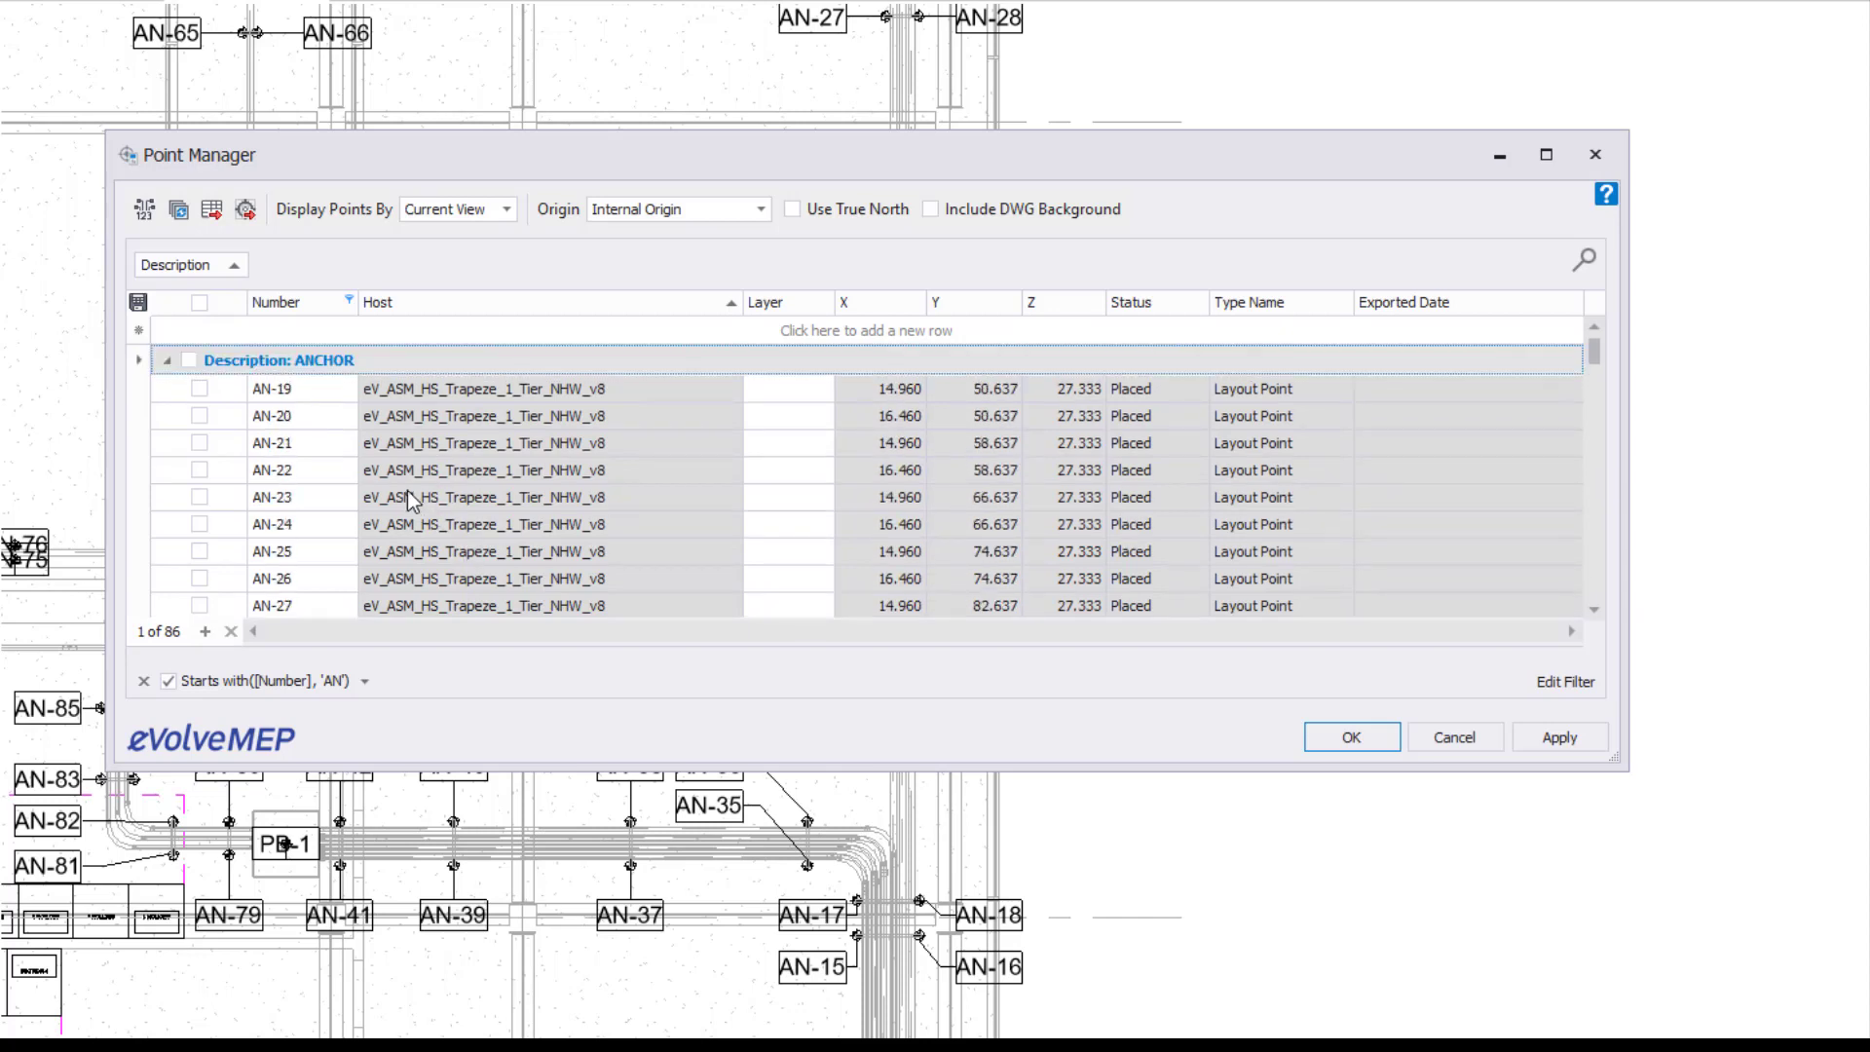
{"action": "left_click", "coordinate": [168, 680]}
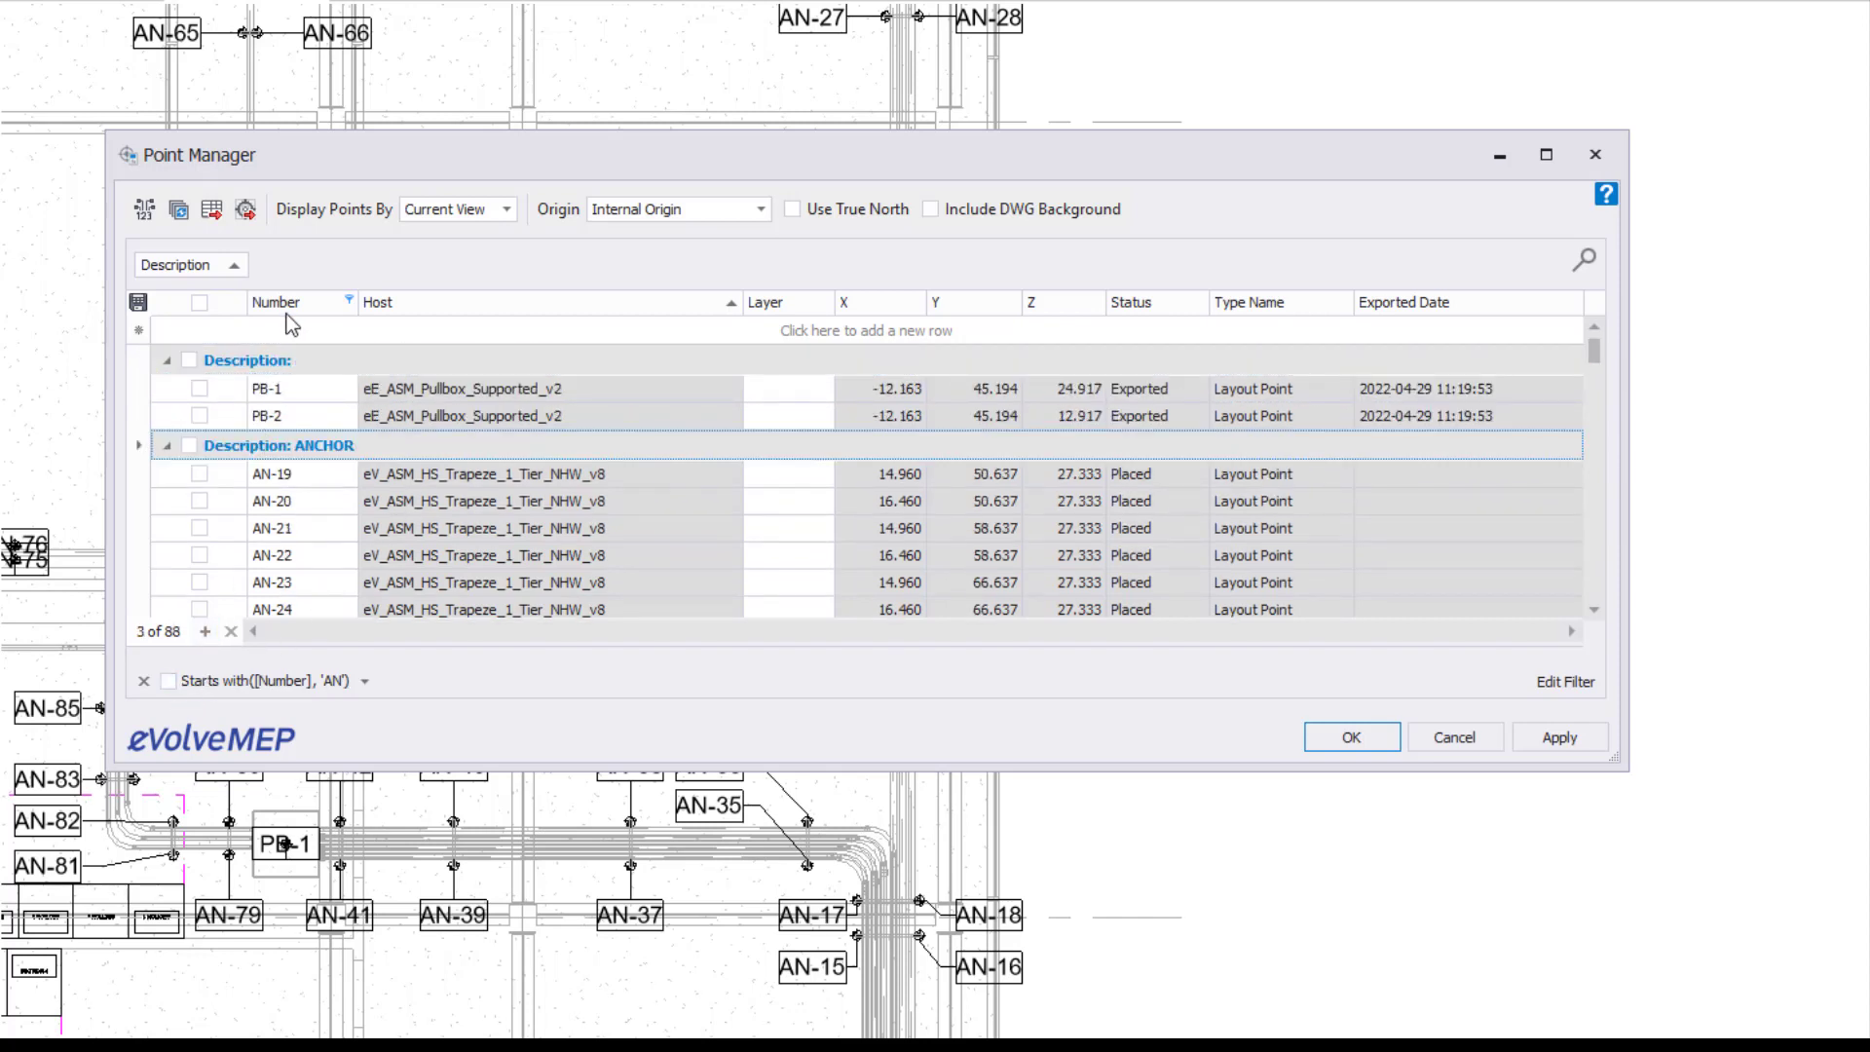
{"action": "right_click", "coordinate": [277, 302]}
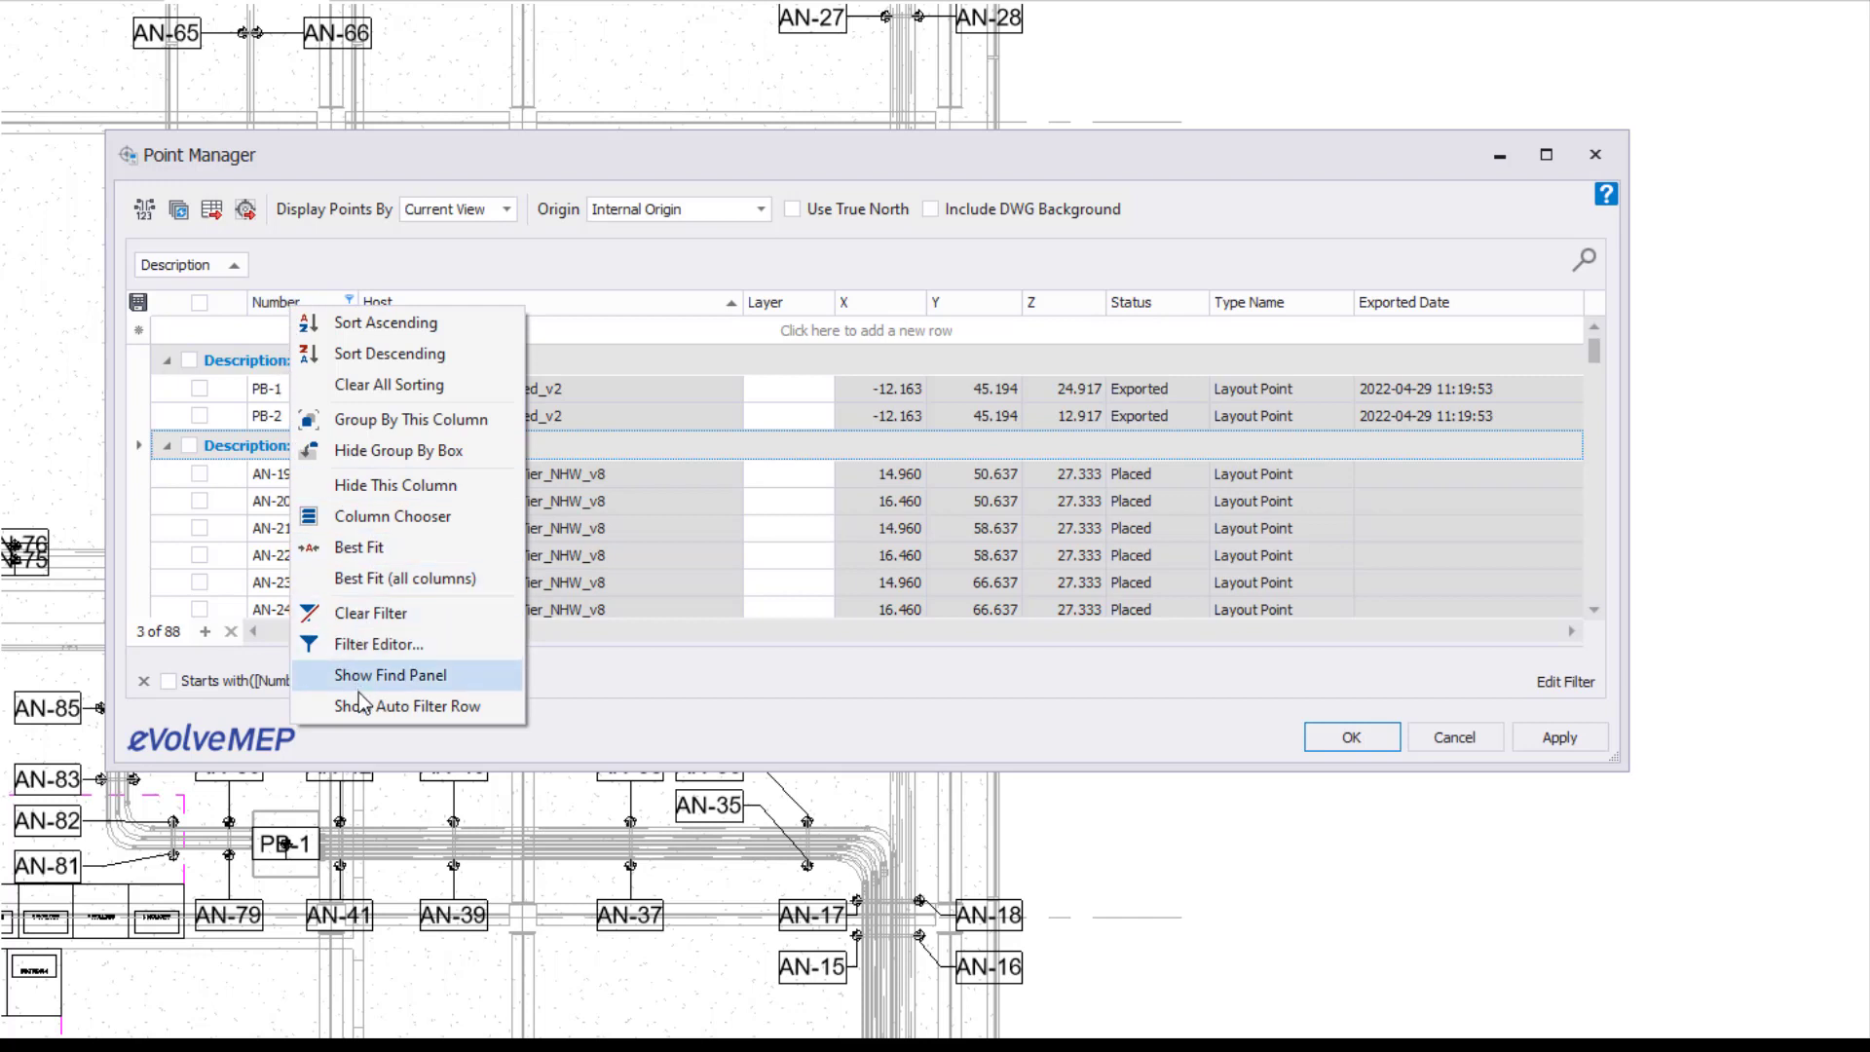
In the Filter Editor, add a second condition and pick its field, then re-enable the AN filter.
{"action": "left_click", "coordinate": [378, 643]}
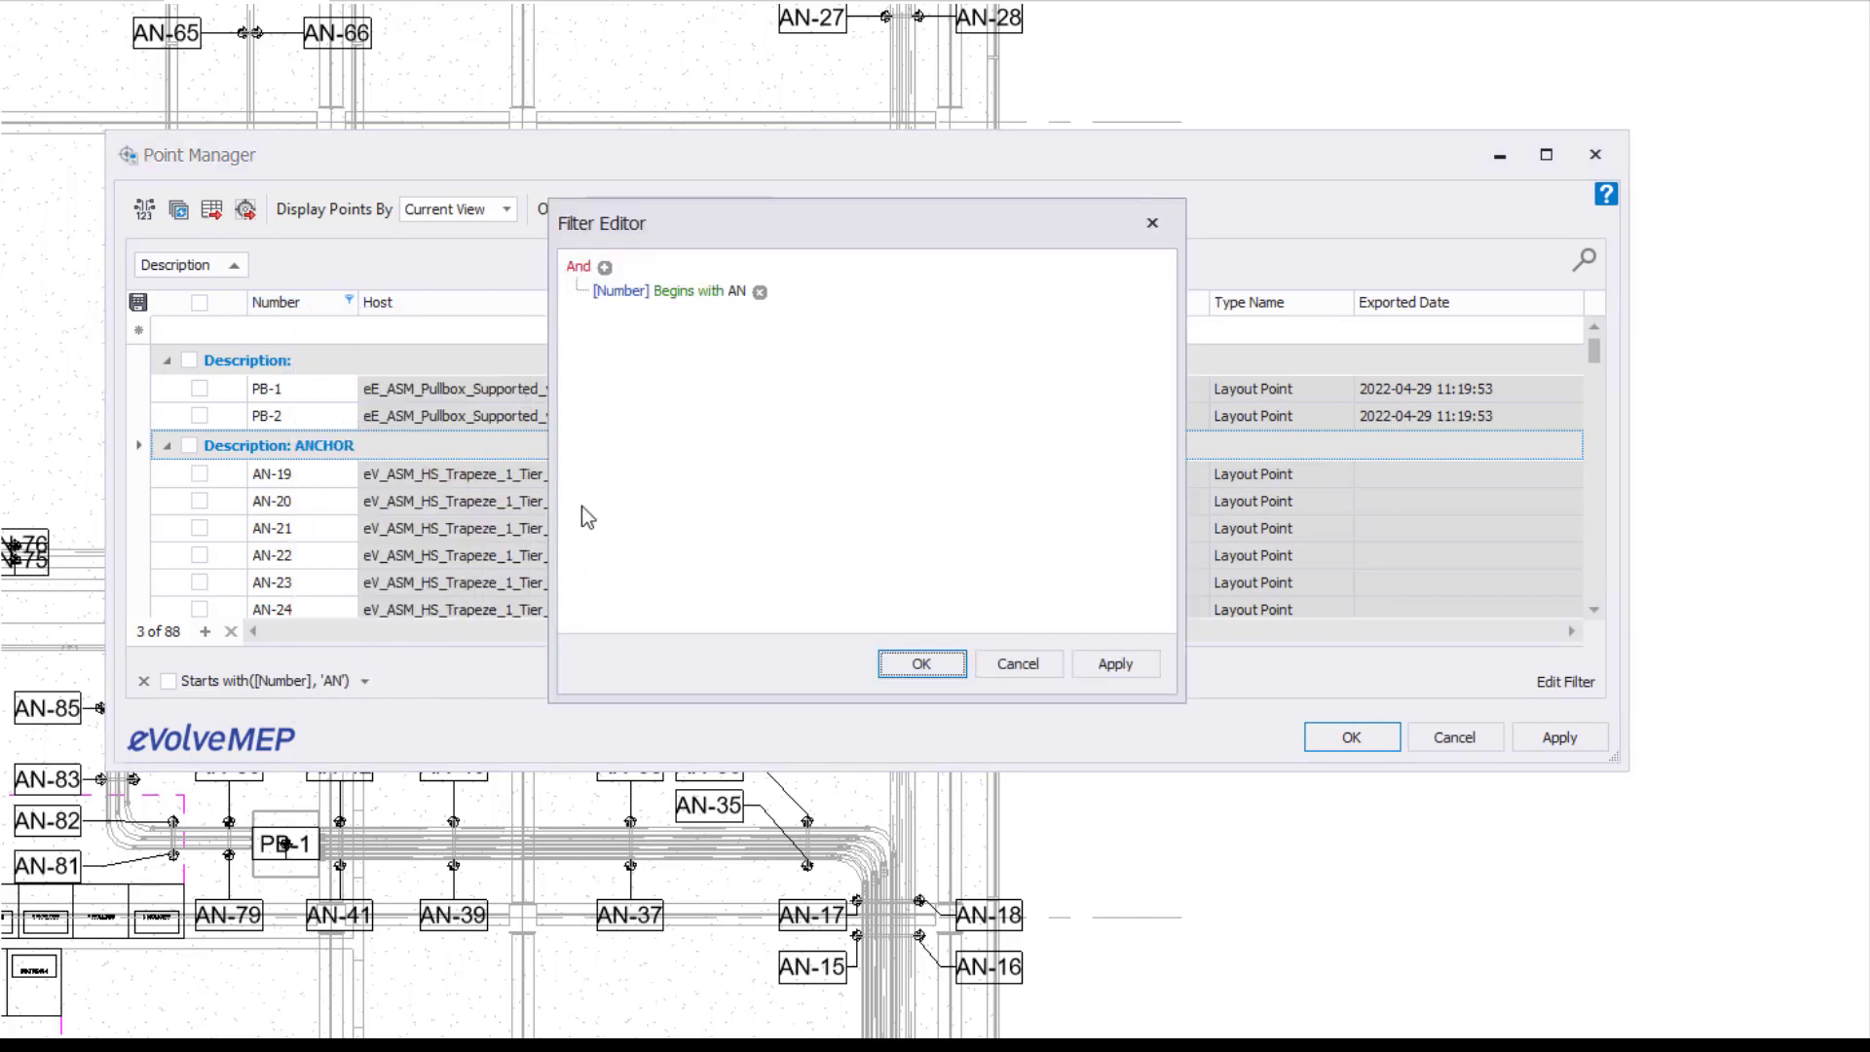
{"action": "left_click", "coordinate": [604, 265]}
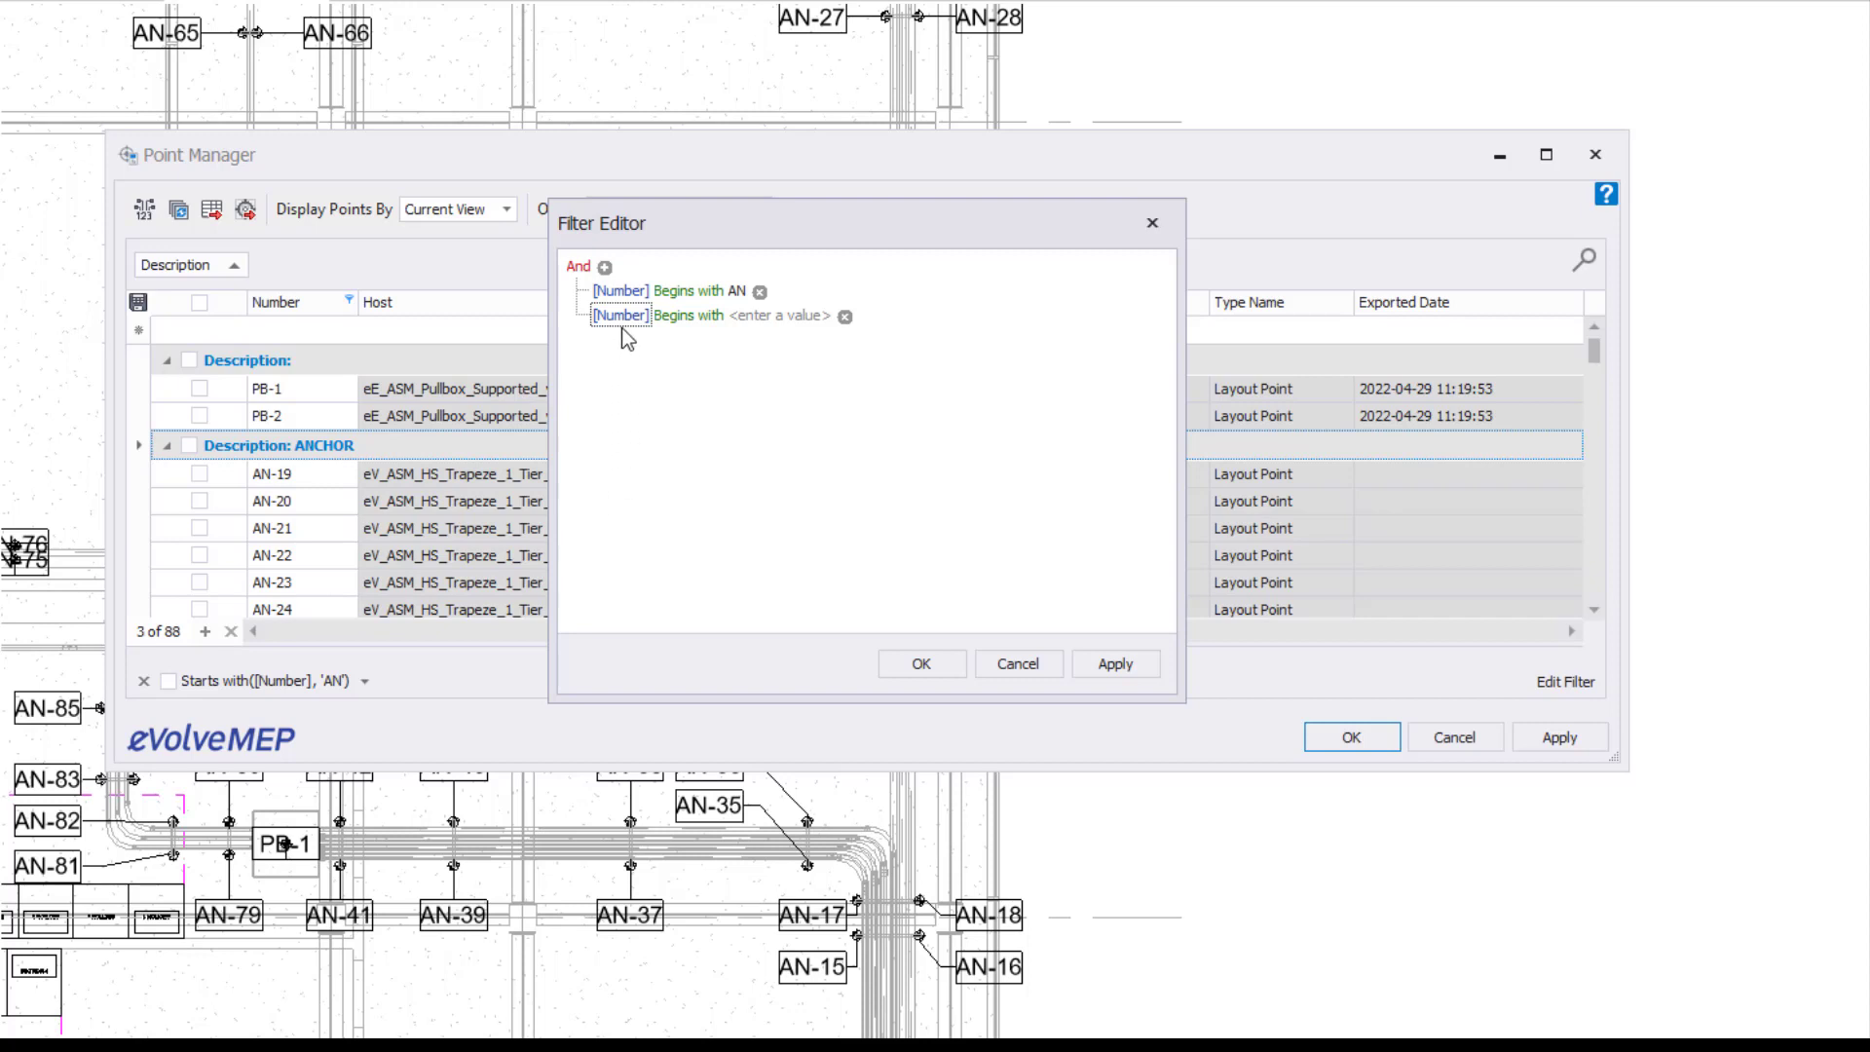
{"action": "left_click", "coordinate": [622, 316]}
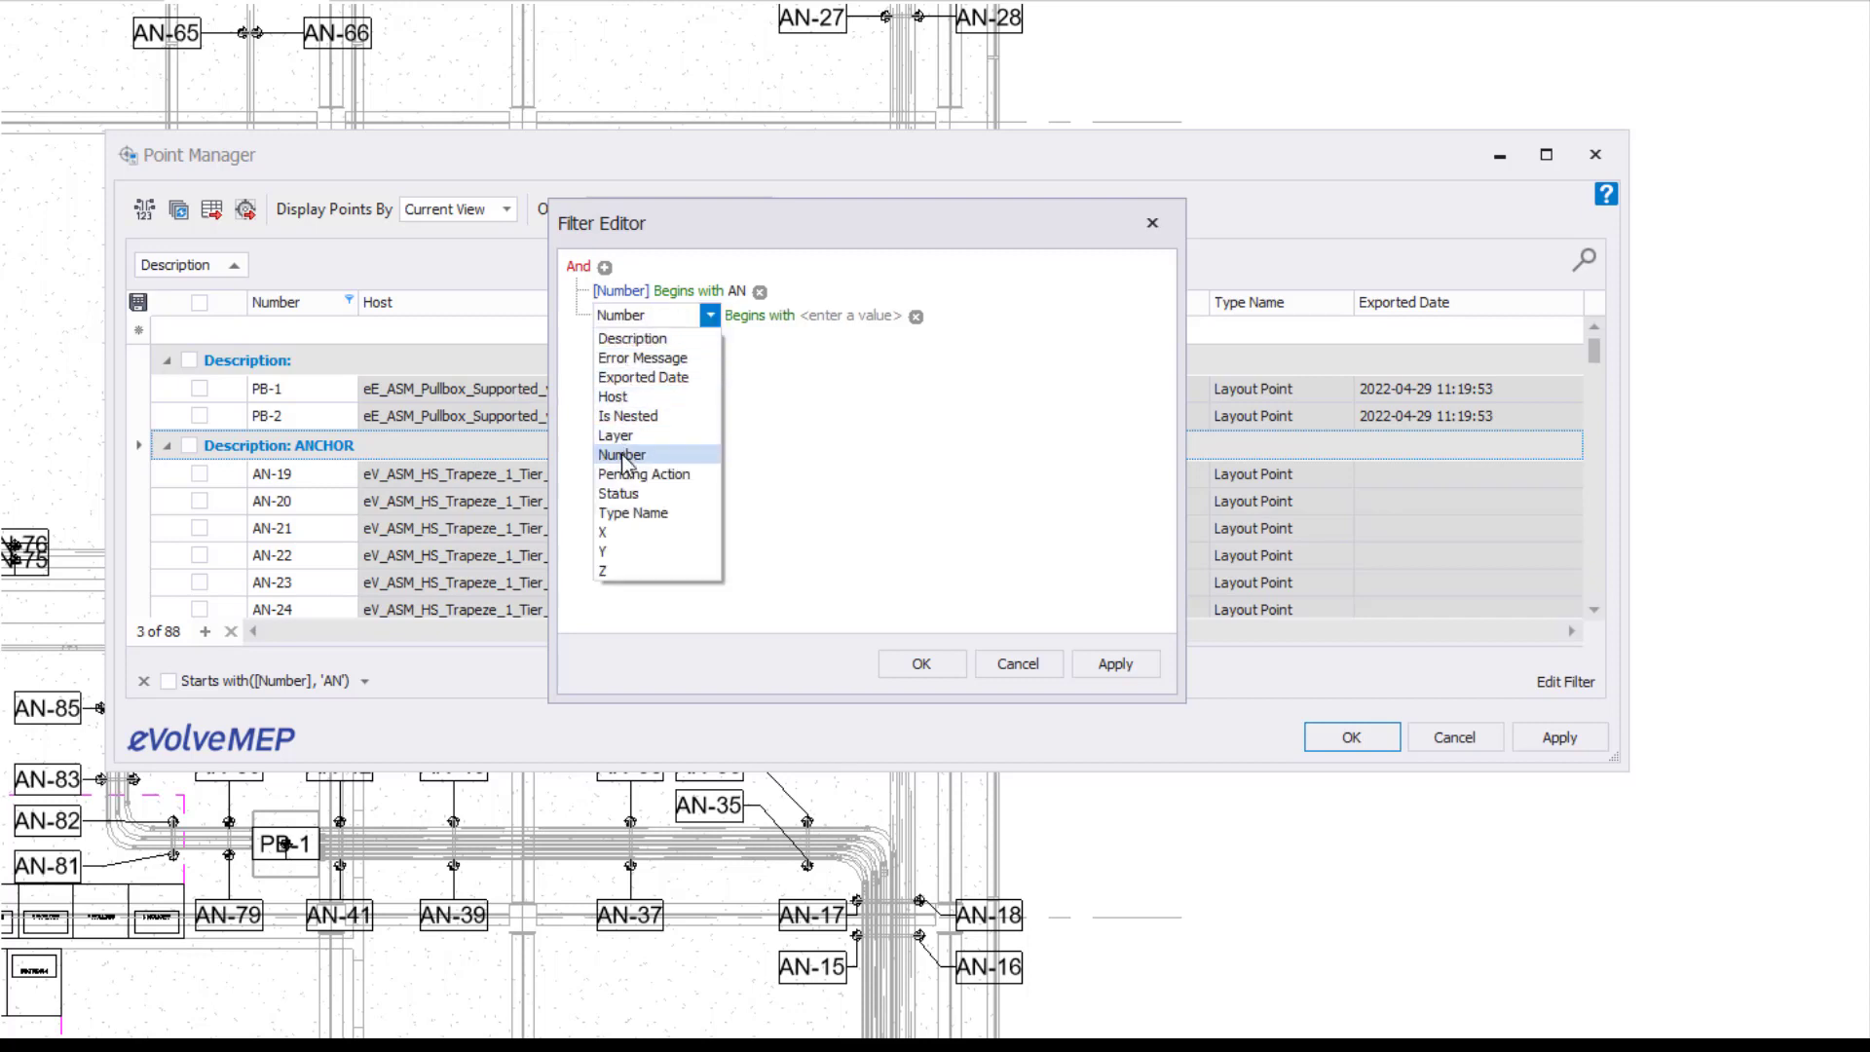
{"action": "left_click", "coordinate": [643, 474]}
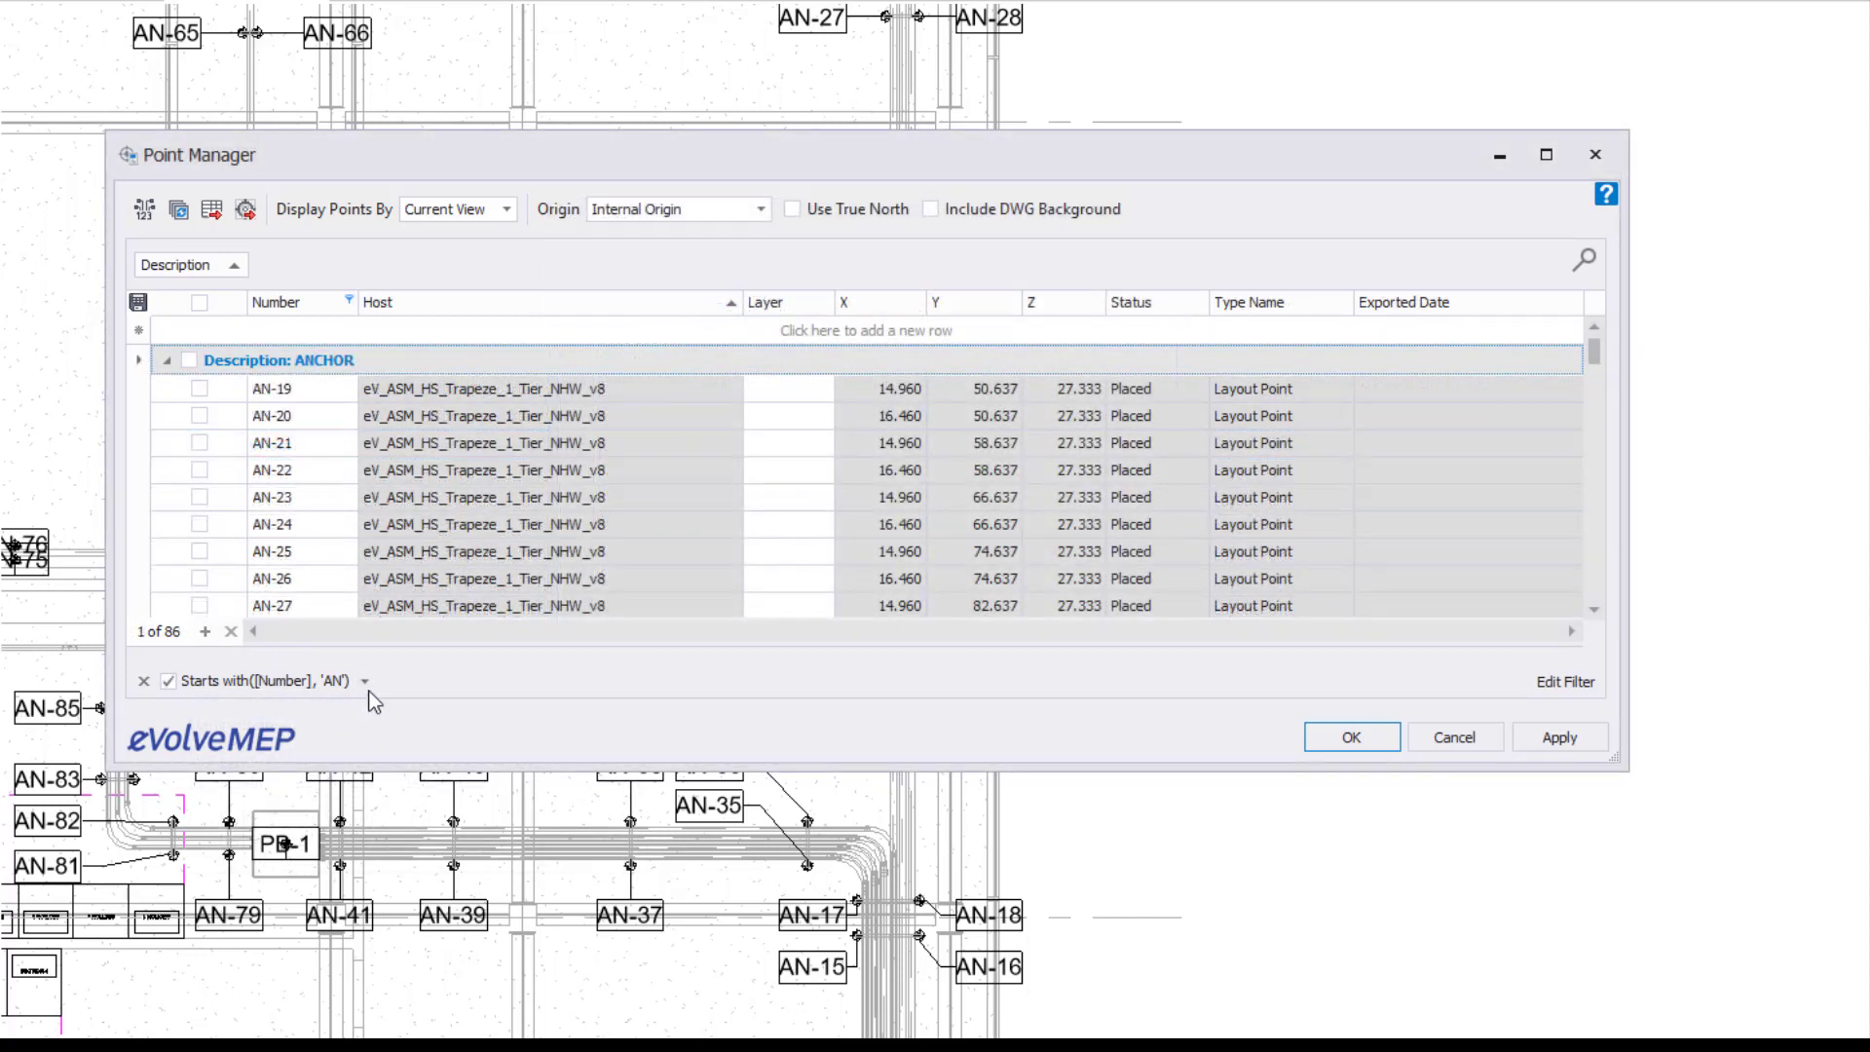
Clear the AN filter from the filter bar so all 88 points are listed.
{"action": "left_click", "coordinate": [367, 682]}
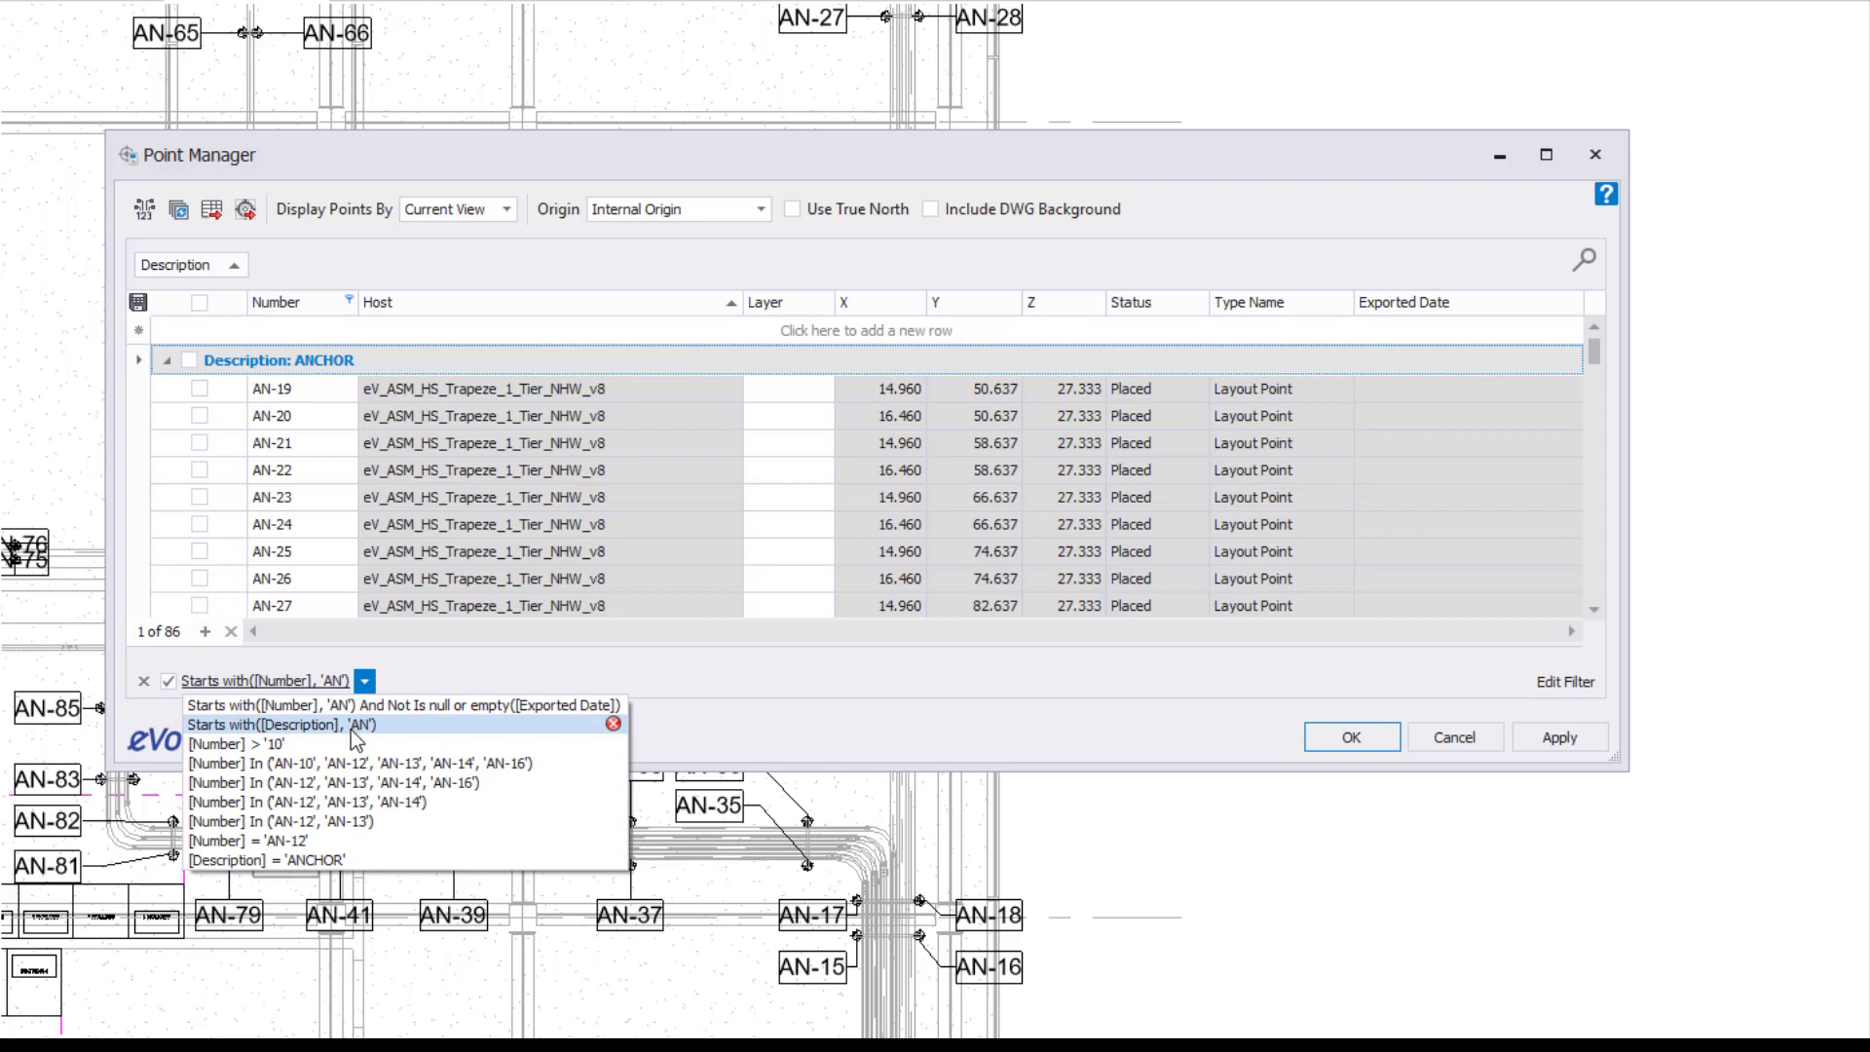
{"action": "mouse_move", "coordinate": [331, 745]}
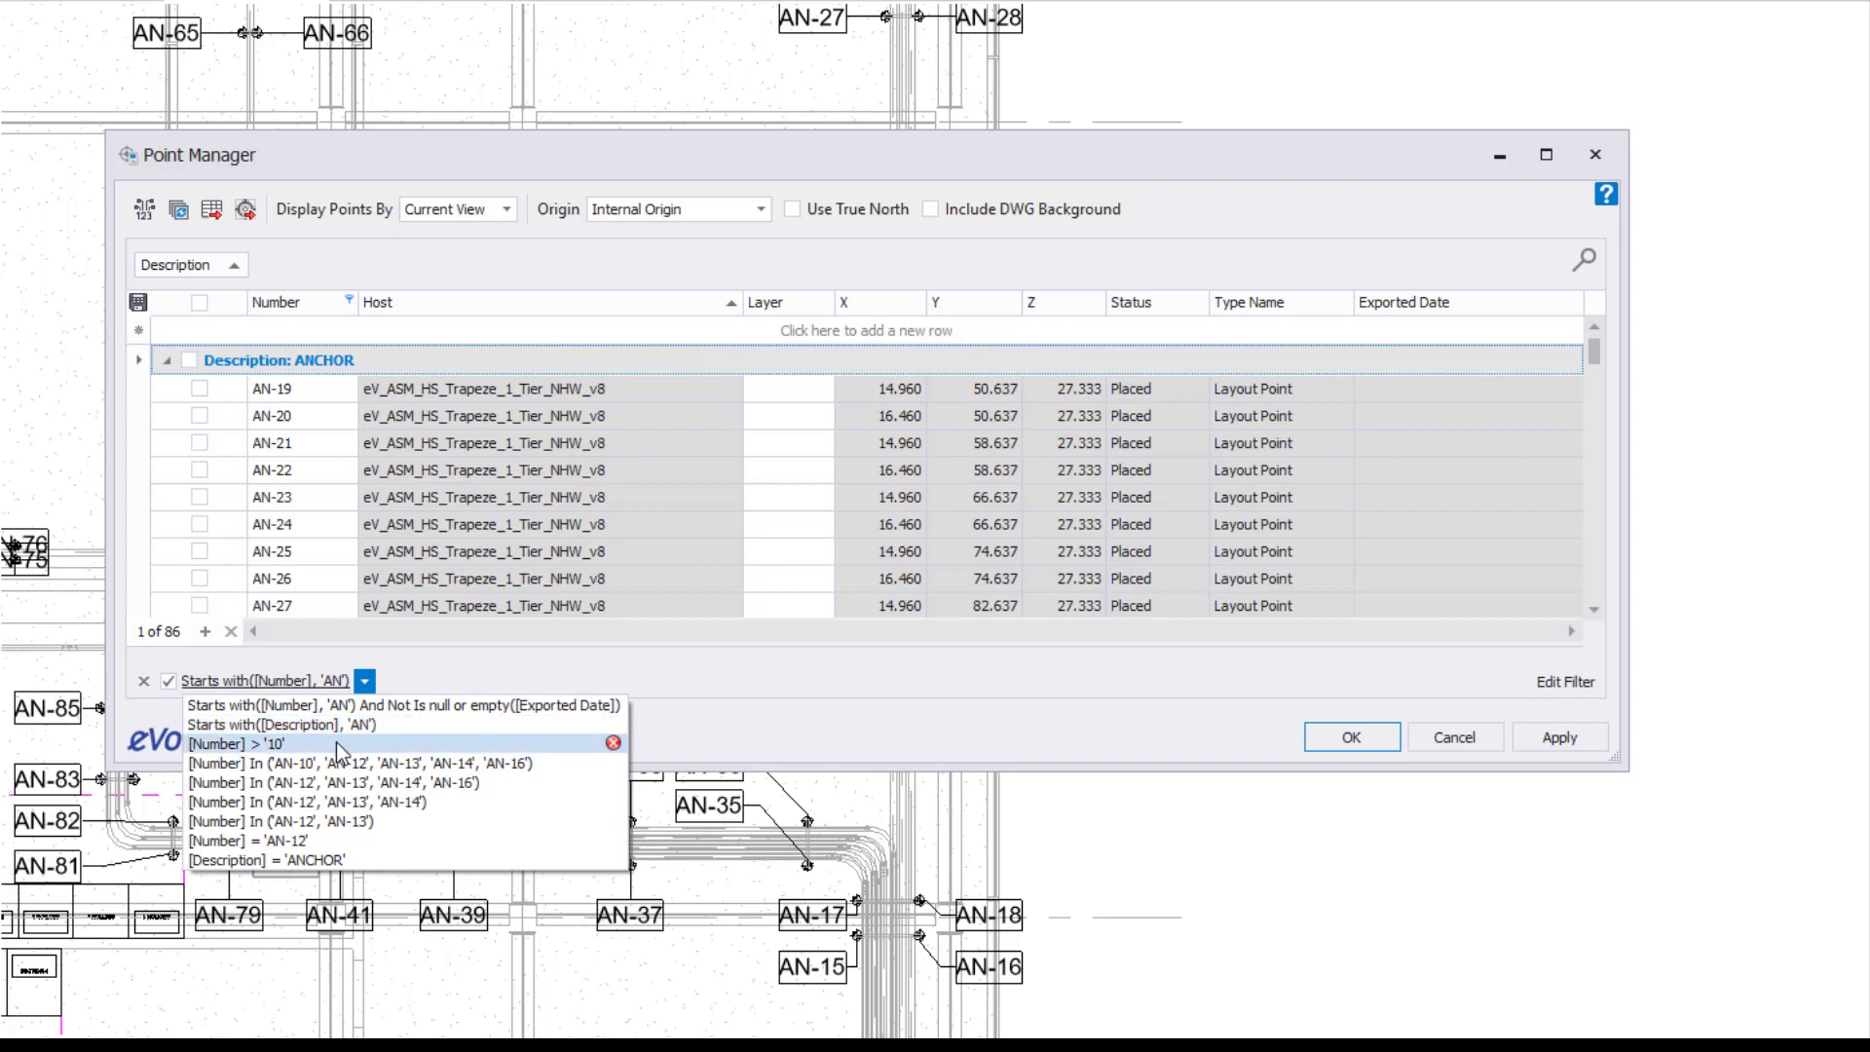
{"action": "left_click", "coordinate": [226, 744]}
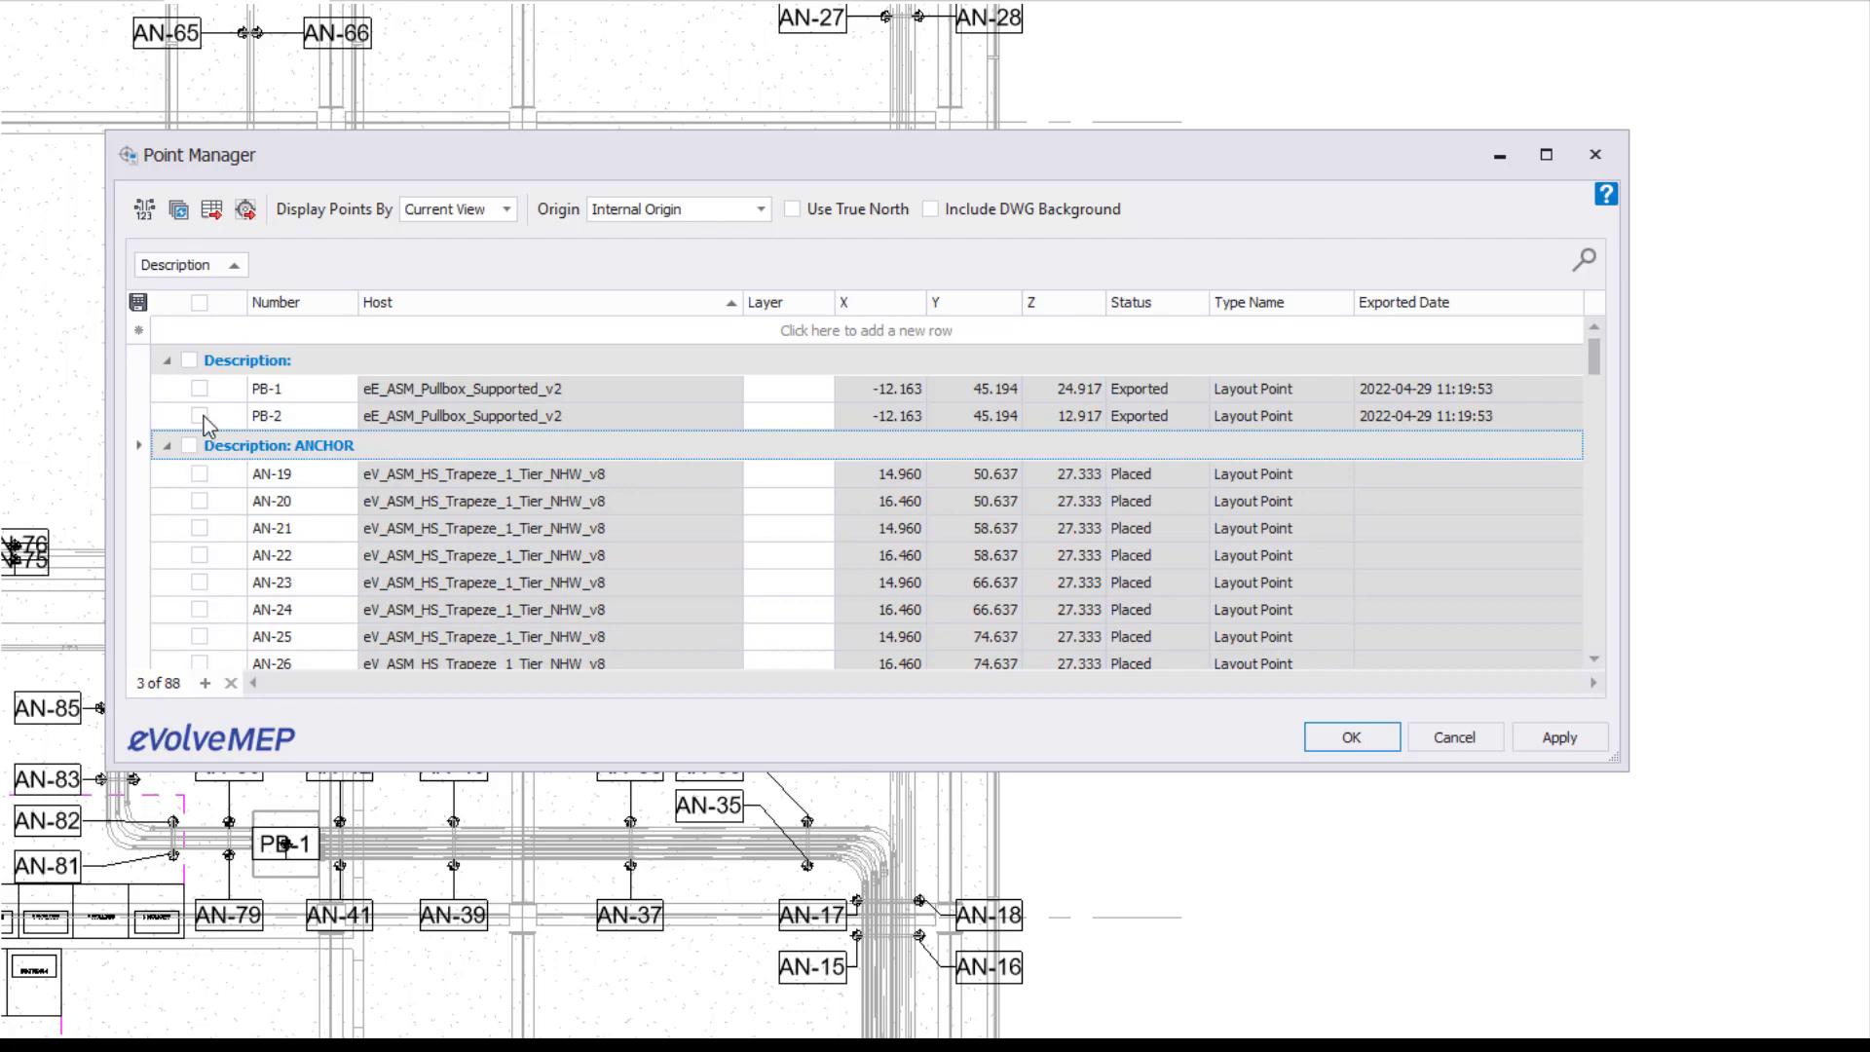
Show the Find Panel, search the grid for 'AN', then clear the search.
{"action": "right_click", "coordinate": [277, 302]}
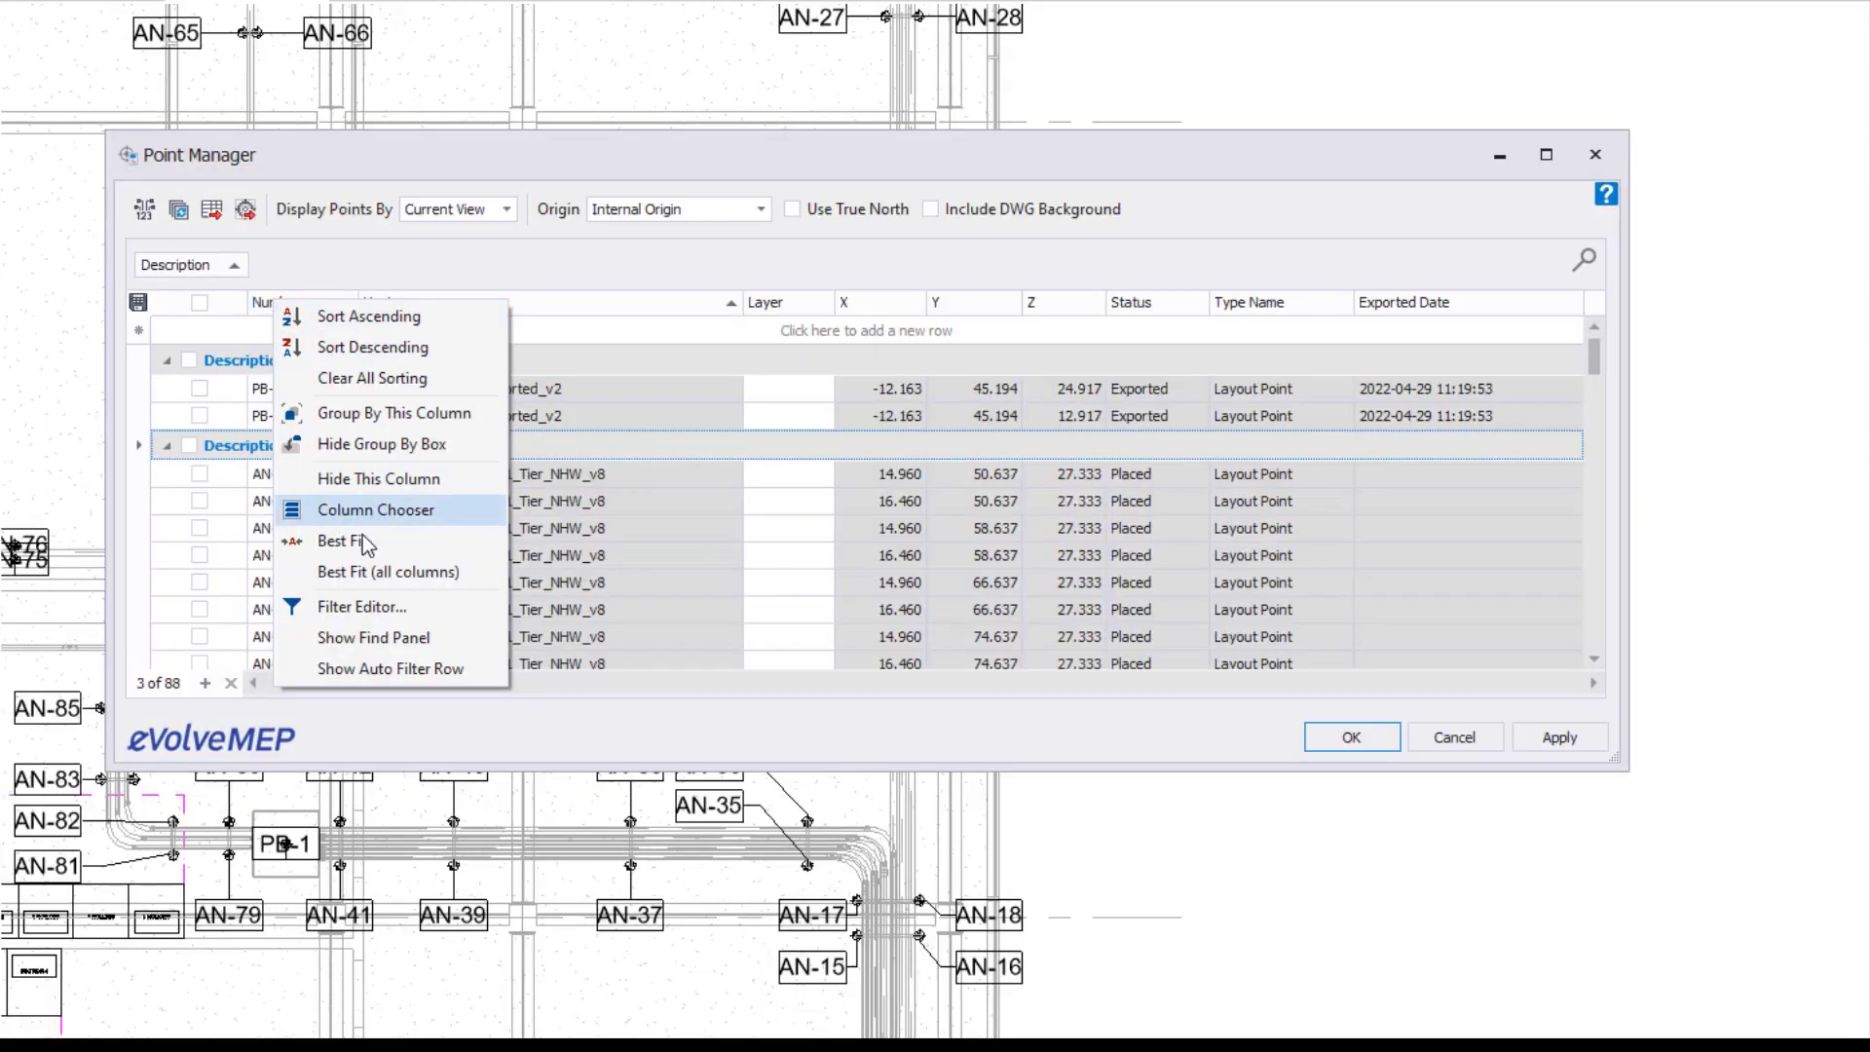
{"action": "mouse_move", "coordinate": [374, 637]}
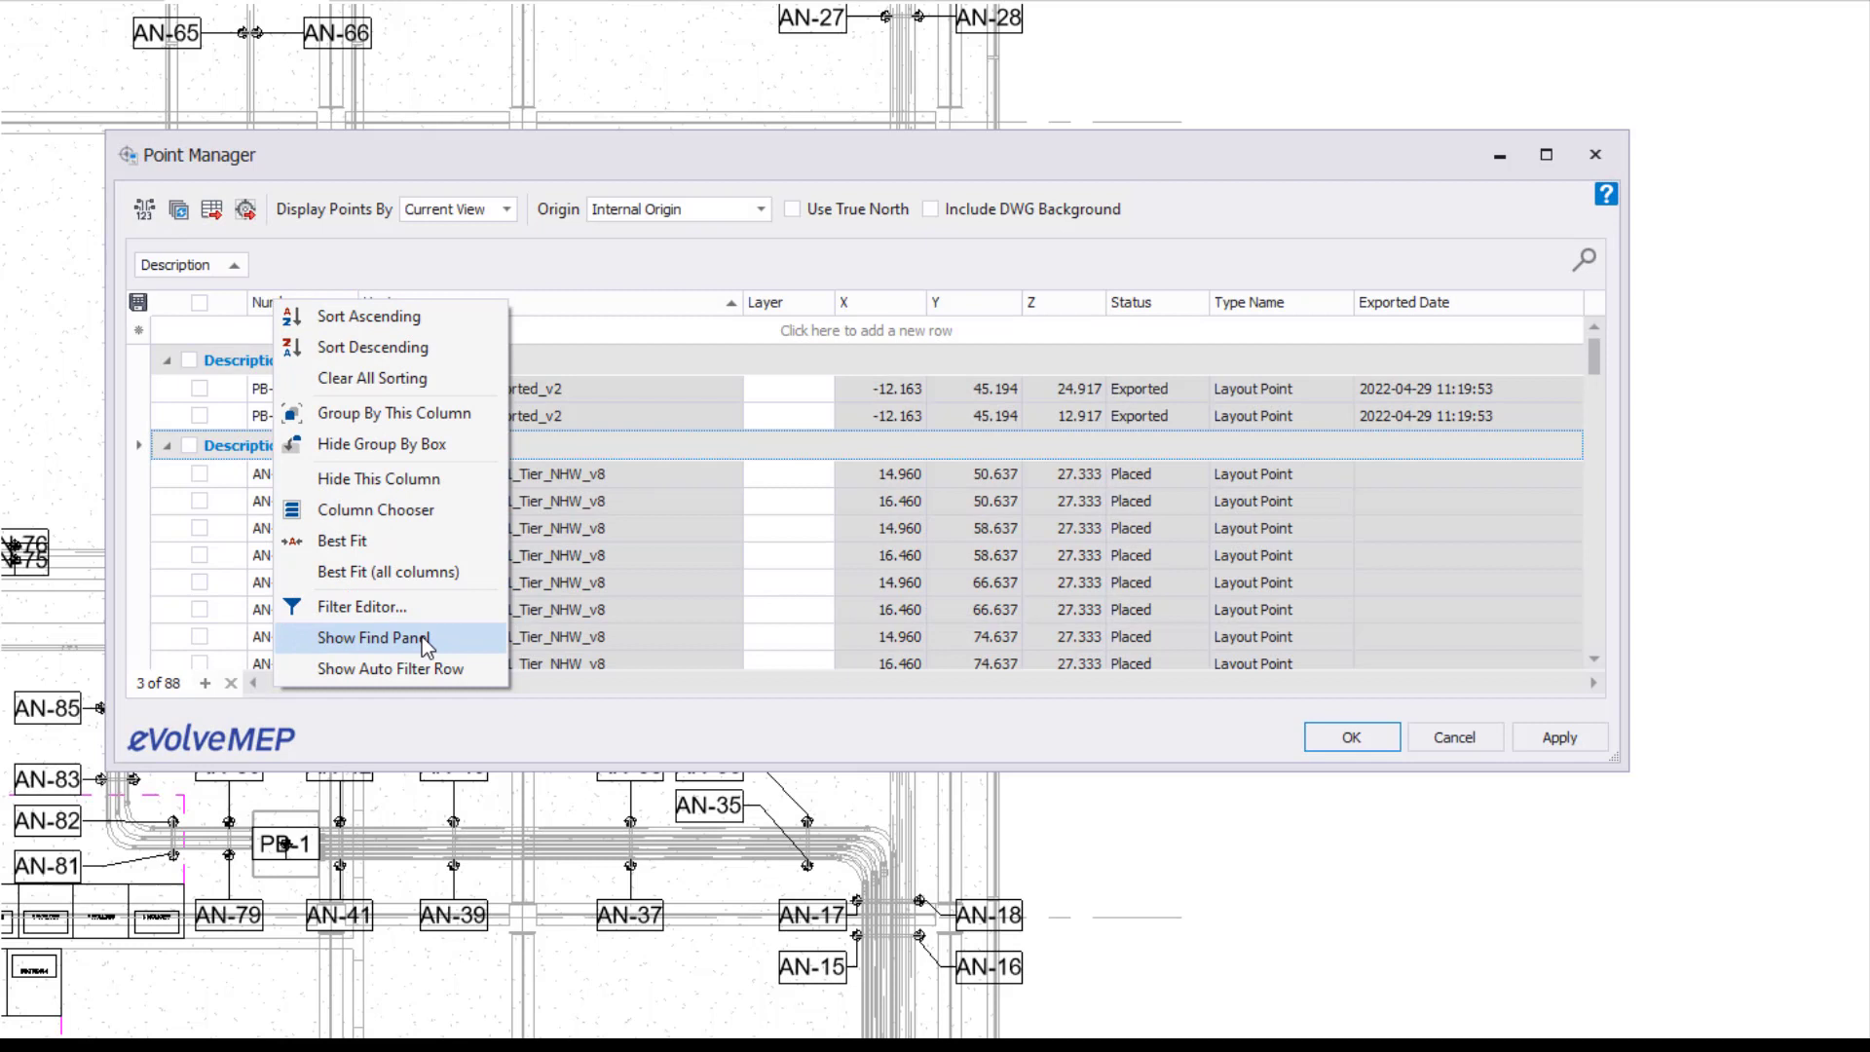
{"action": "left_click", "coordinate": [370, 637]}
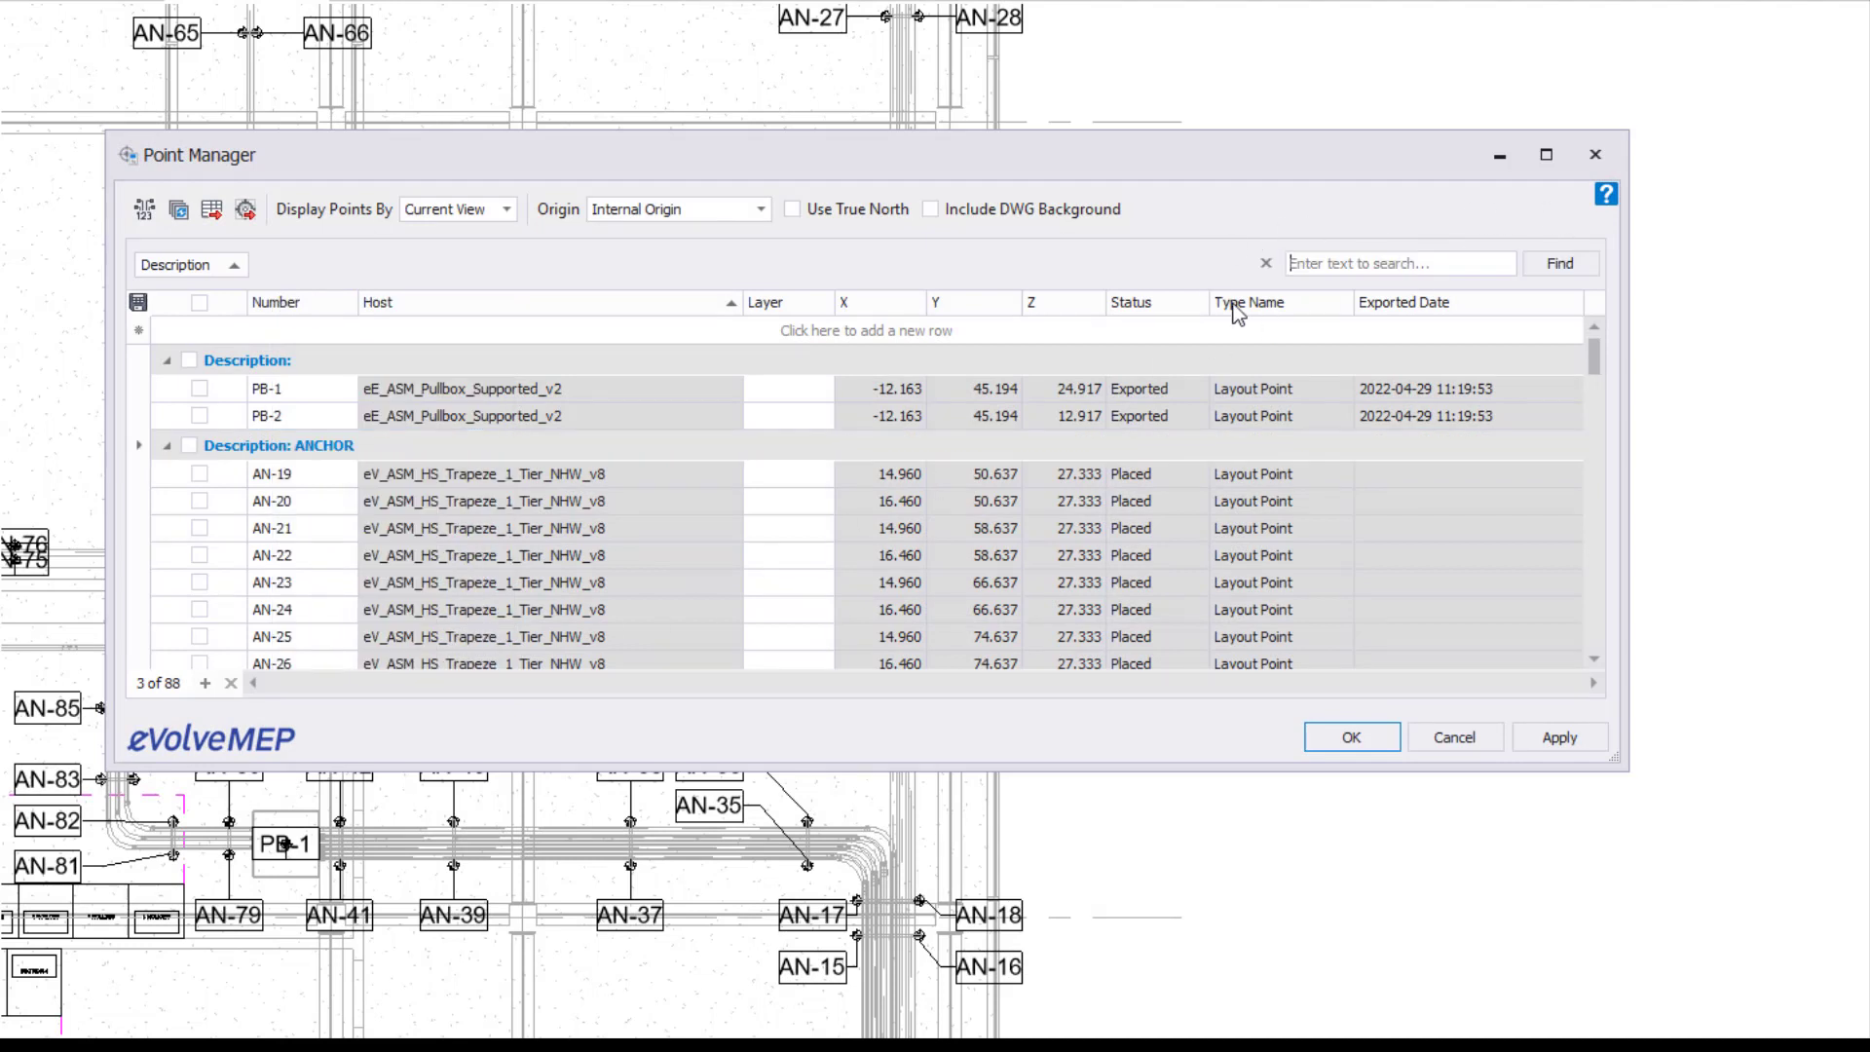
{"action": "left_click", "coordinate": [1399, 263]}
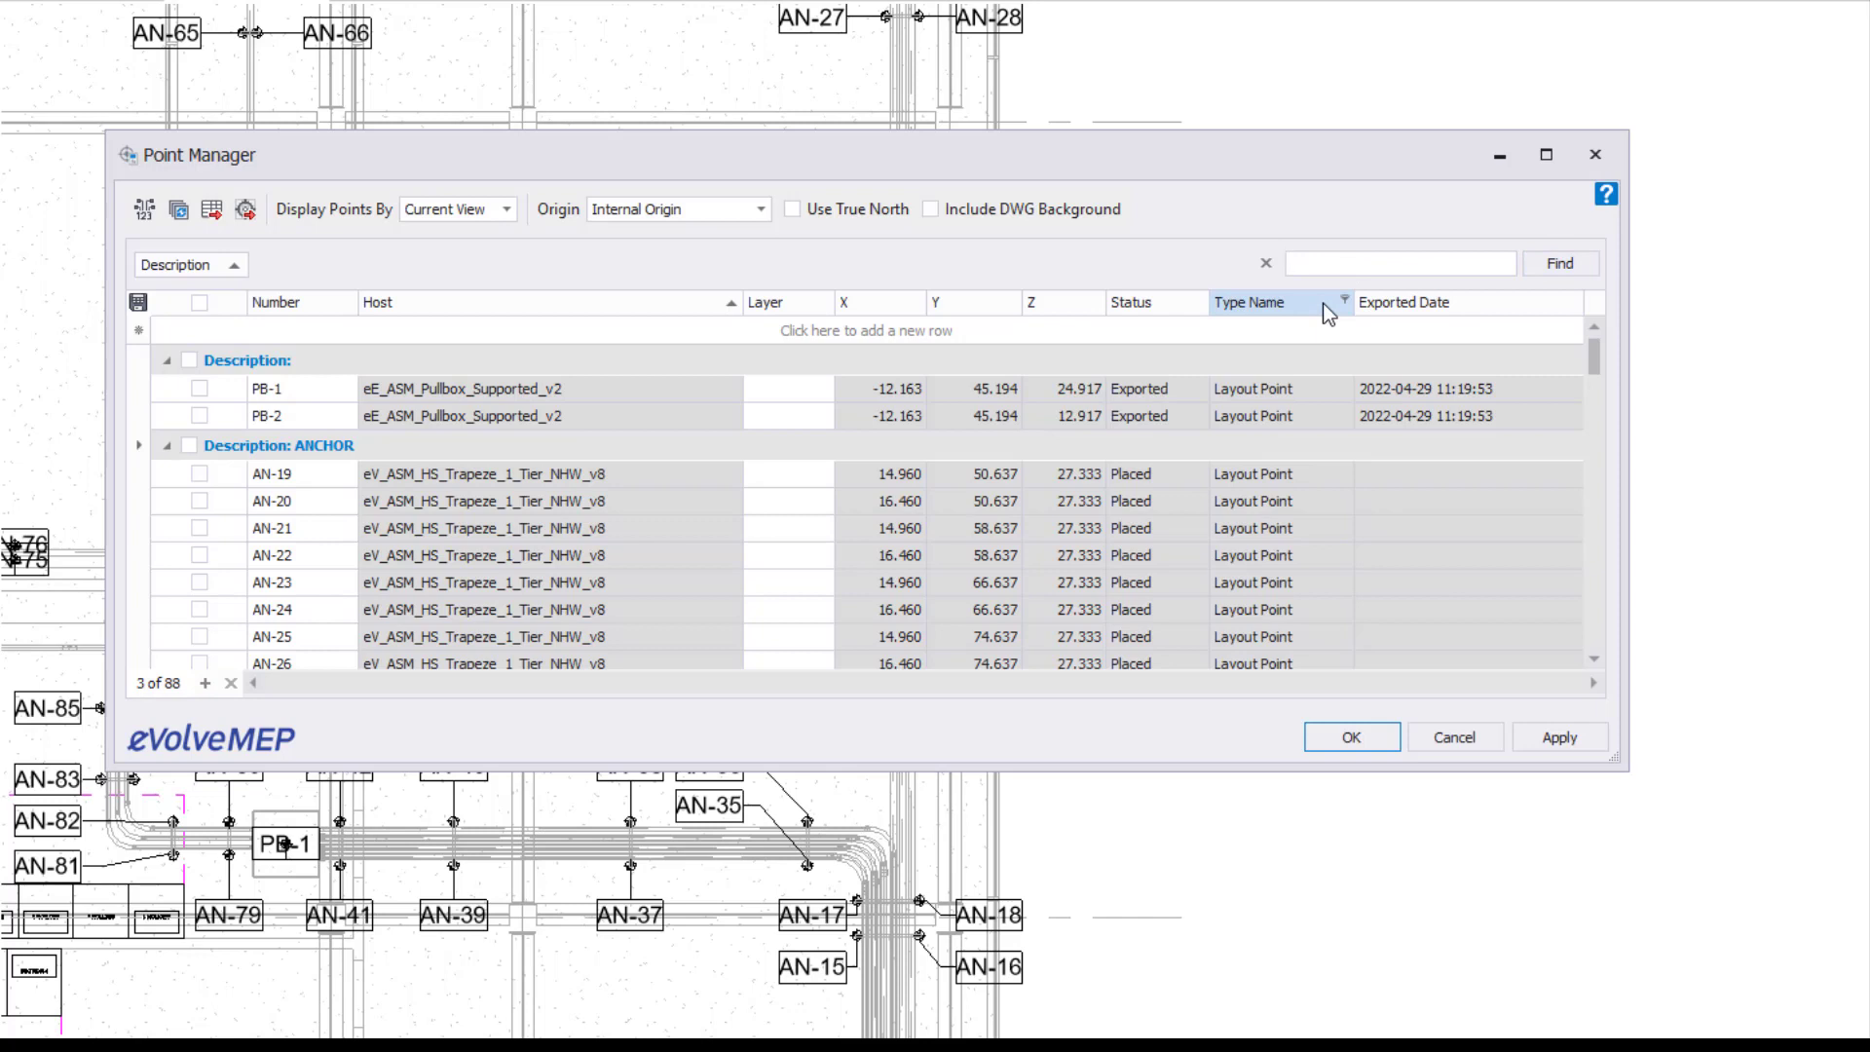
{"action": "type", "text": "AN"}
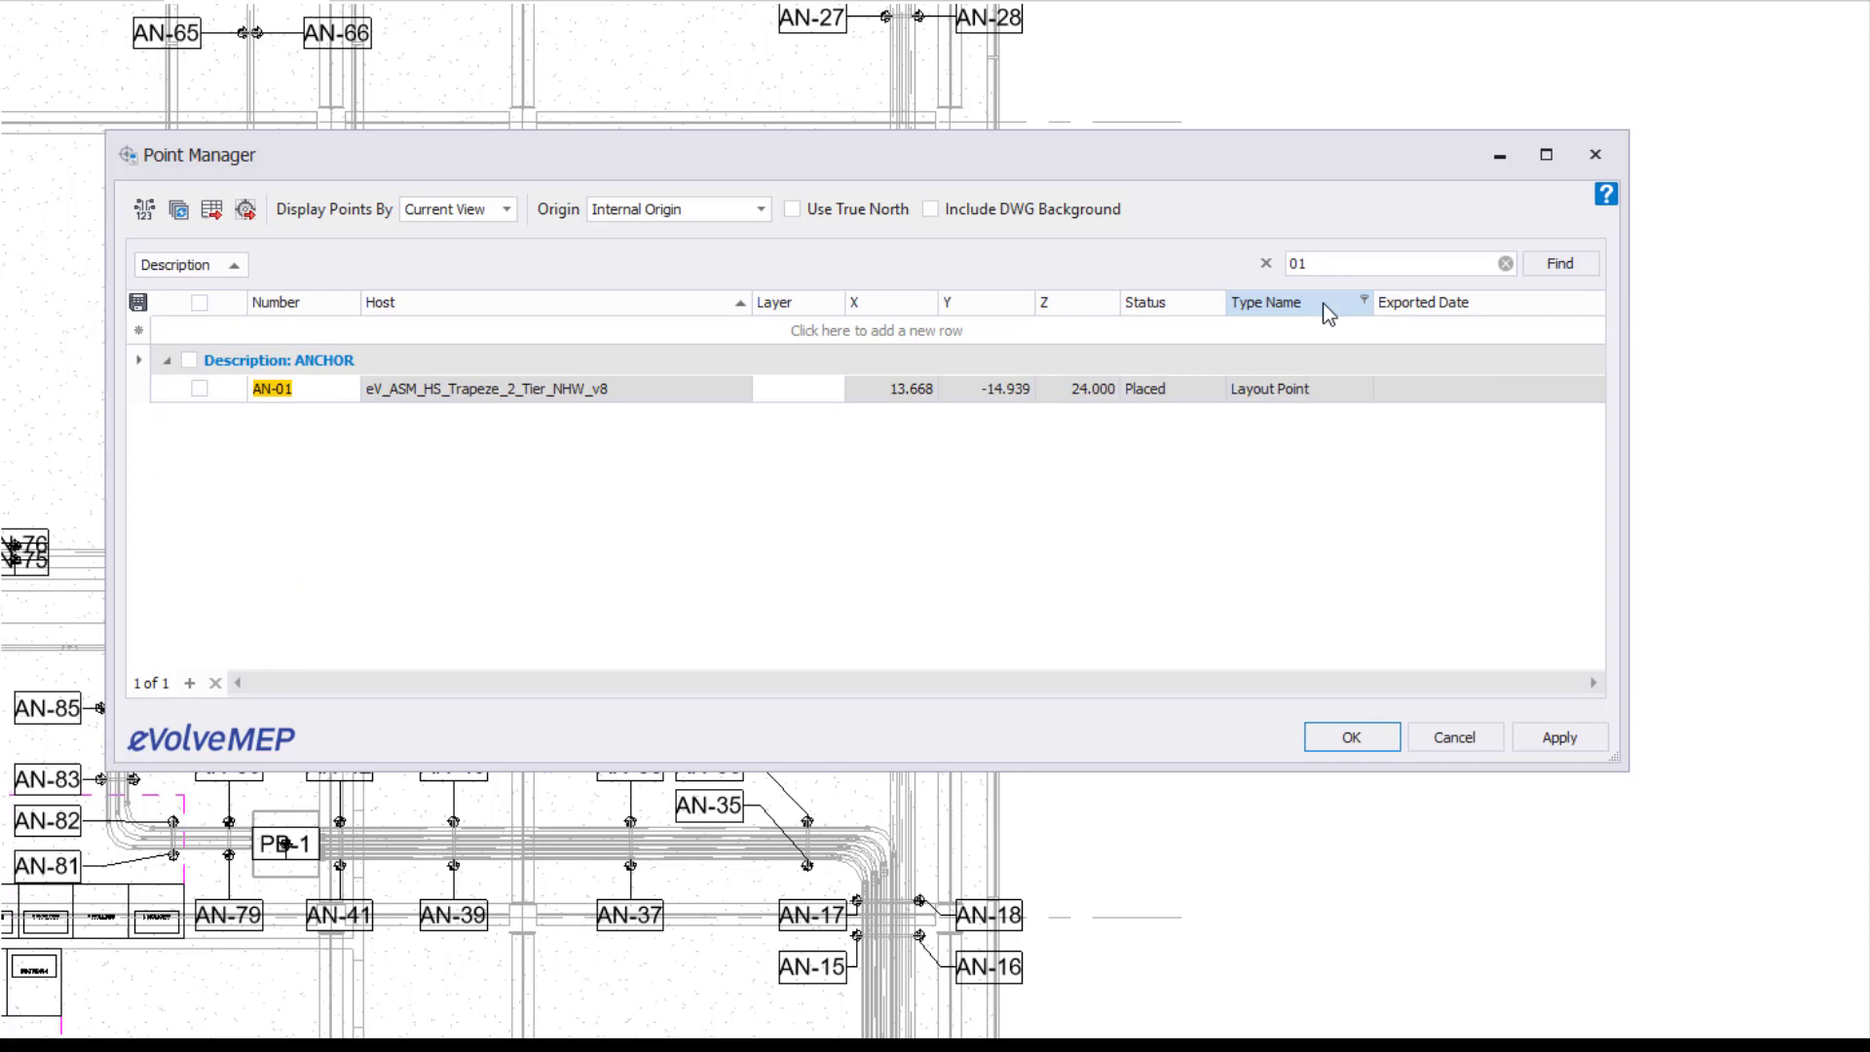
{"action": "left_click", "coordinate": [1561, 263]}
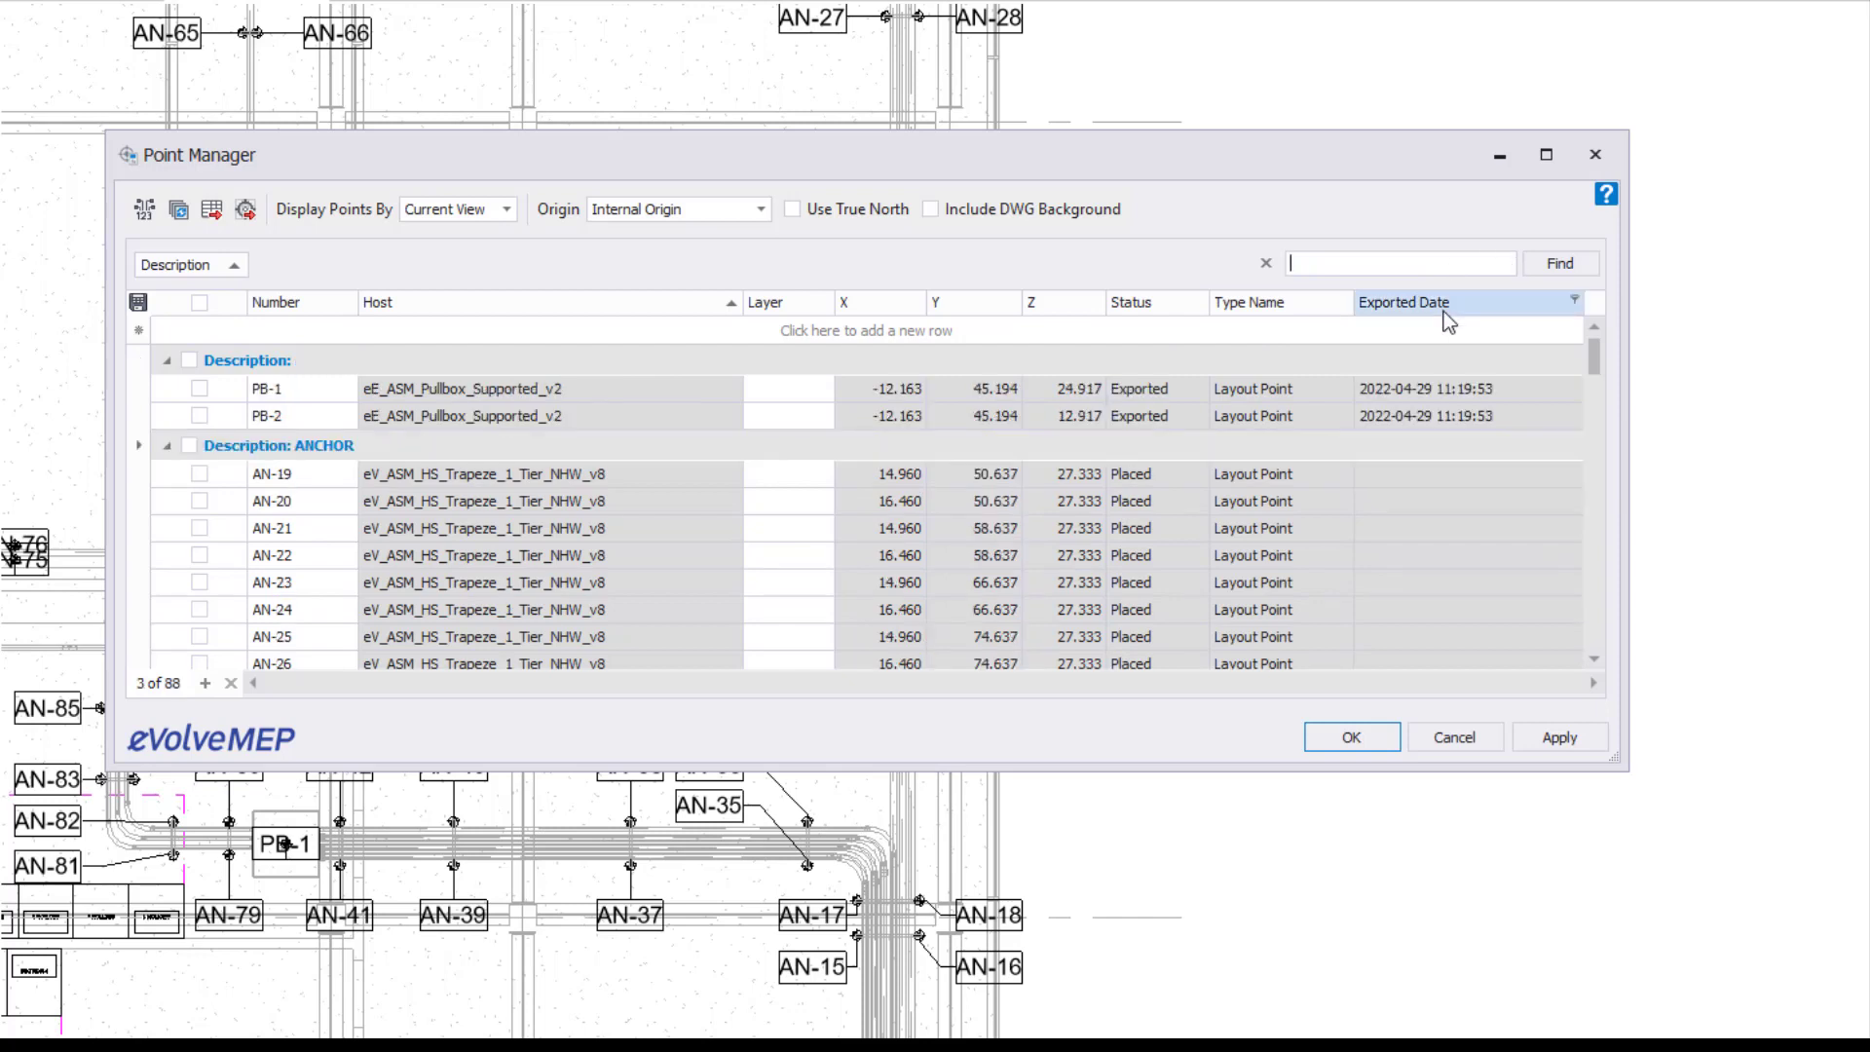
Search '20' in the Find Panel, then close the panel.
{"action": "type", "text": "2"}
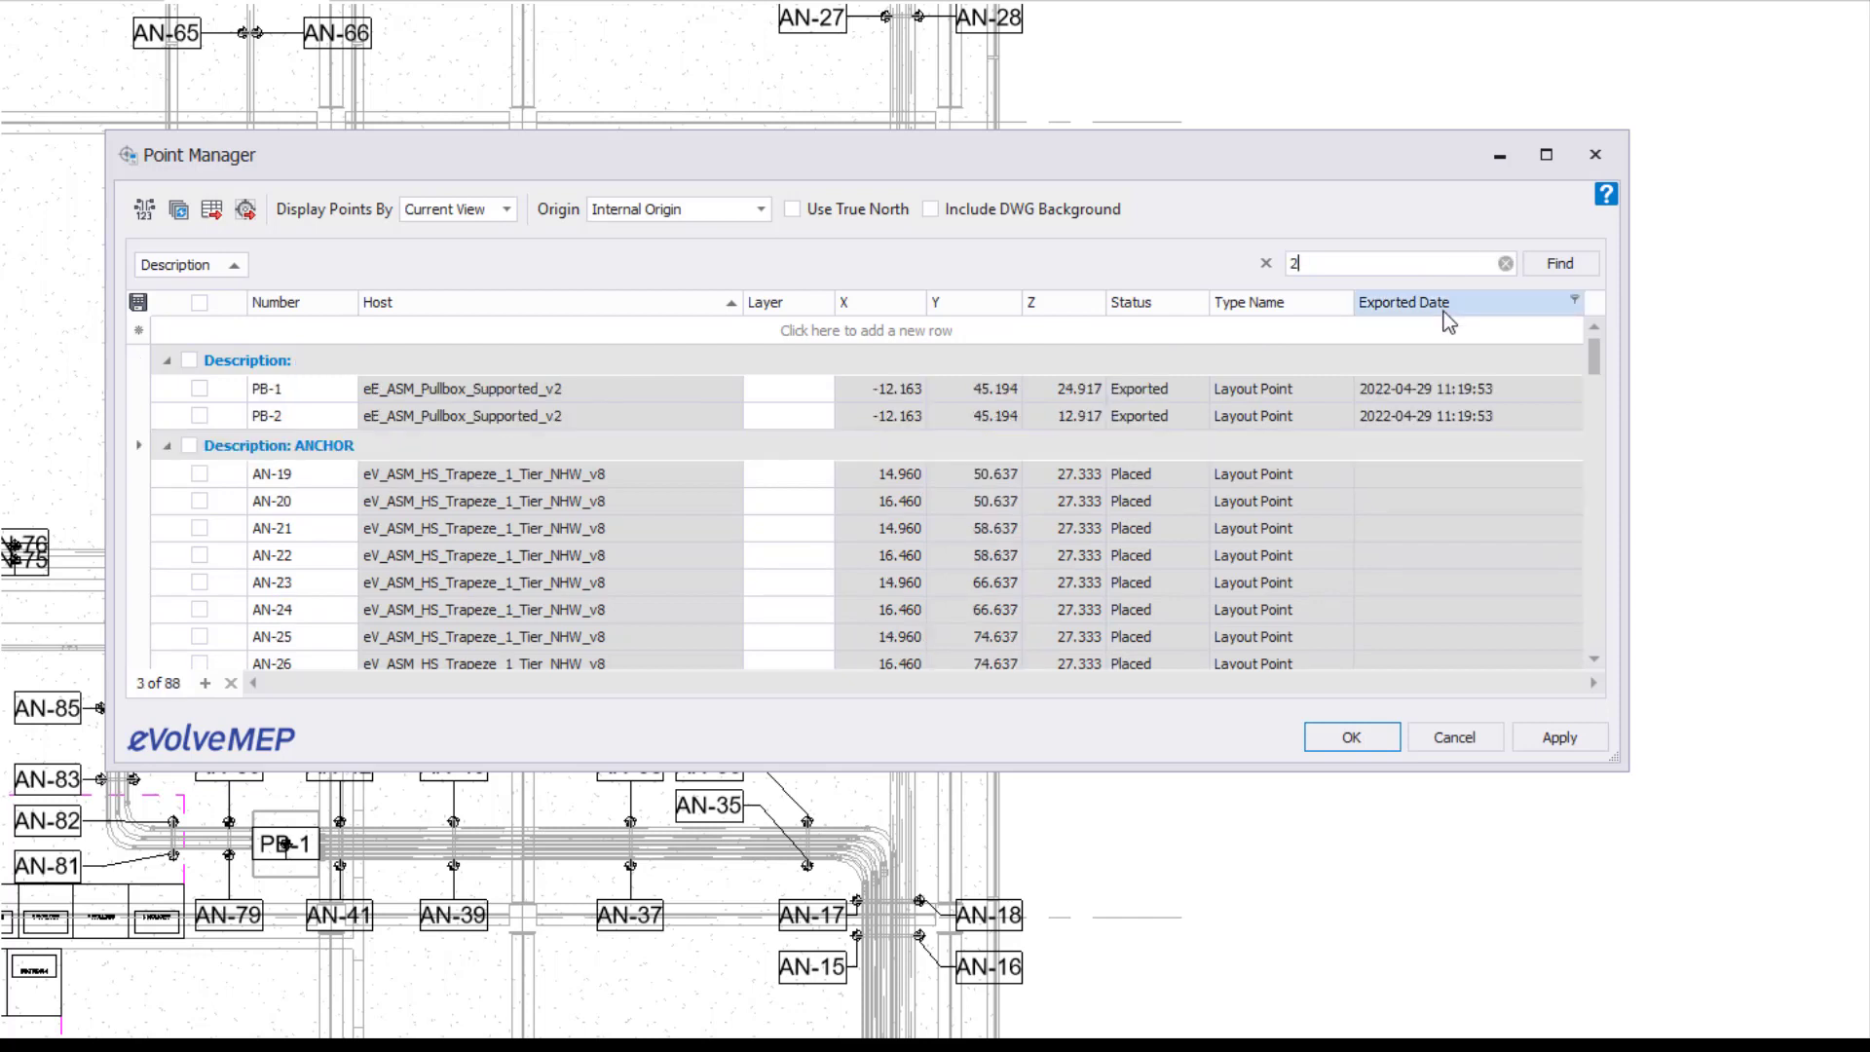
{"action": "type", "text": "0"}
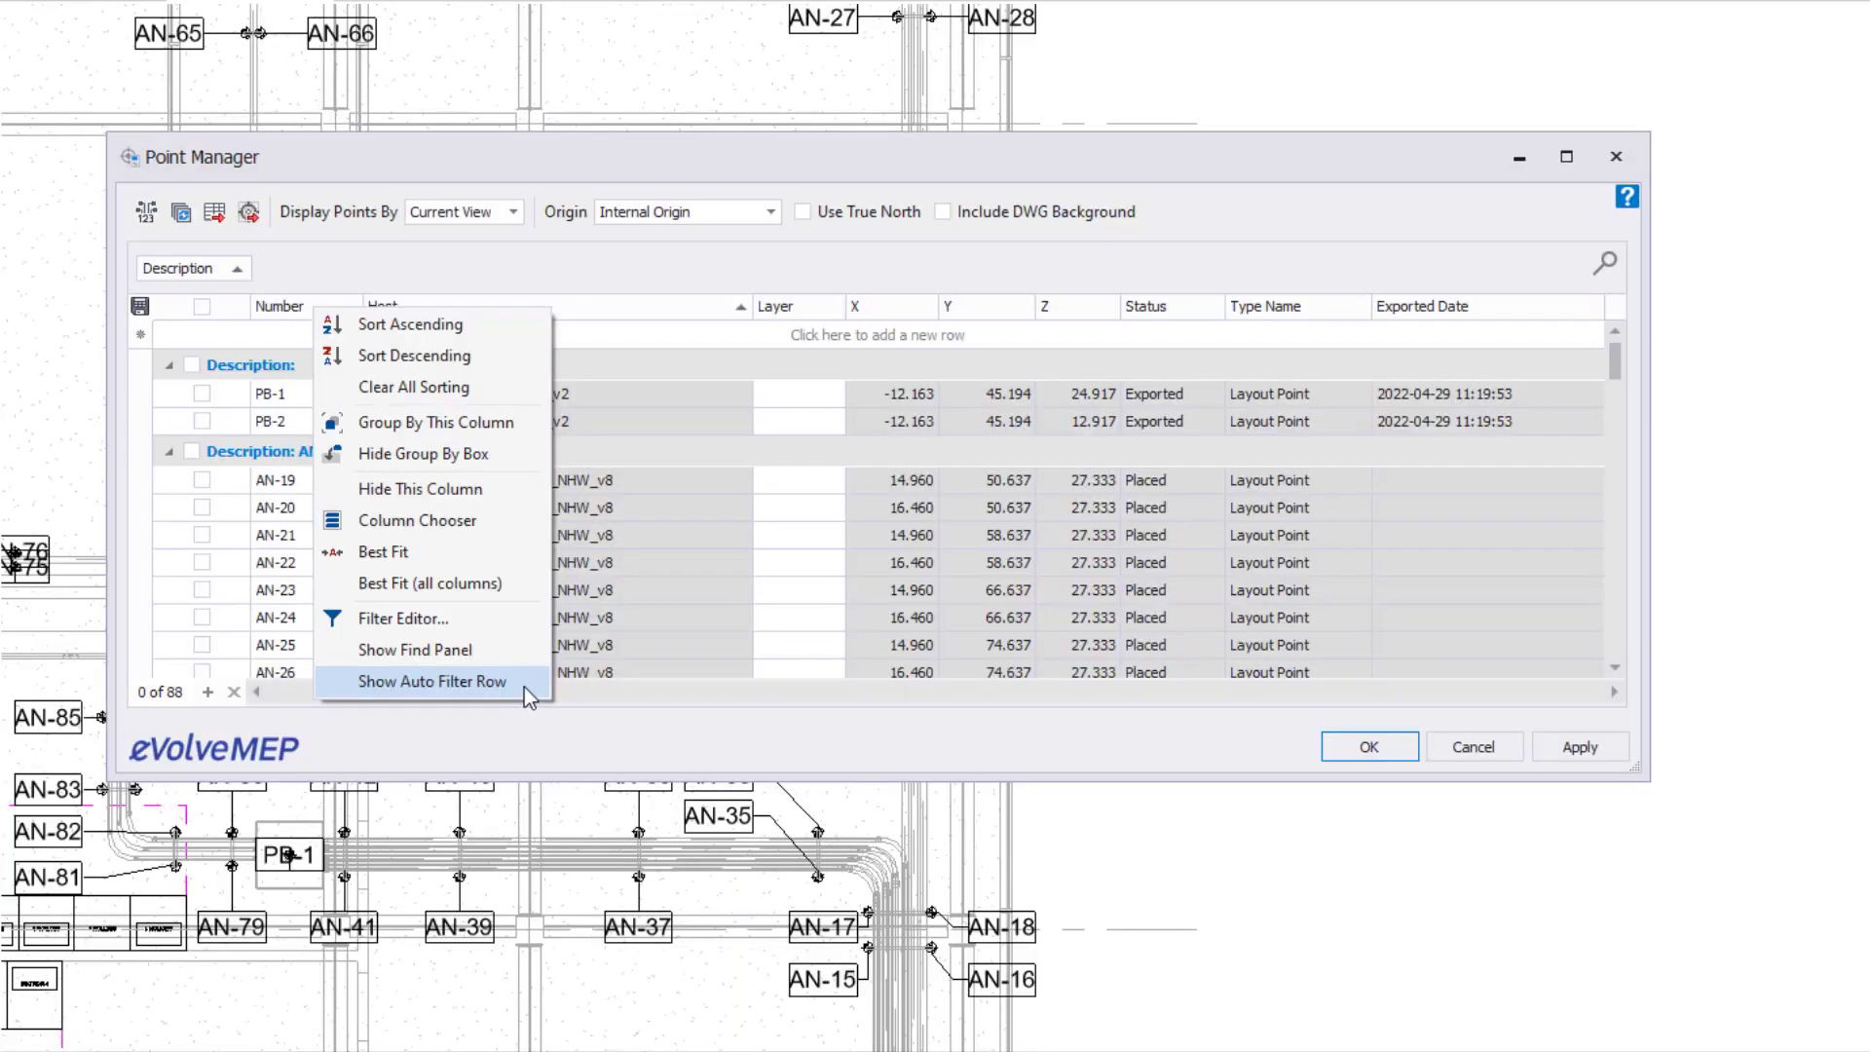
Show the Auto Filter Row and filter Status equals 'Placed'.
{"action": "left_click", "coordinate": [428, 682]}
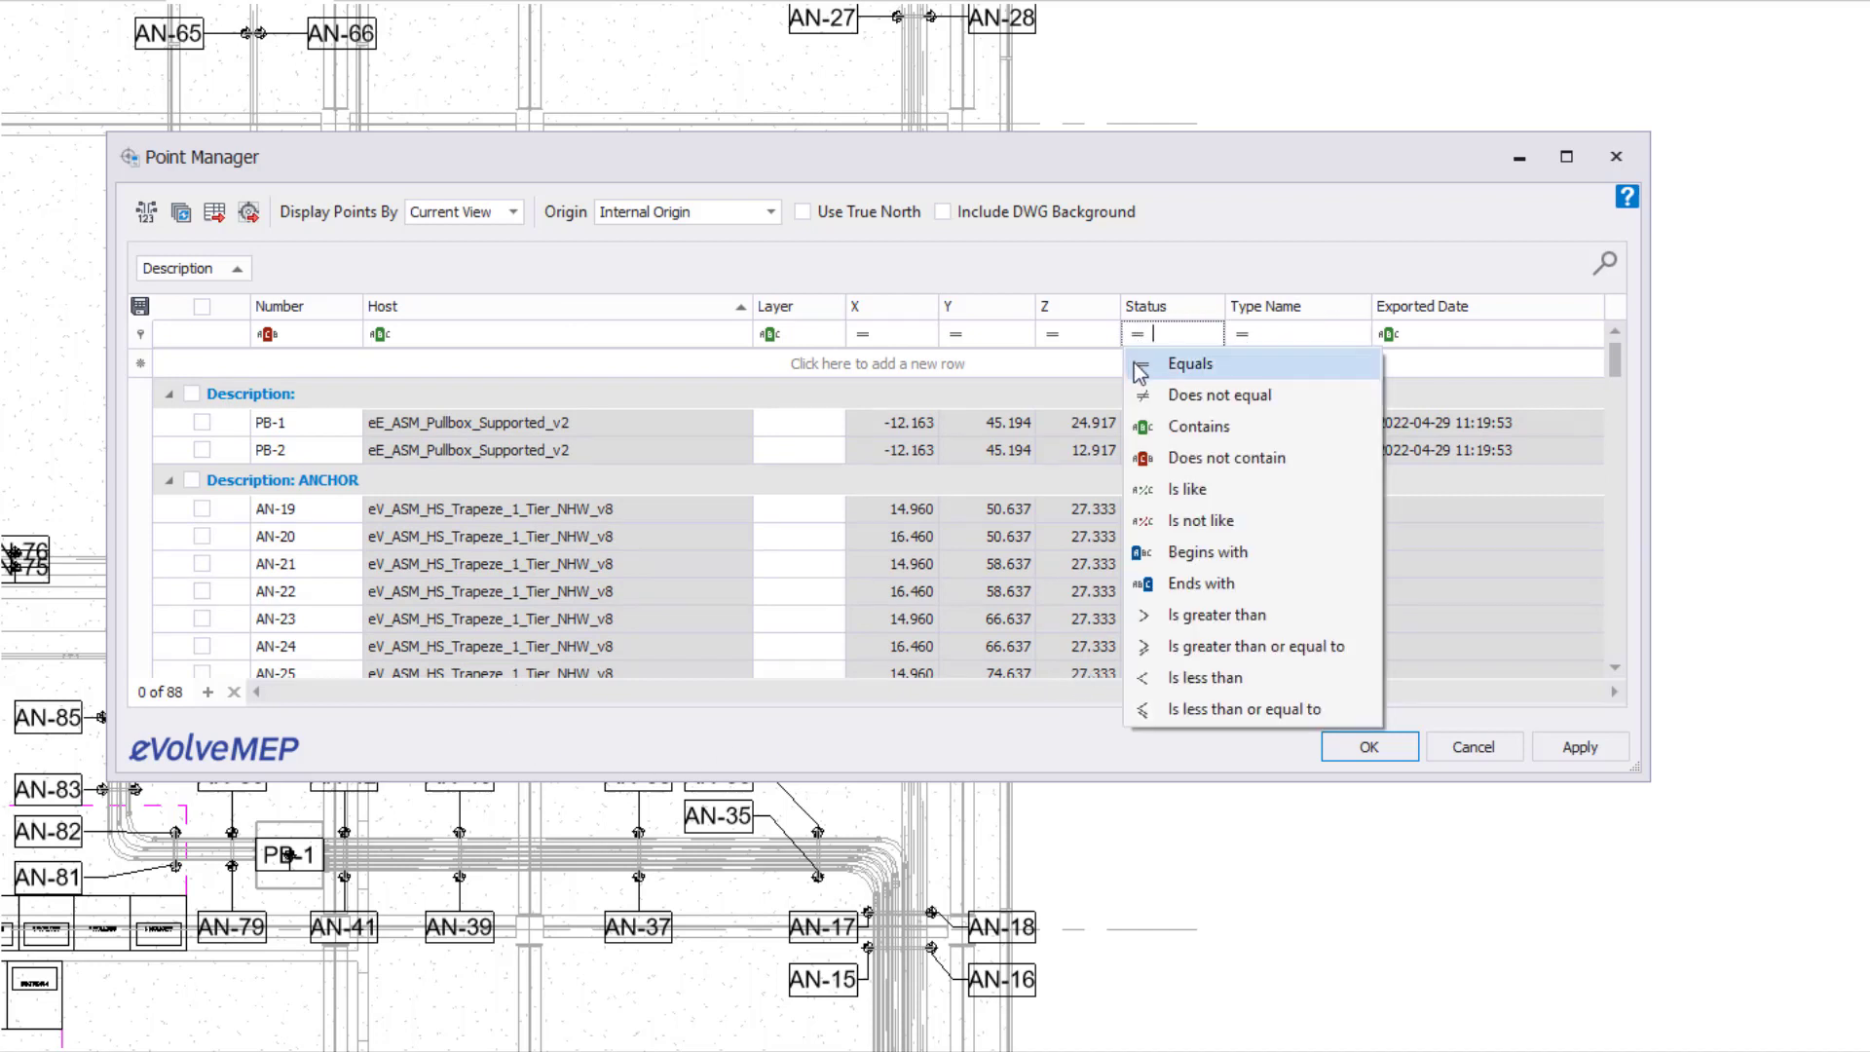
{"action": "mouse_move", "coordinate": [1201, 520]}
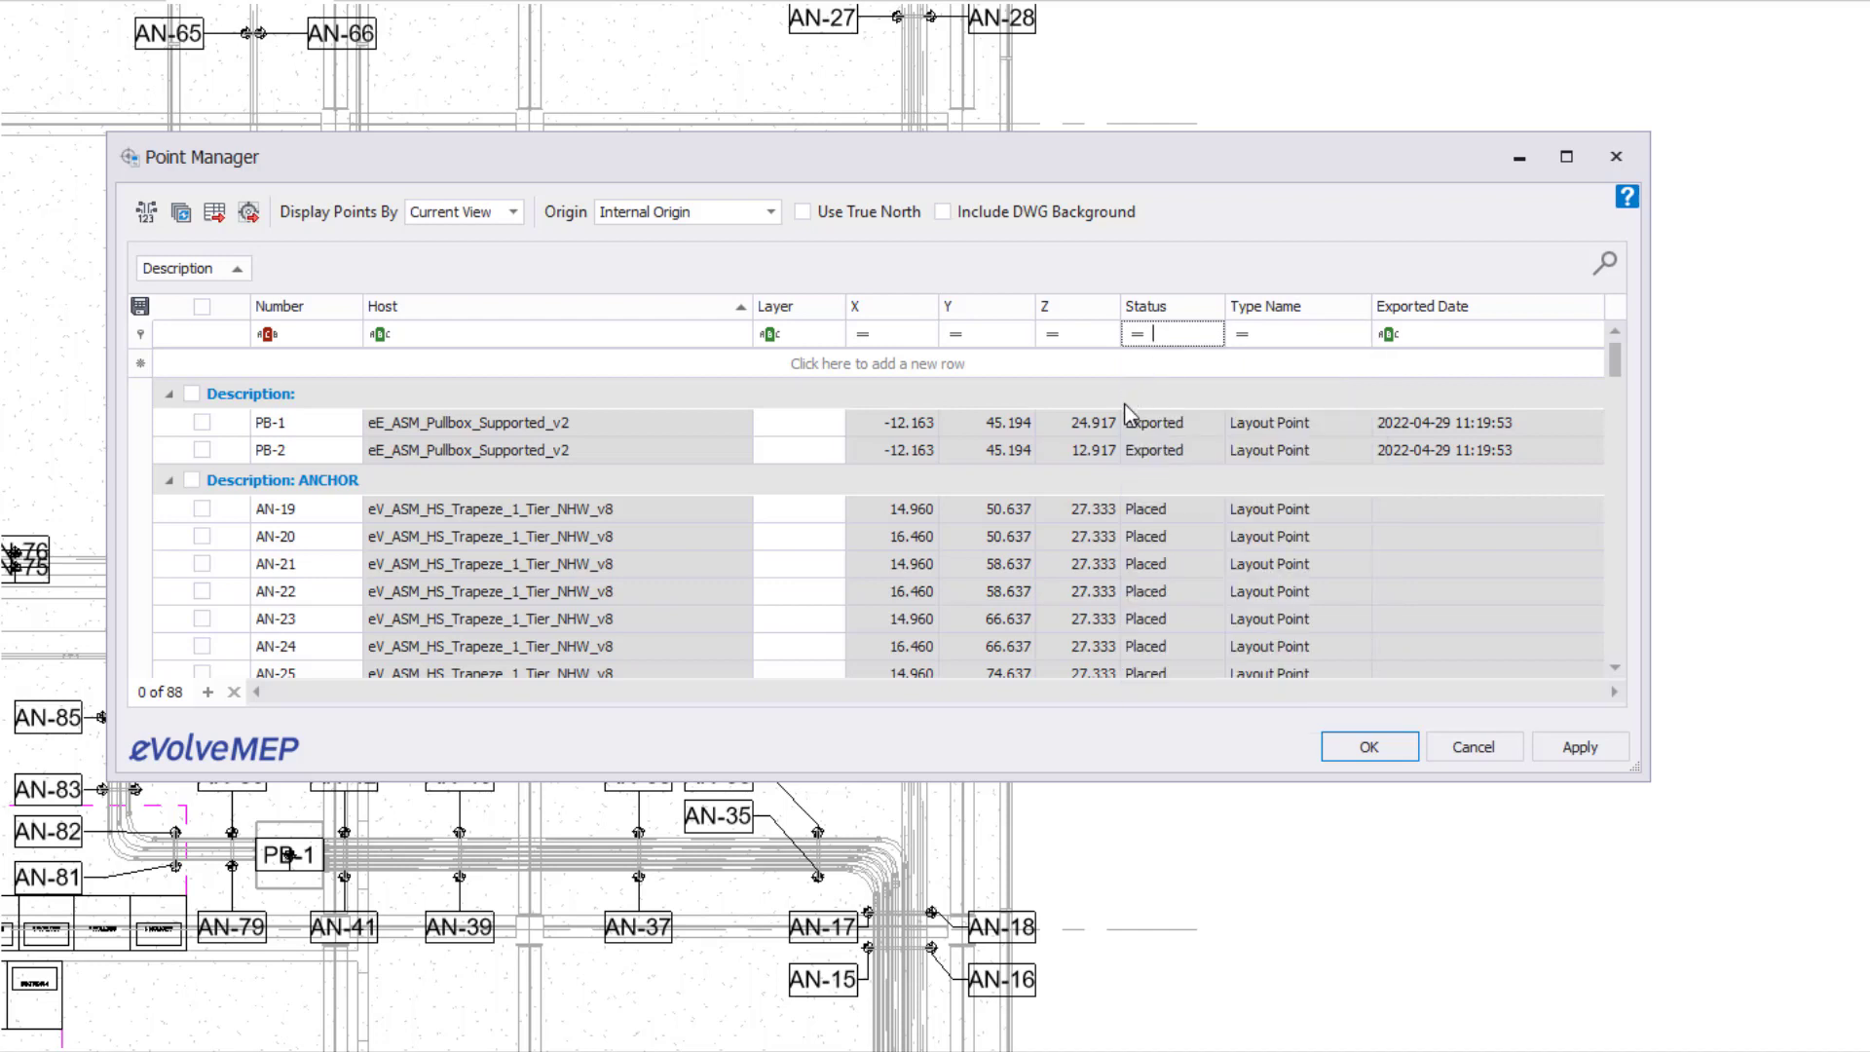
{"action": "type", "text": "Placed"}
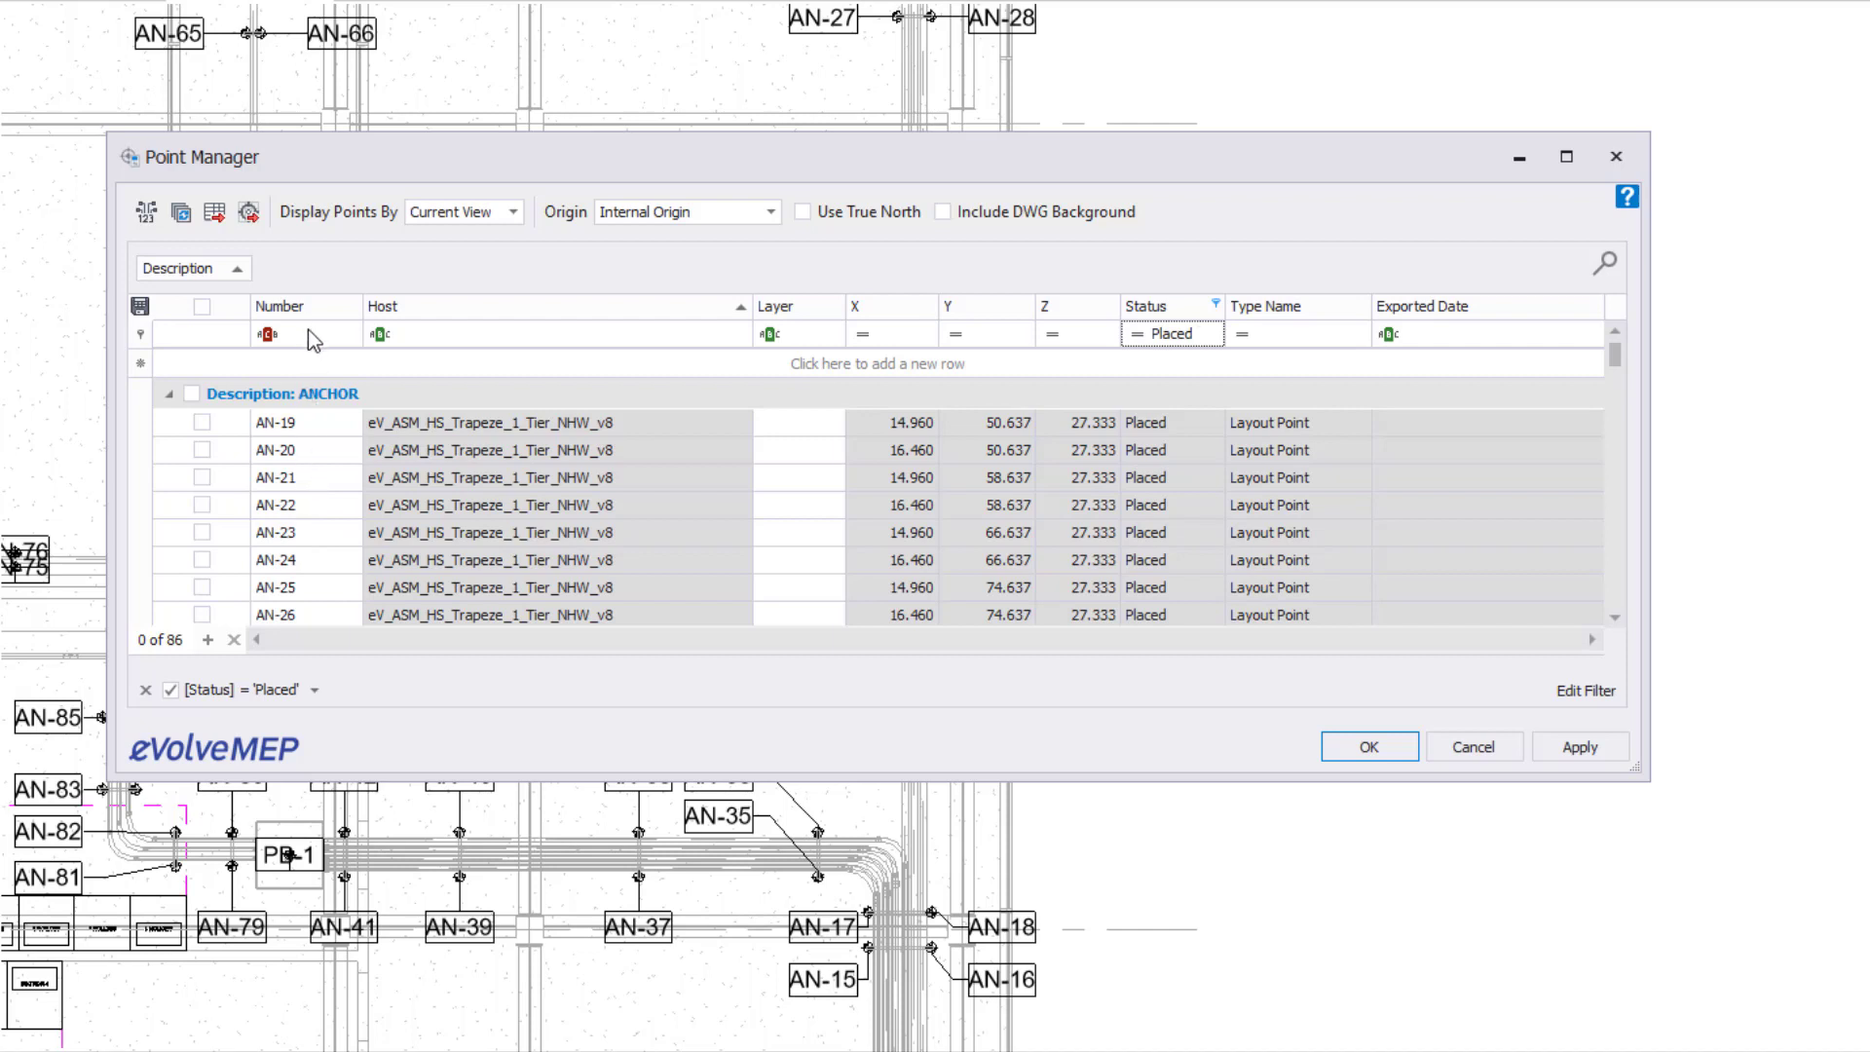
In the Auto Filter Row, require Number contains '2' alongside Status Placed.
{"action": "left_click", "coordinate": [269, 335]}
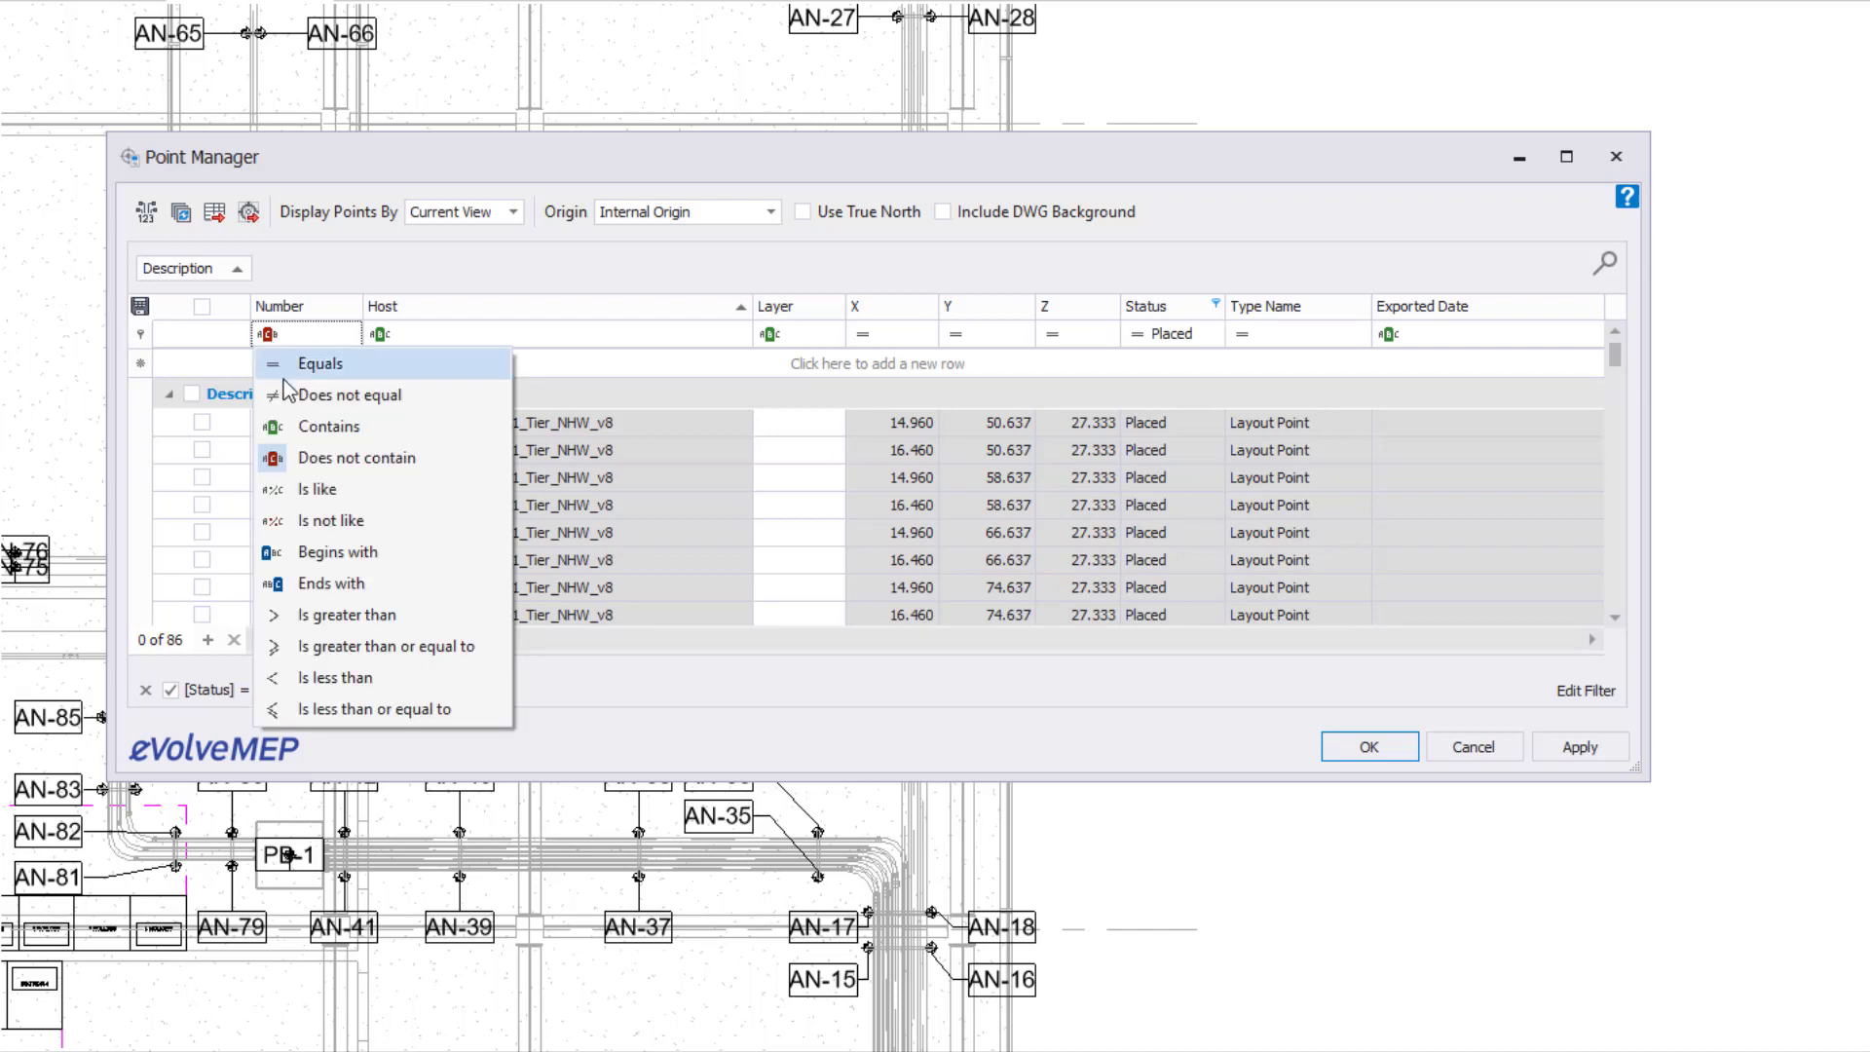
{"action": "mouse_move", "coordinate": [327, 427]}
{"action": "type", "text": "2"}
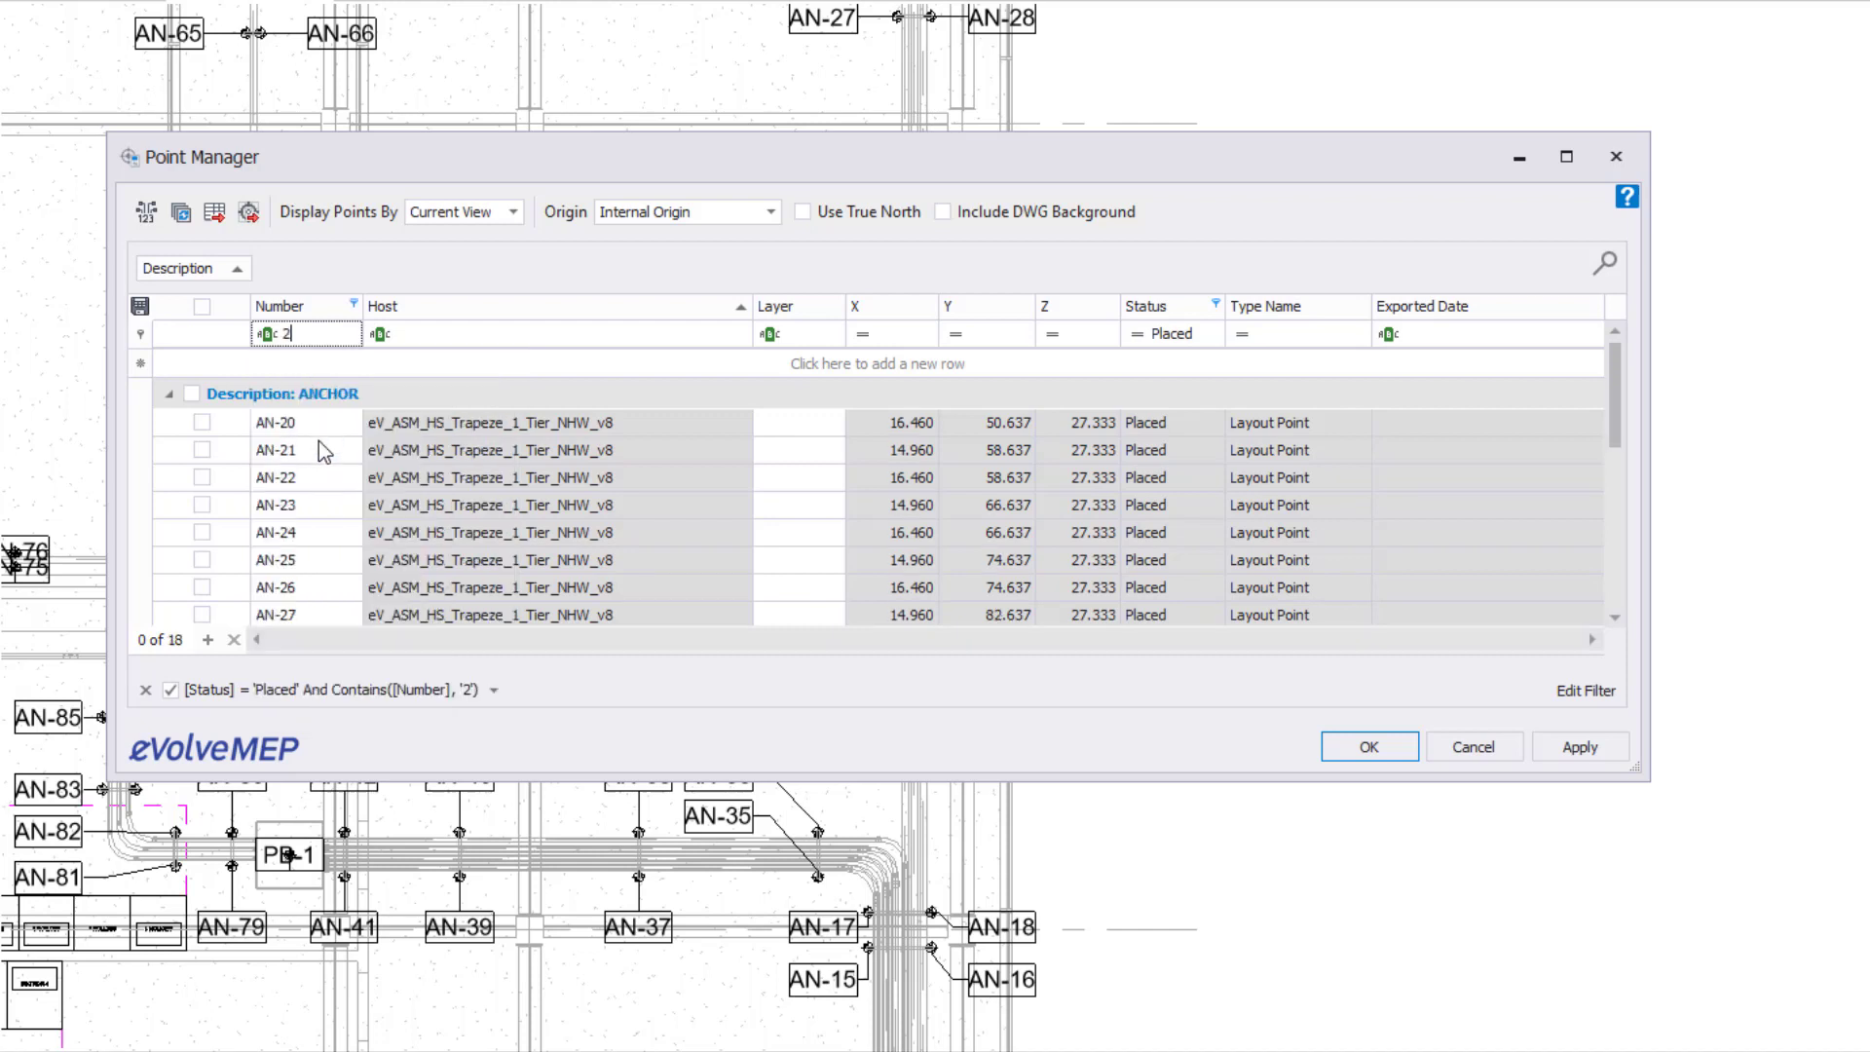
{"action": "mouse_move", "coordinate": [321, 499]}
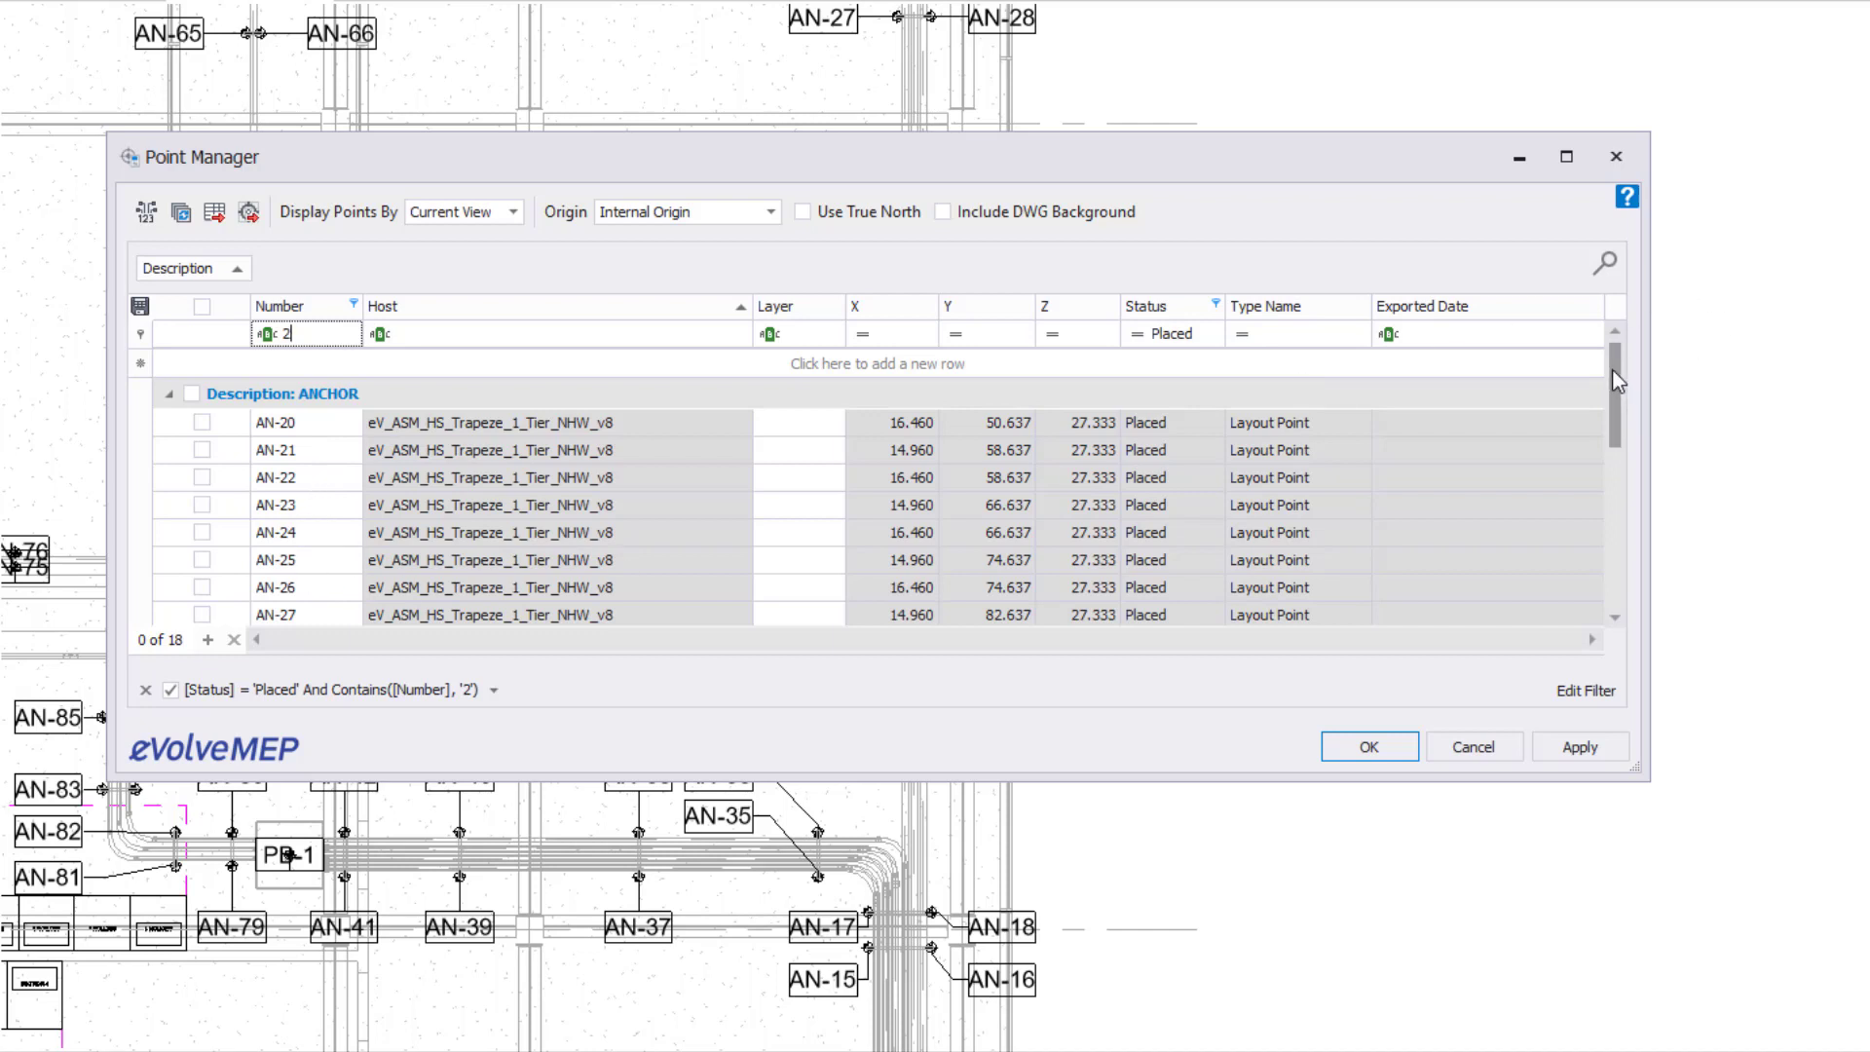
{"action": "scroll", "scroll_direction": "down", "scroll_amount": 3}
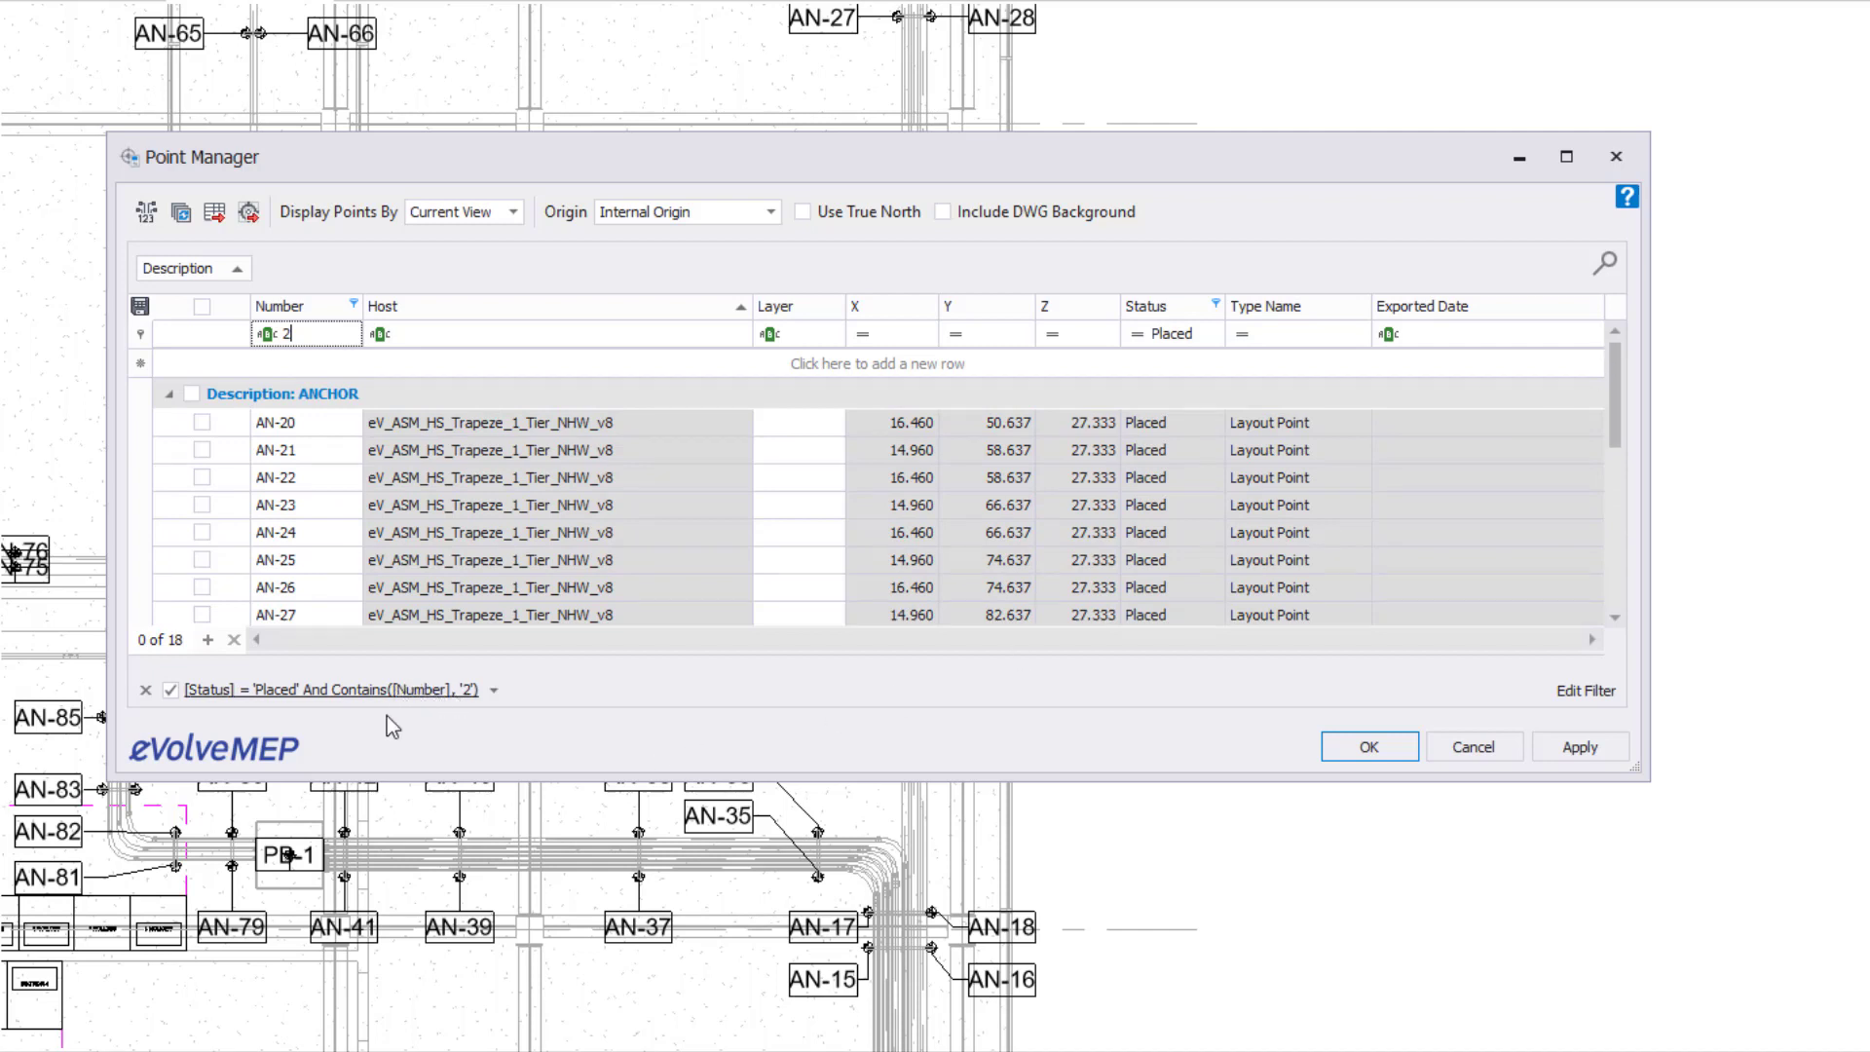
{"action": "mouse_move", "coordinate": [440, 393]}
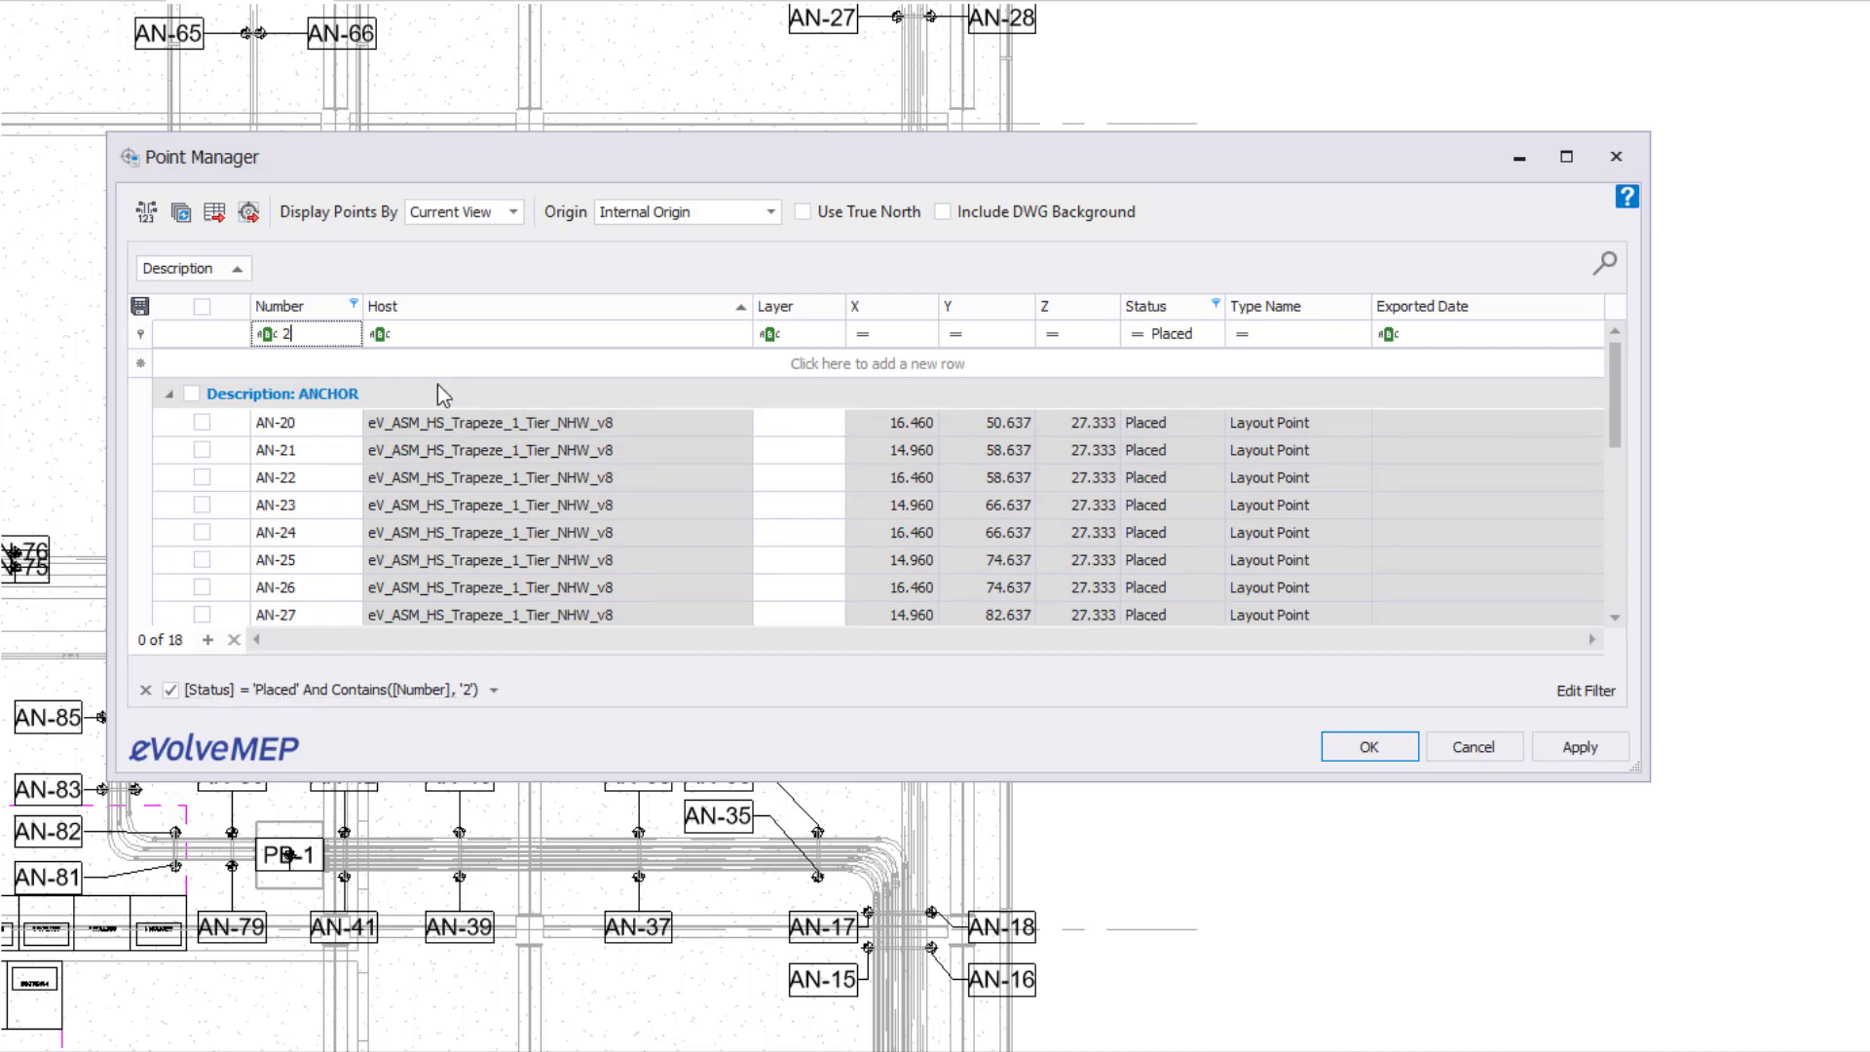
In the Filter Editor, add X is less than or equal to 15 and apply the combined filter.
{"action": "right_click", "coordinate": [283, 302]}
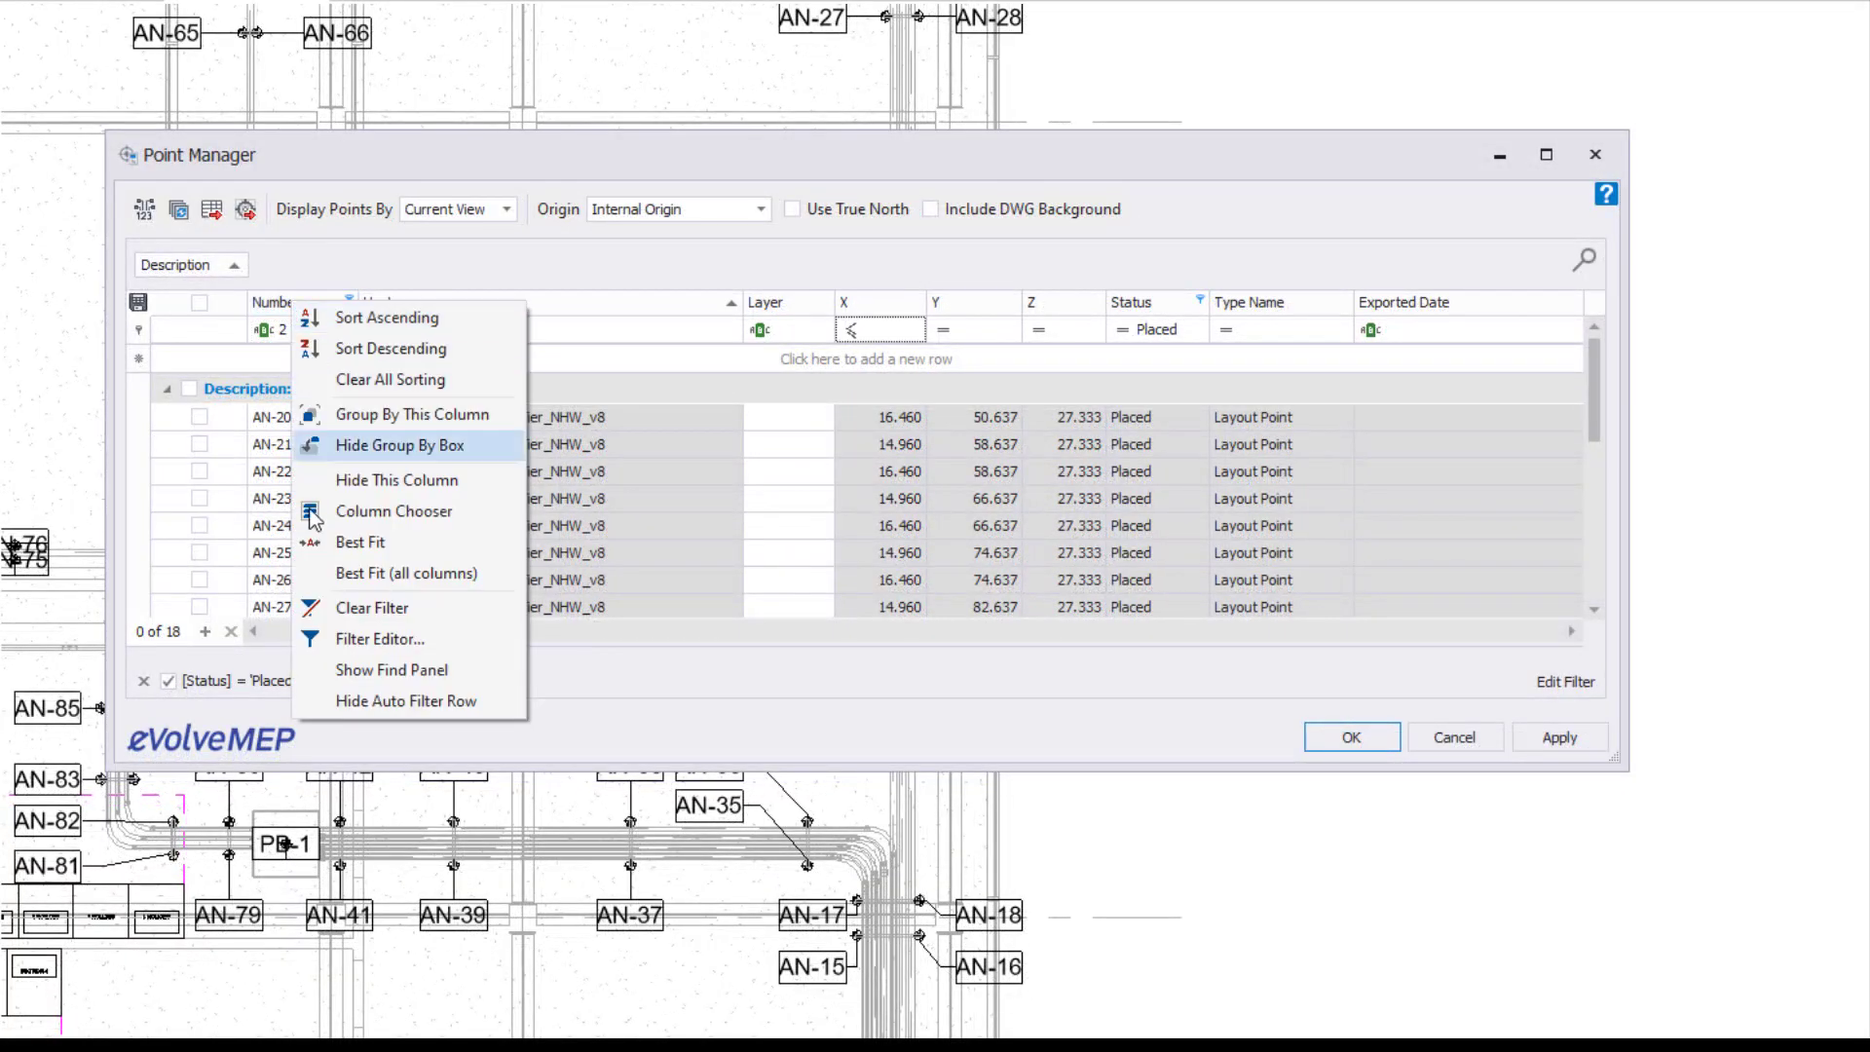
{"action": "left_click", "coordinate": [380, 639]}
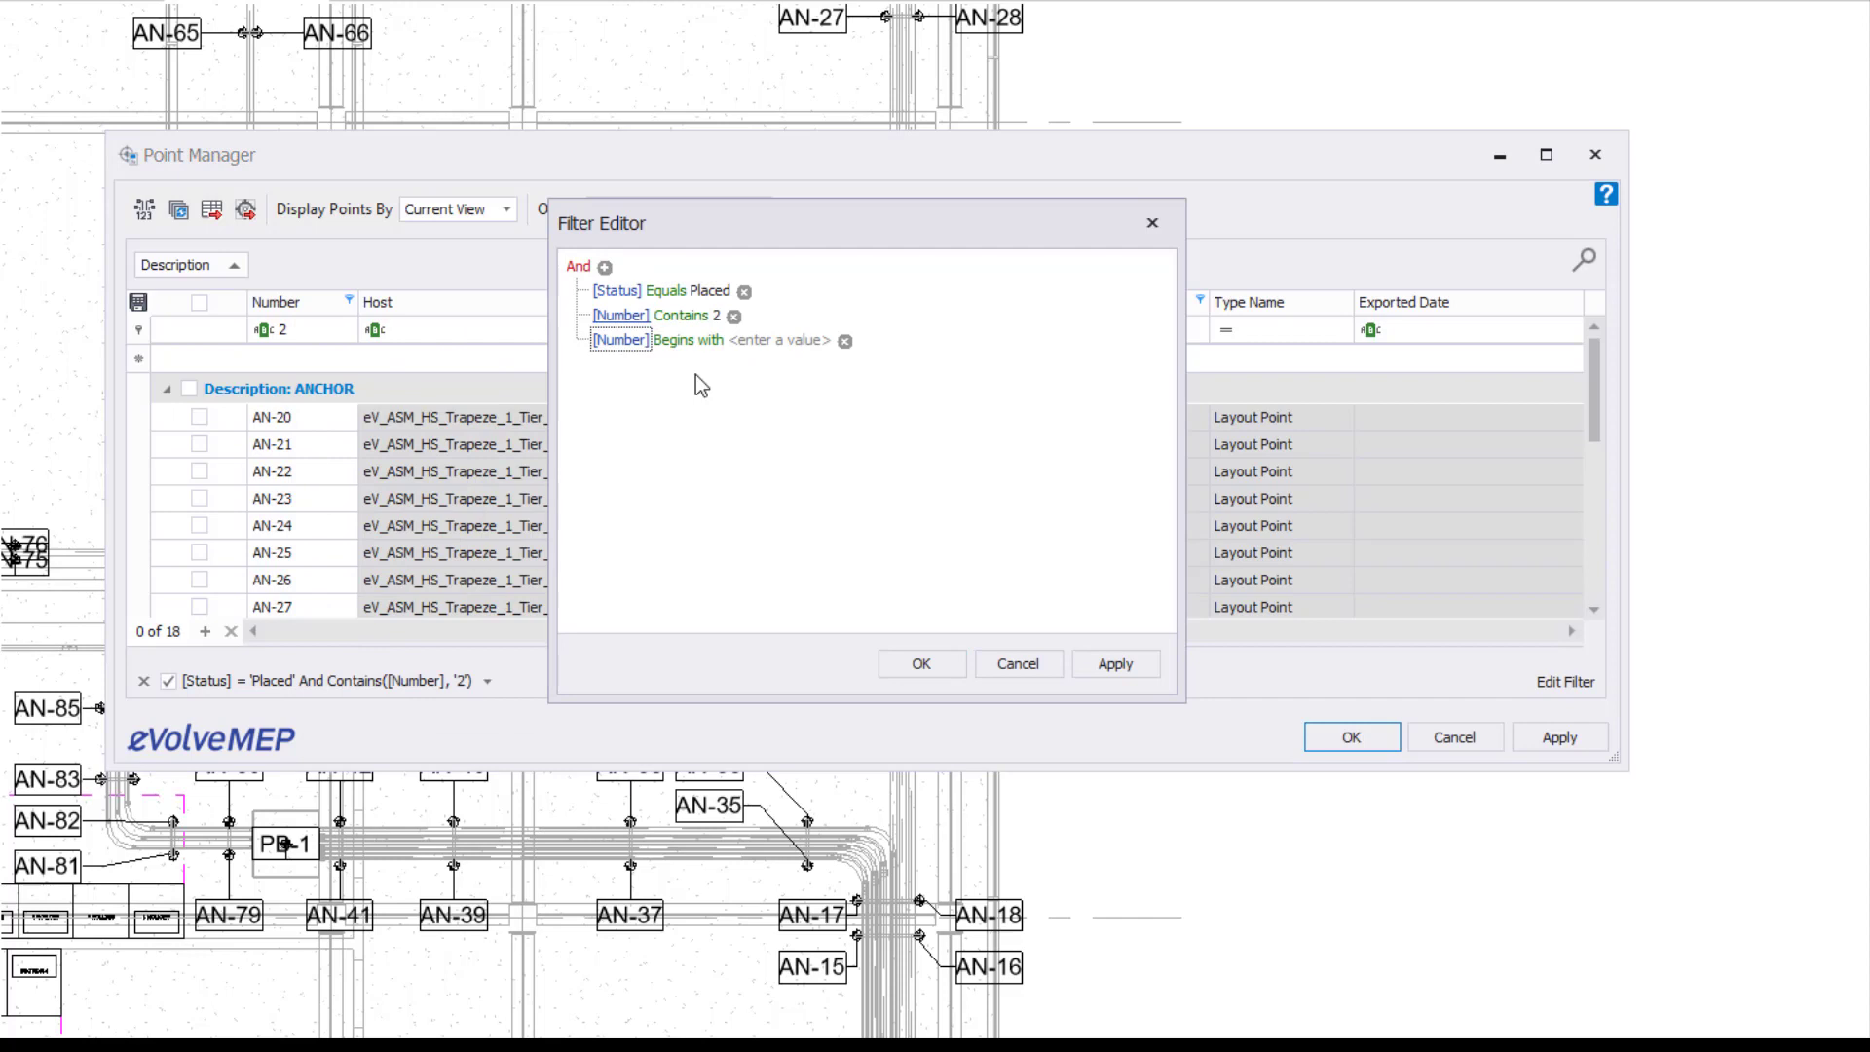
{"action": "left_click", "coordinate": [621, 339]}
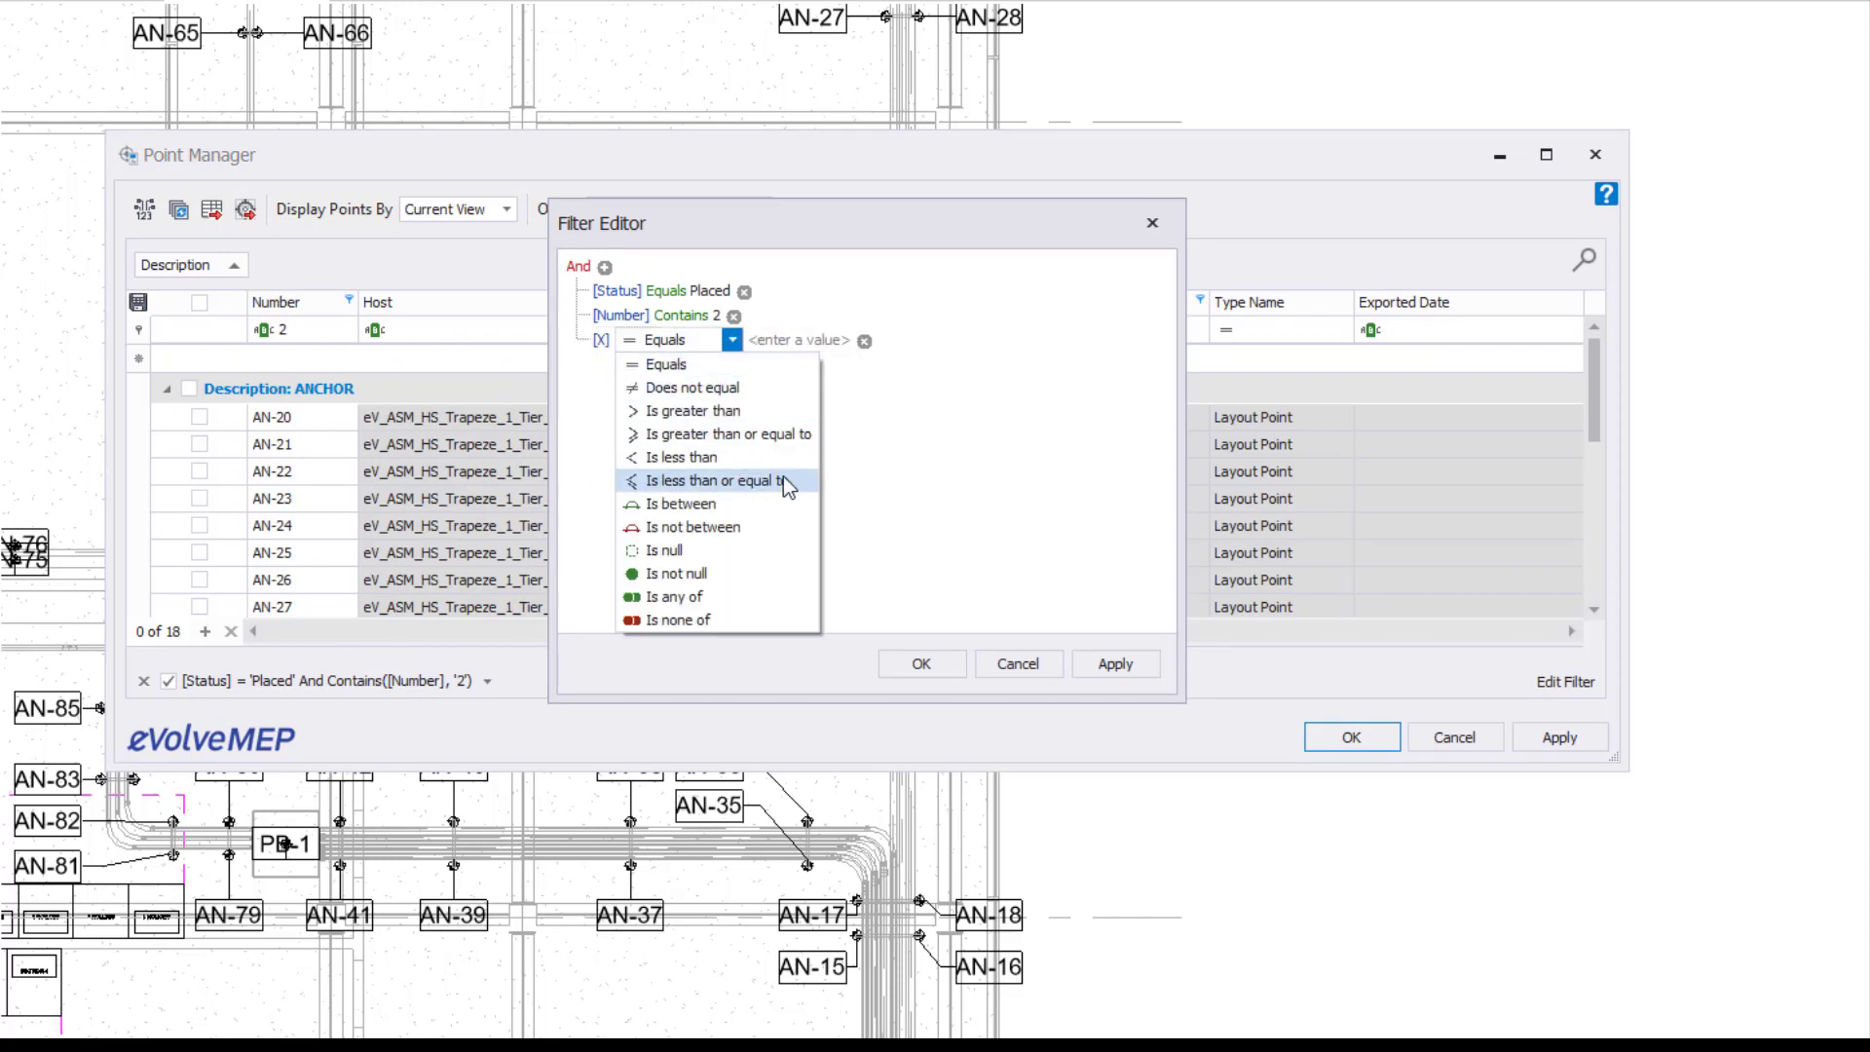
{"action": "left_click", "coordinate": [713, 479]}
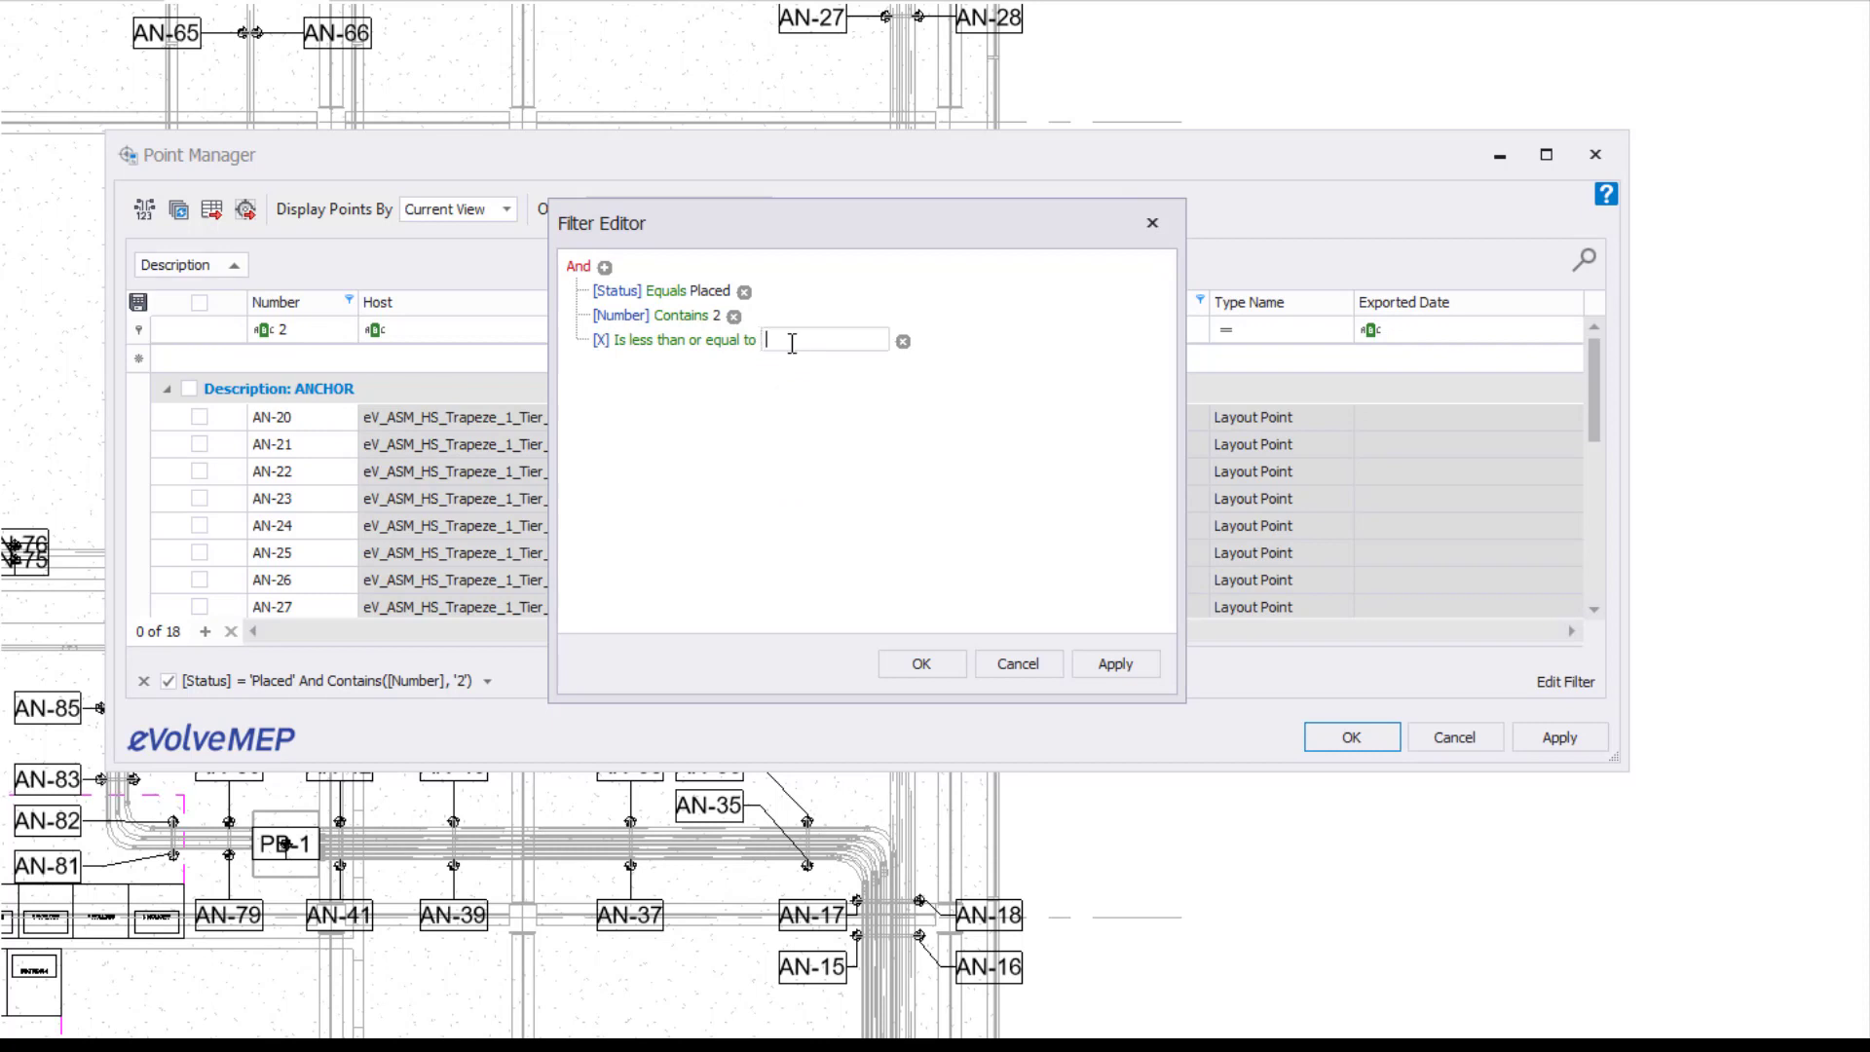
{"action": "type", "text": "15"}
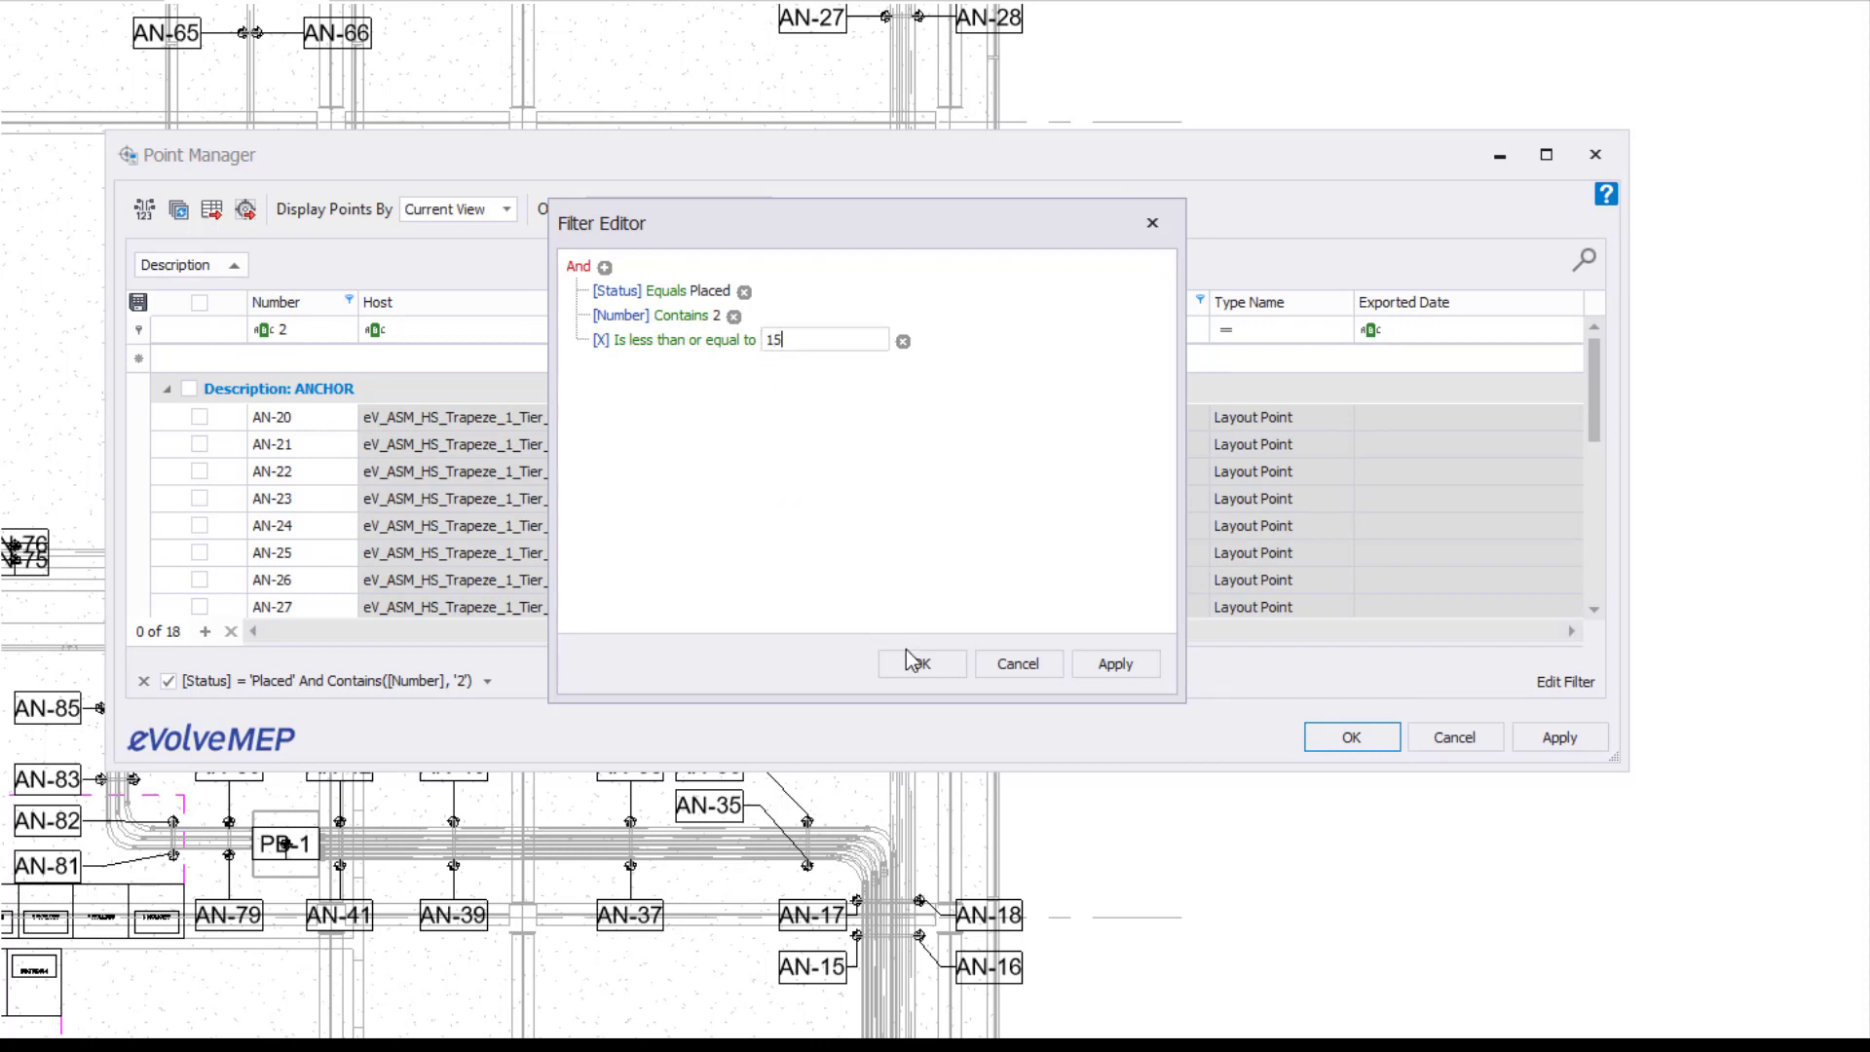
{"action": "left_click", "coordinate": [920, 663]}
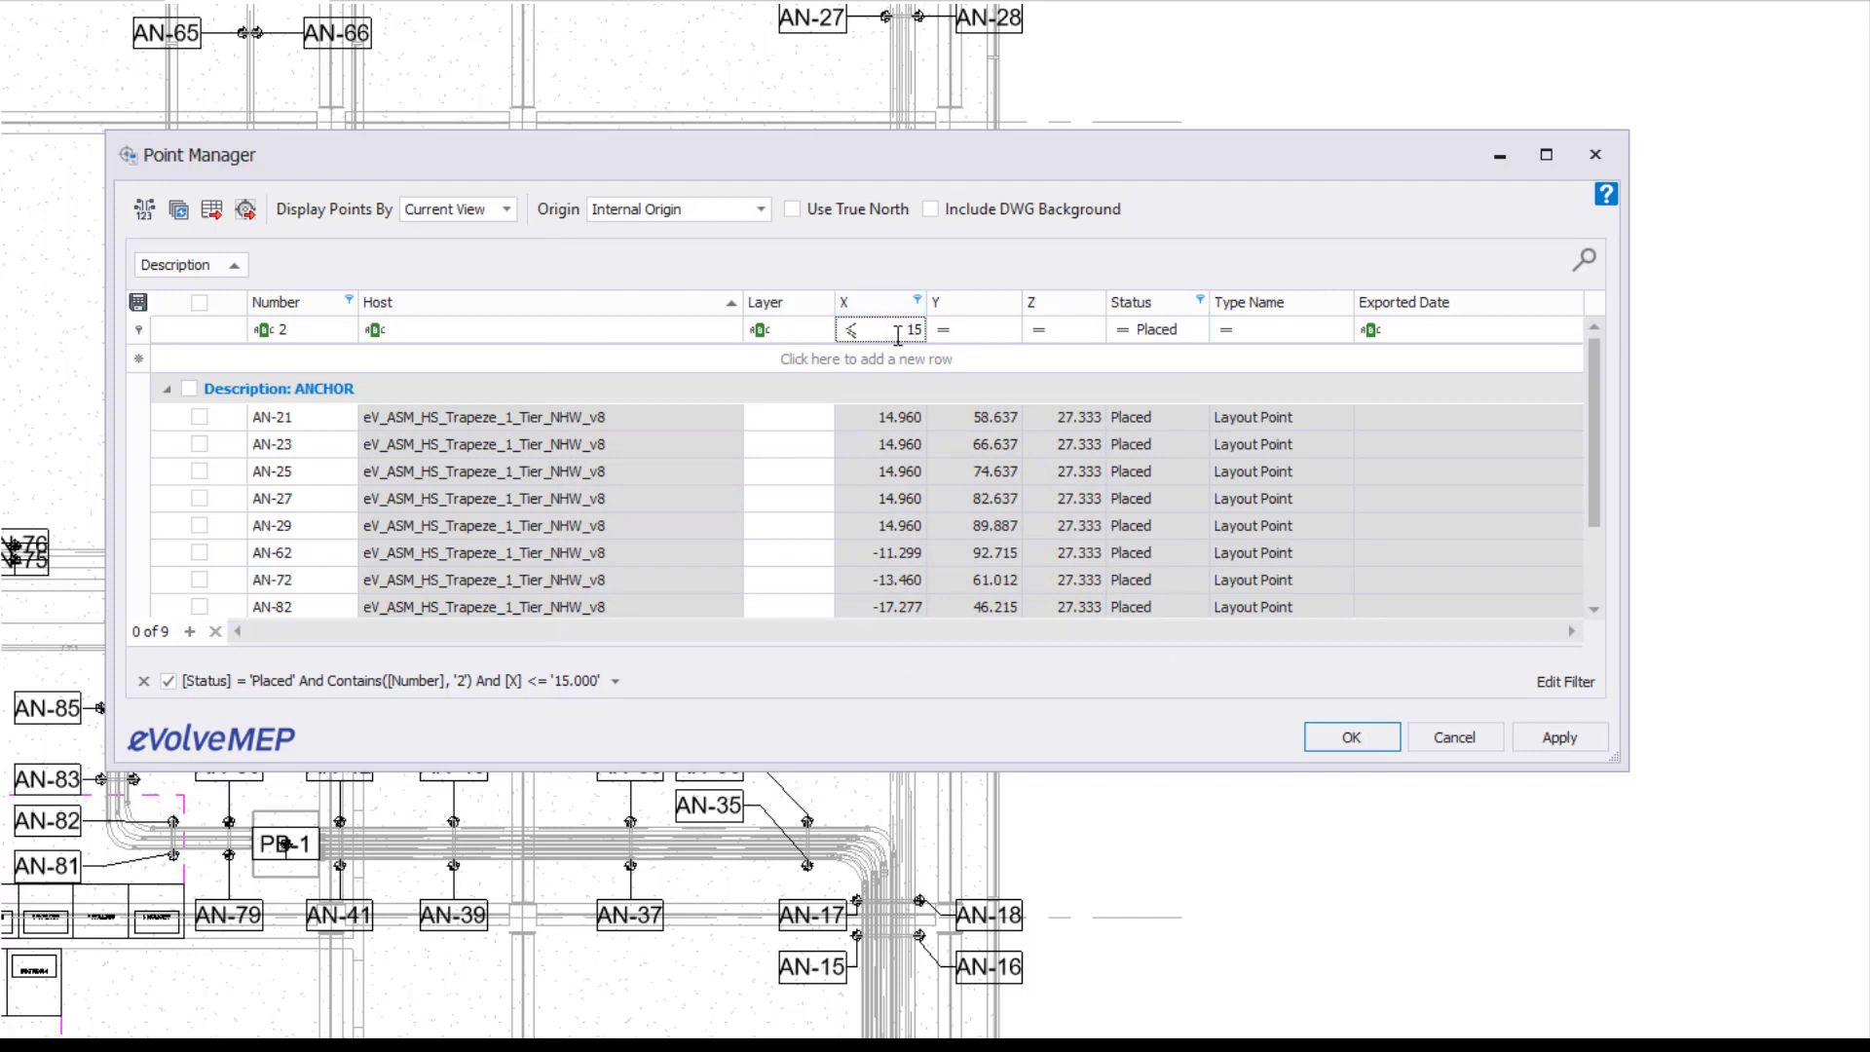
Tighten the X condition to 14 (4 points), then clear all filters to list 88 points again.
{"action": "double_click", "coordinate": [912, 330]}
{"action": "type", "text": "14.000"}
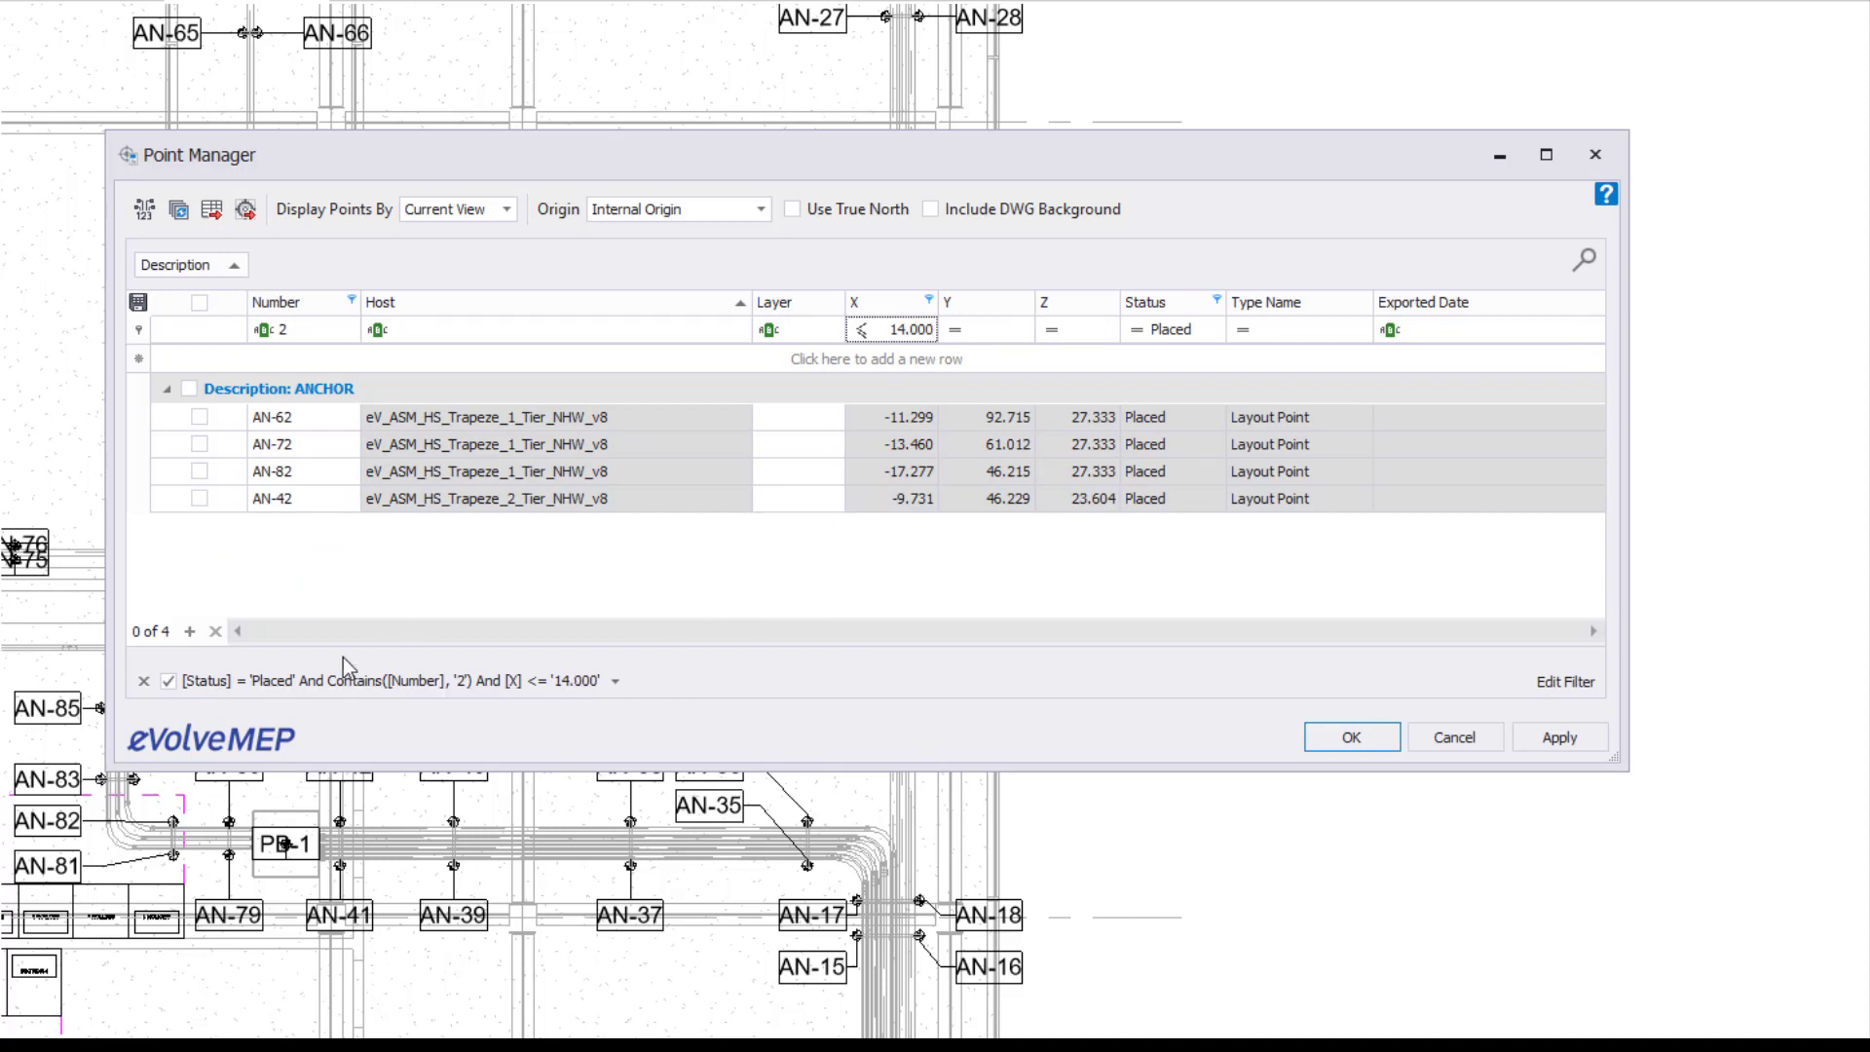
{"action": "left_click", "coordinate": [168, 682]}
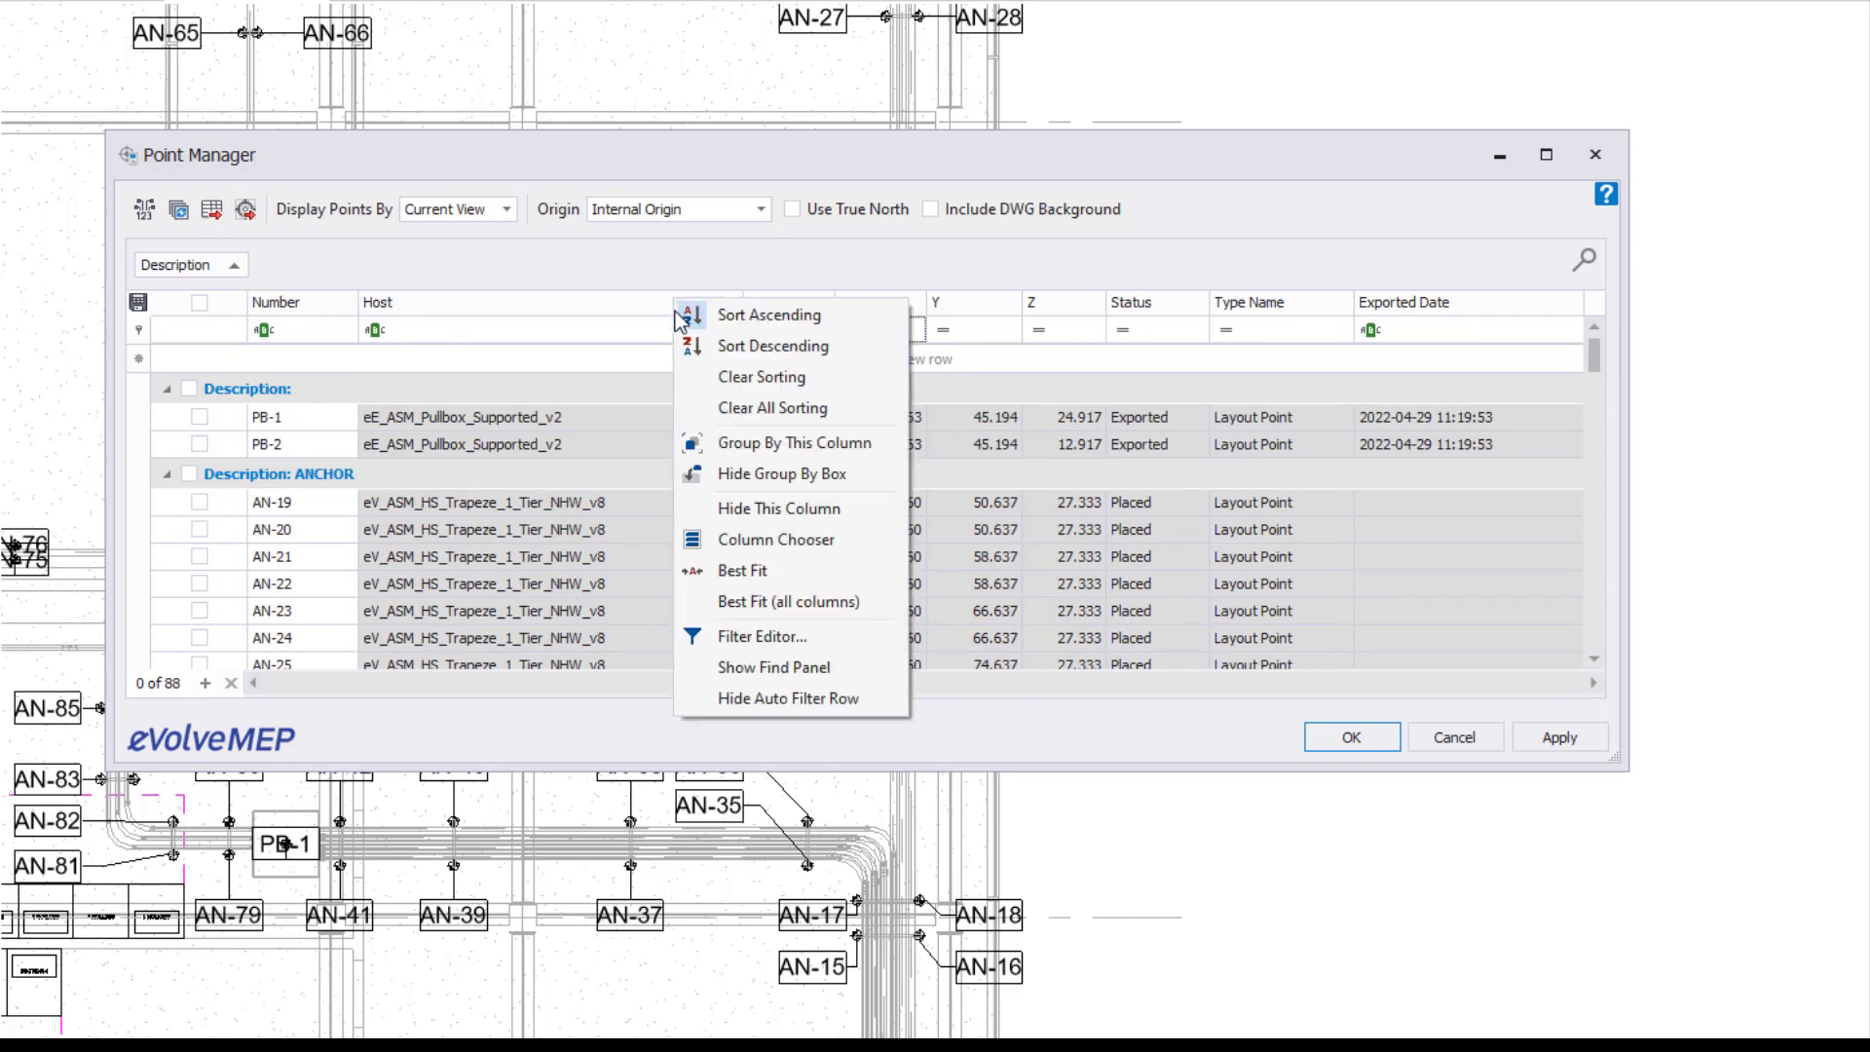
{"action": "mouse_move", "coordinate": [773, 667]}
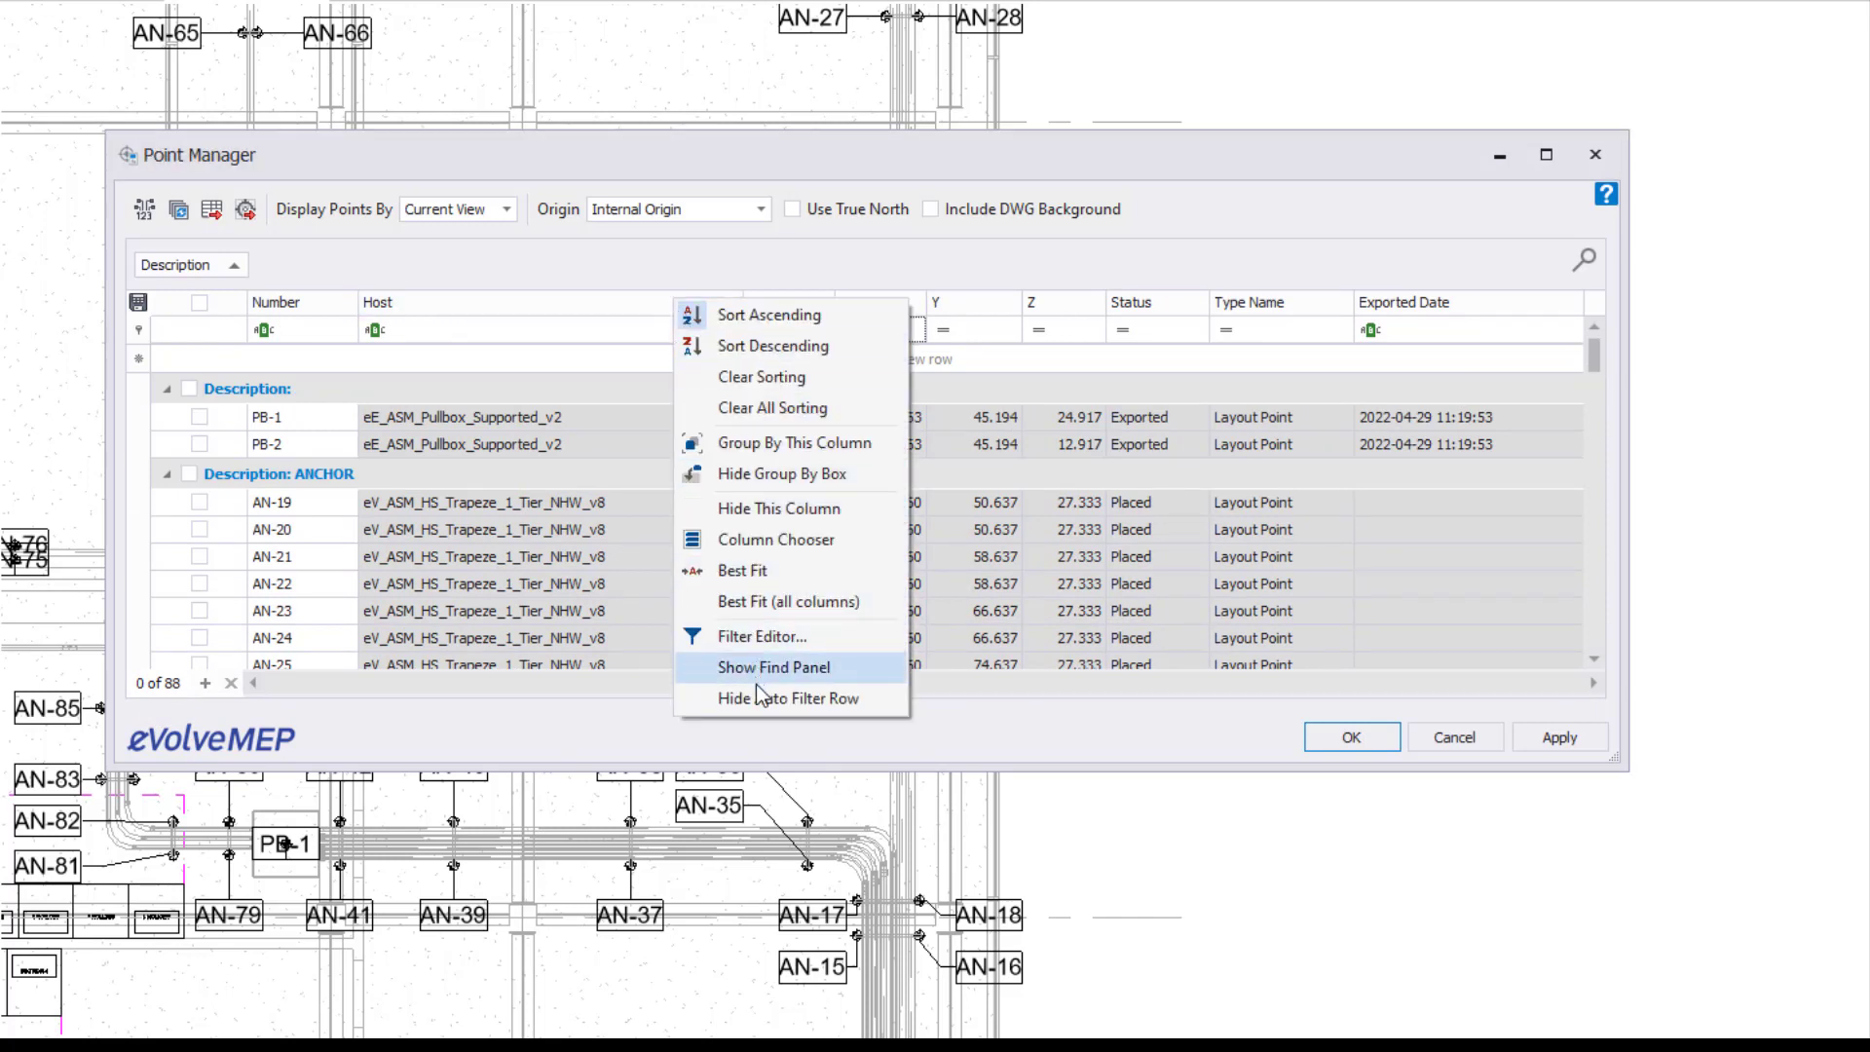
Hide the Auto Filter Row via the column header menu, keeping all 88 points listed.
{"action": "left_click", "coordinate": [789, 698]}
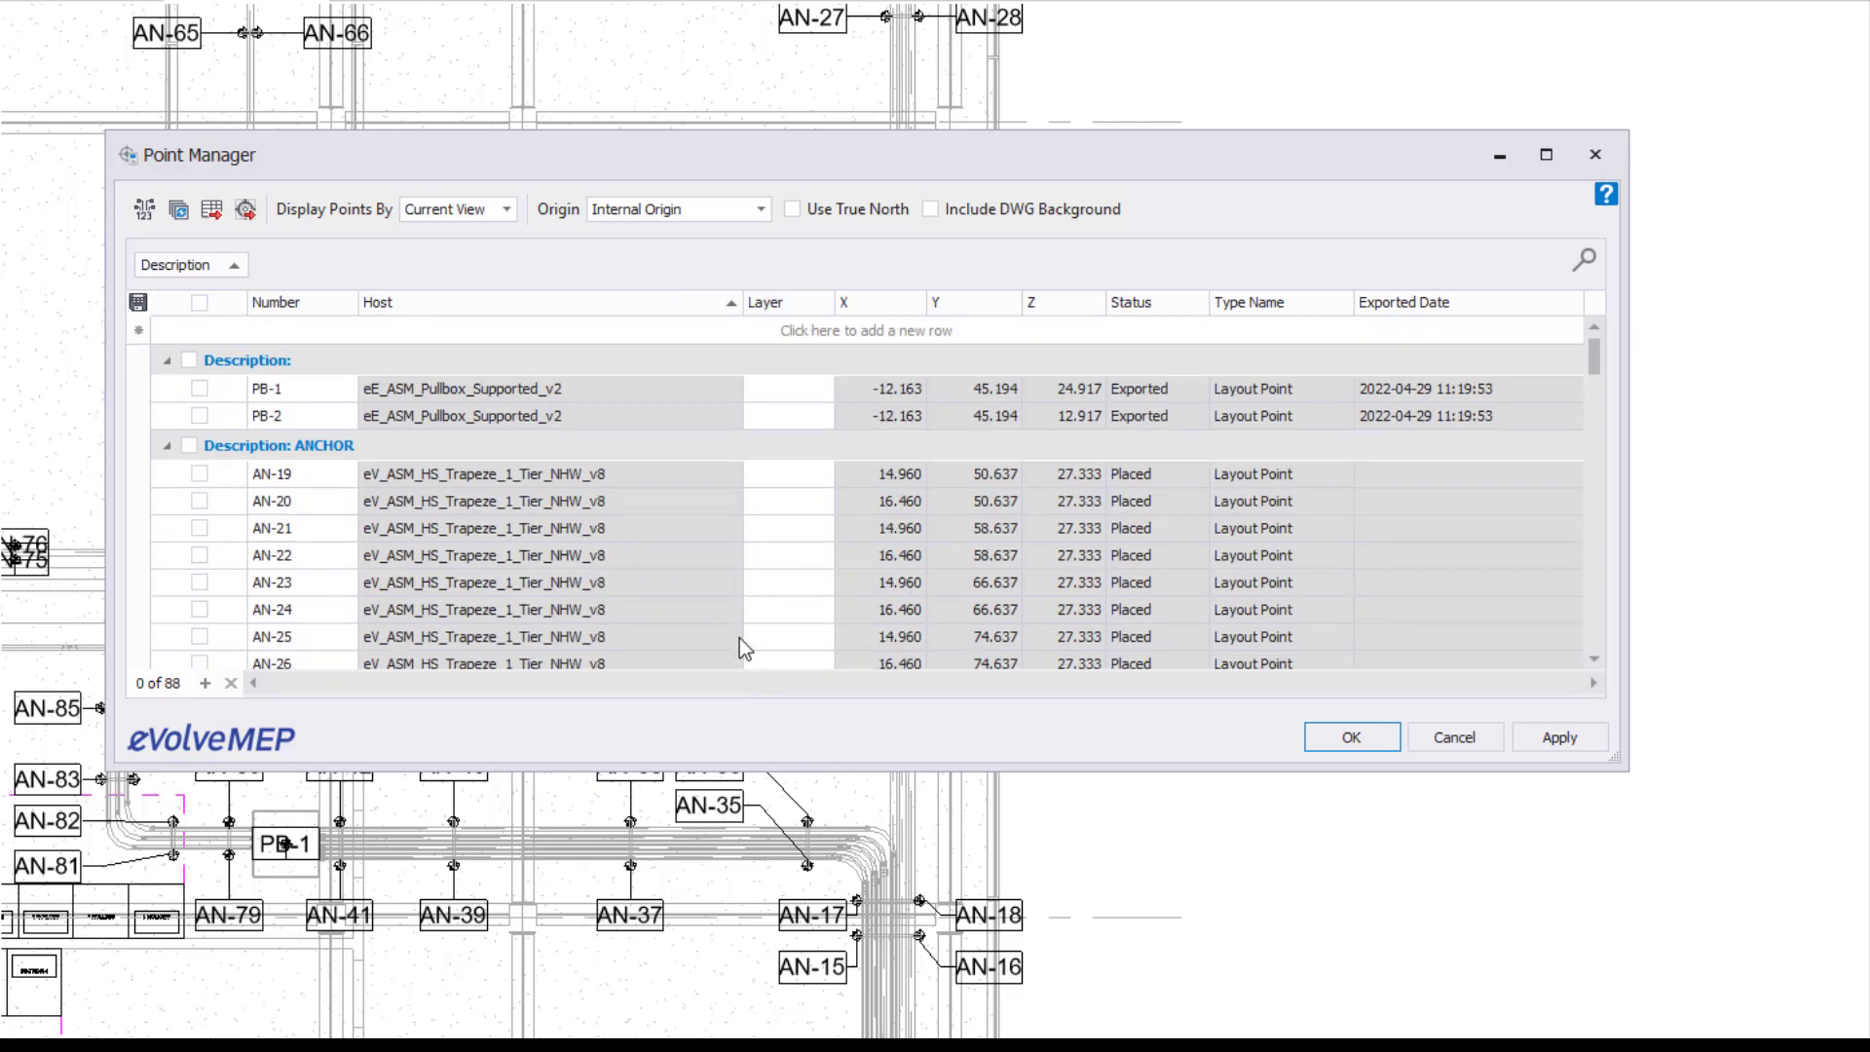
{"action": "mouse_move", "coordinate": [782, 623]}
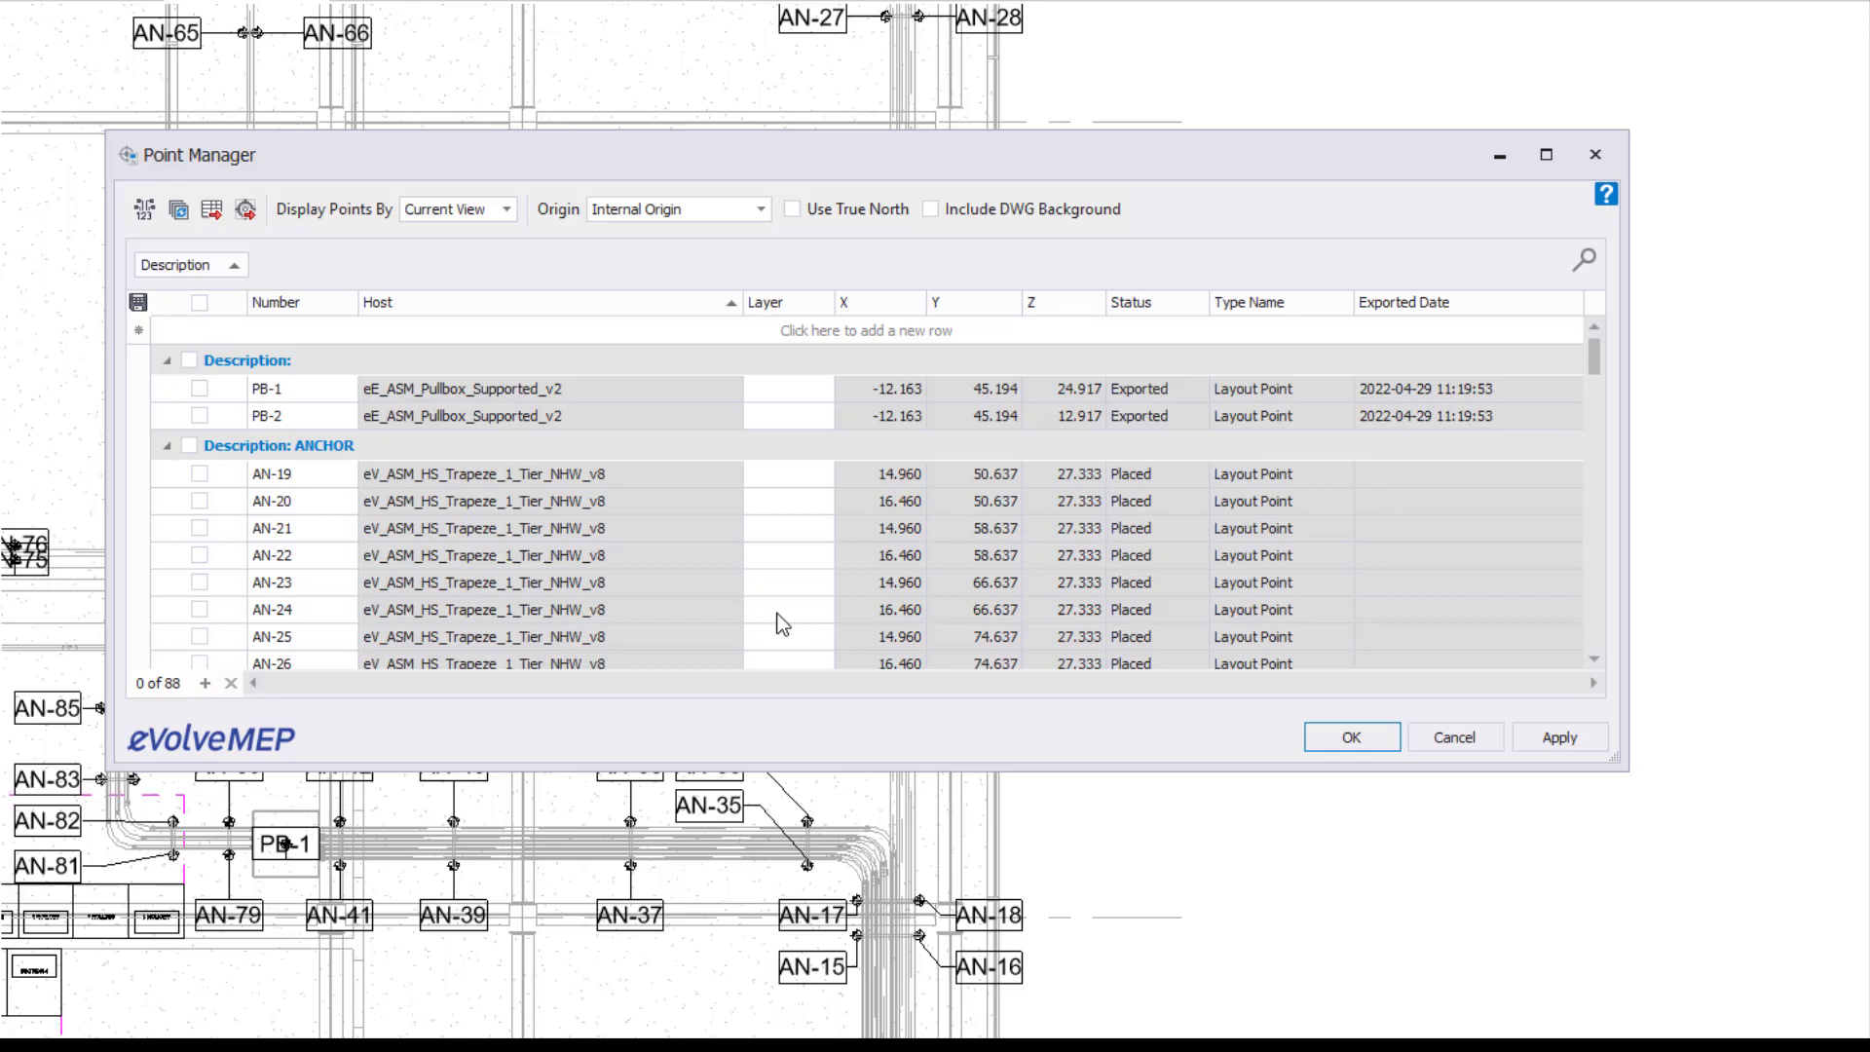
{"action": "mouse_move", "coordinate": [834, 353]}
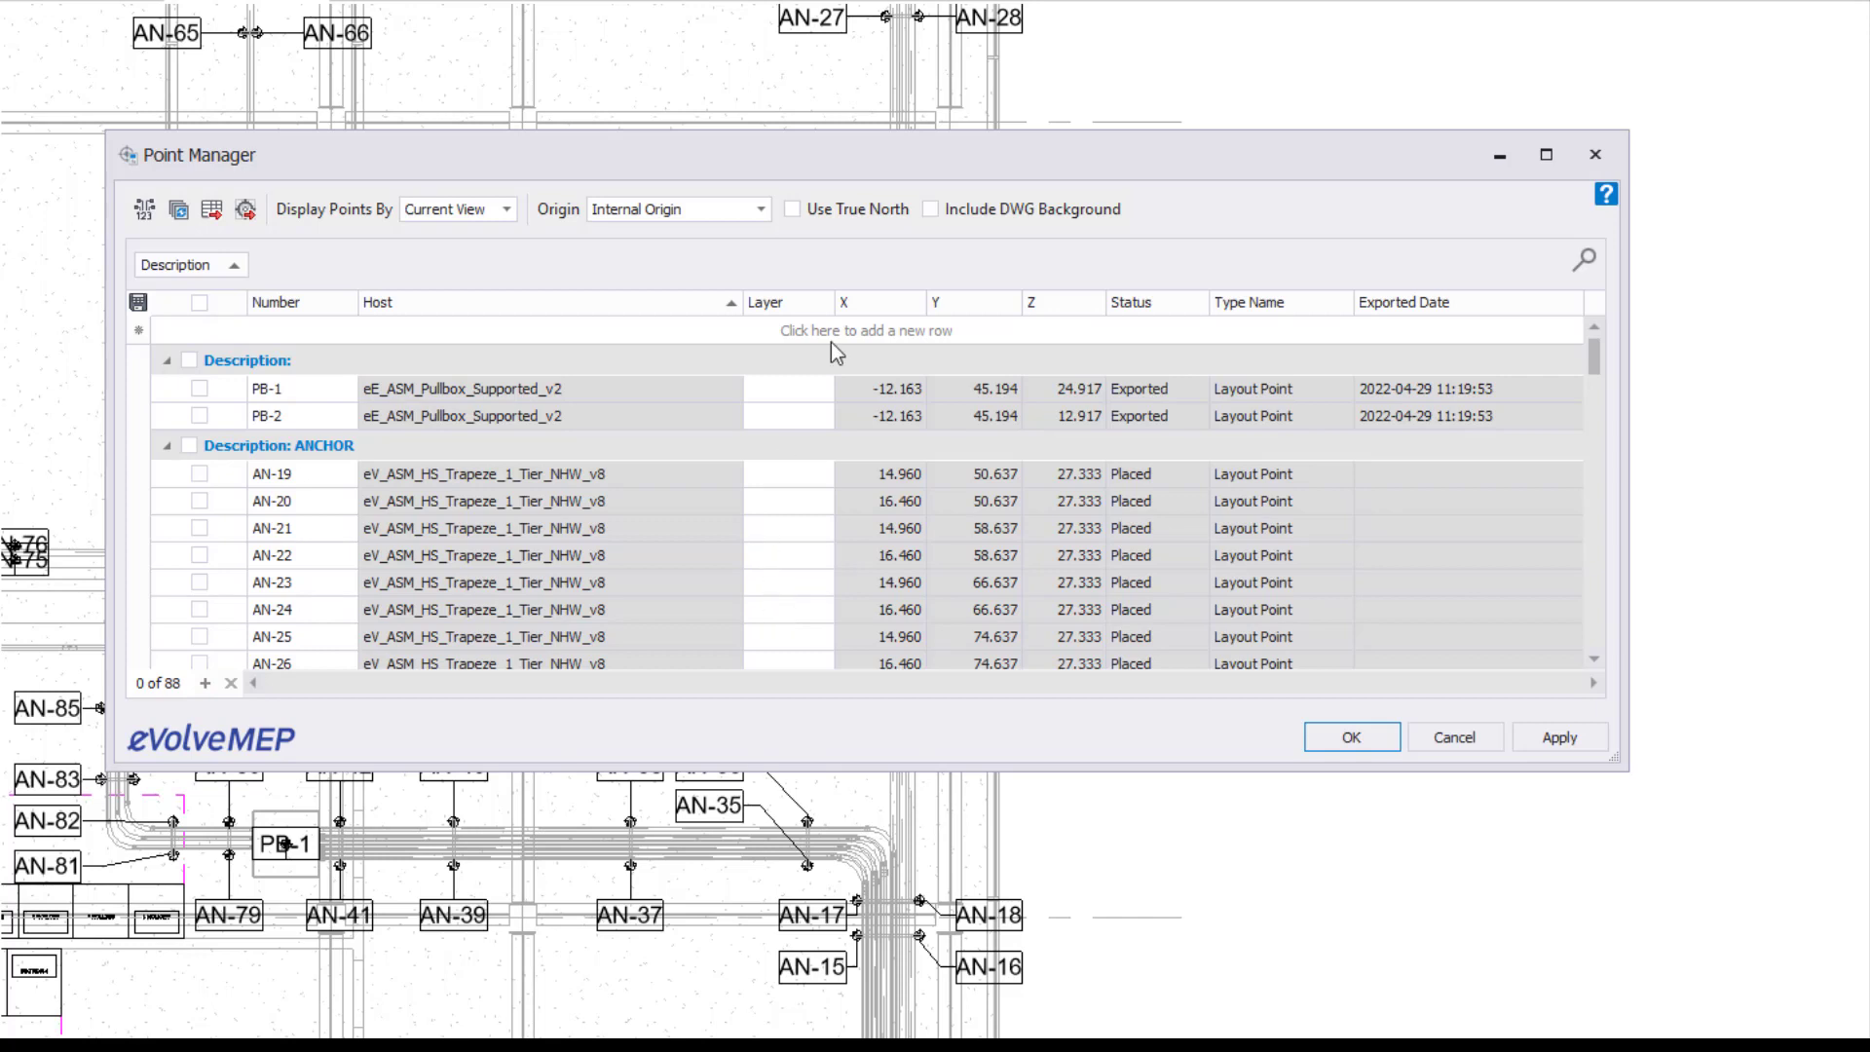